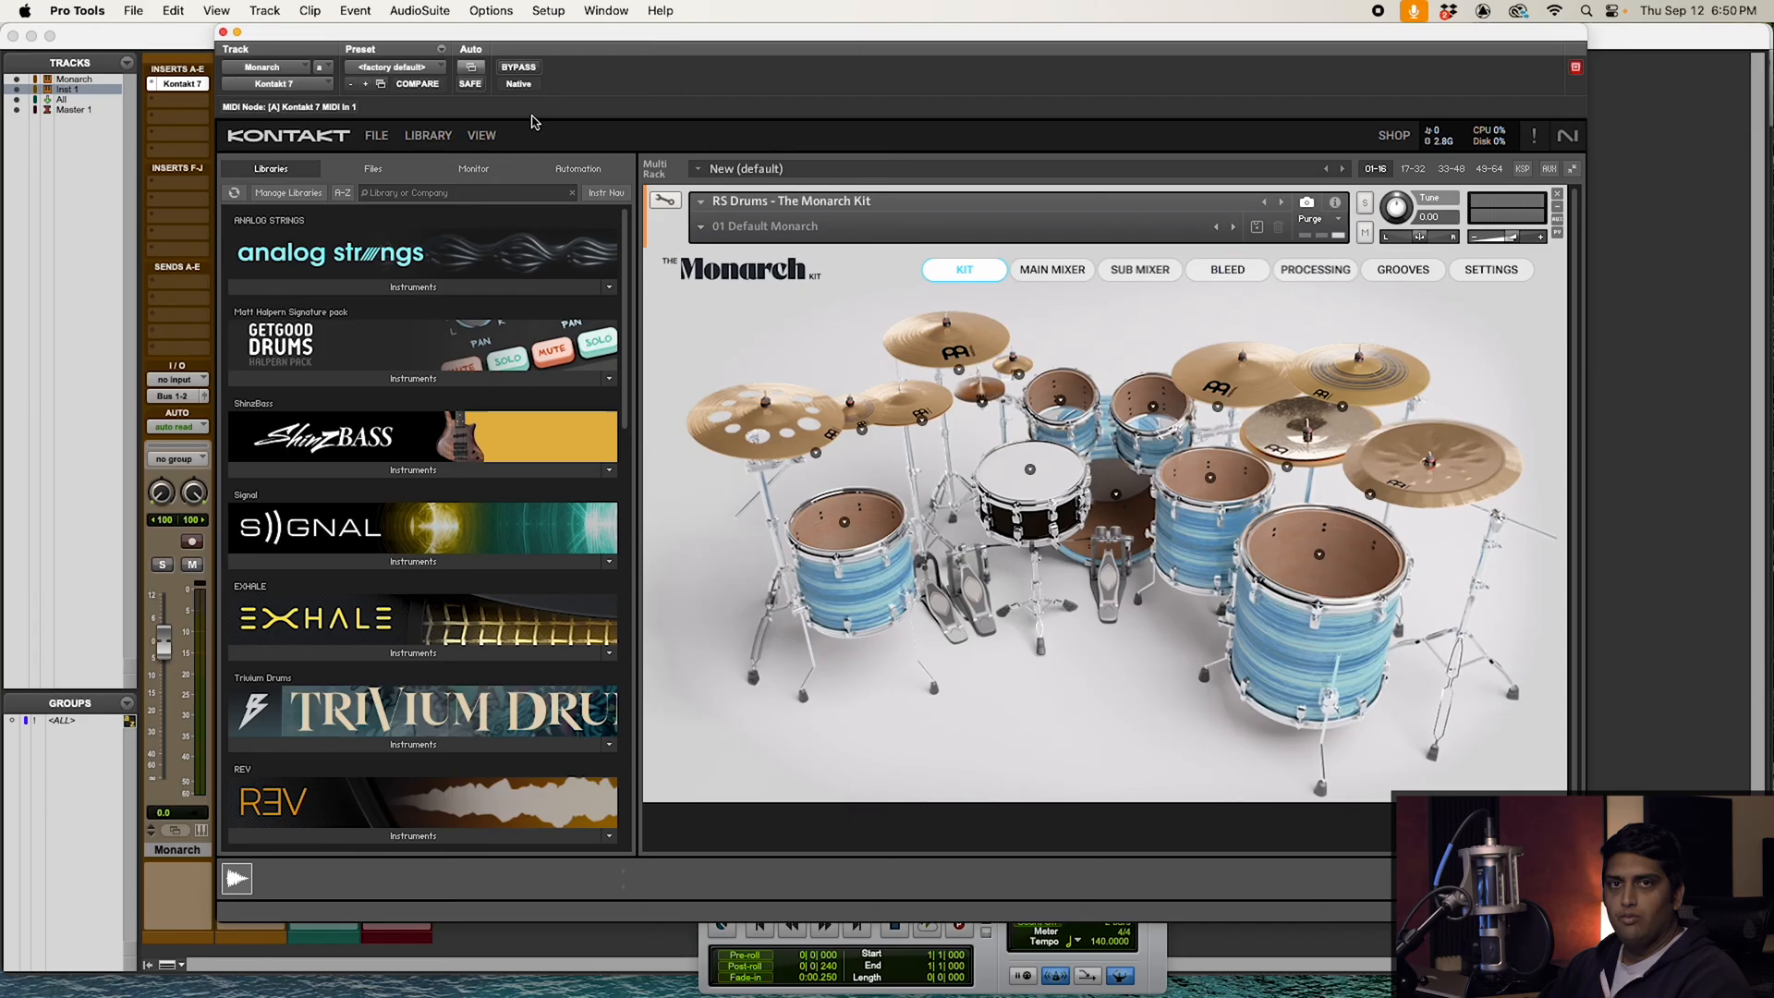
mouse_move(1295, 533)
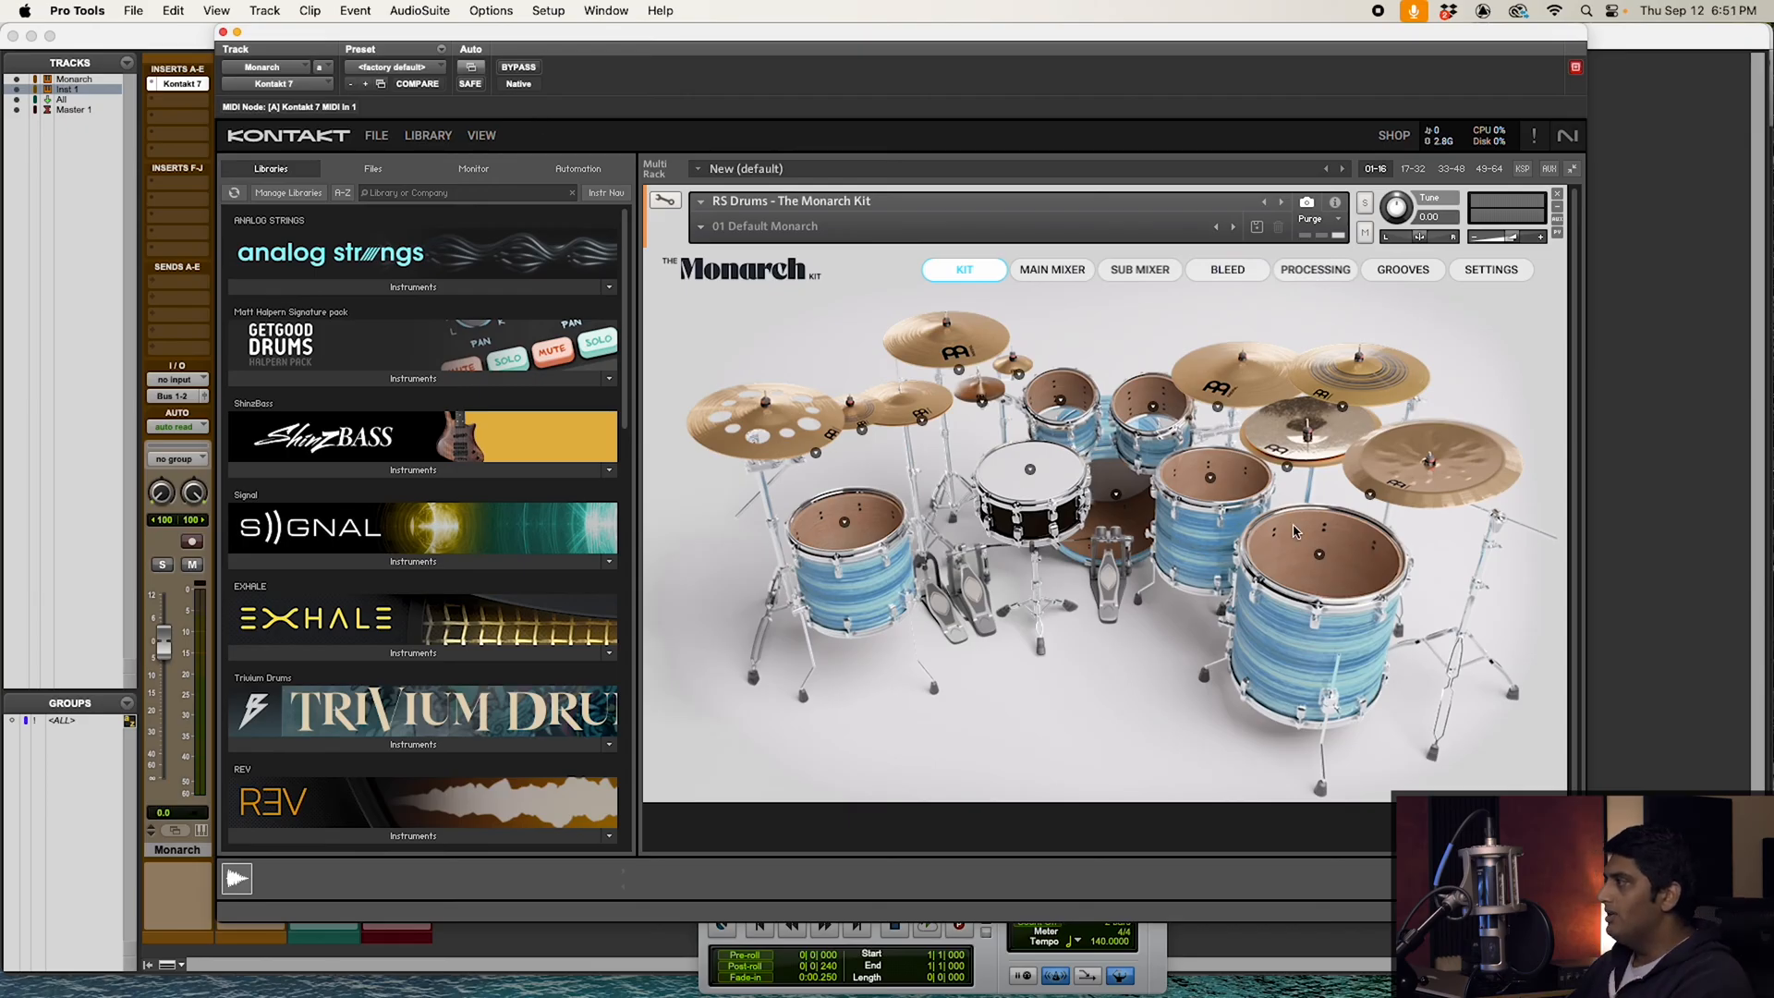
mouse_move(785, 443)
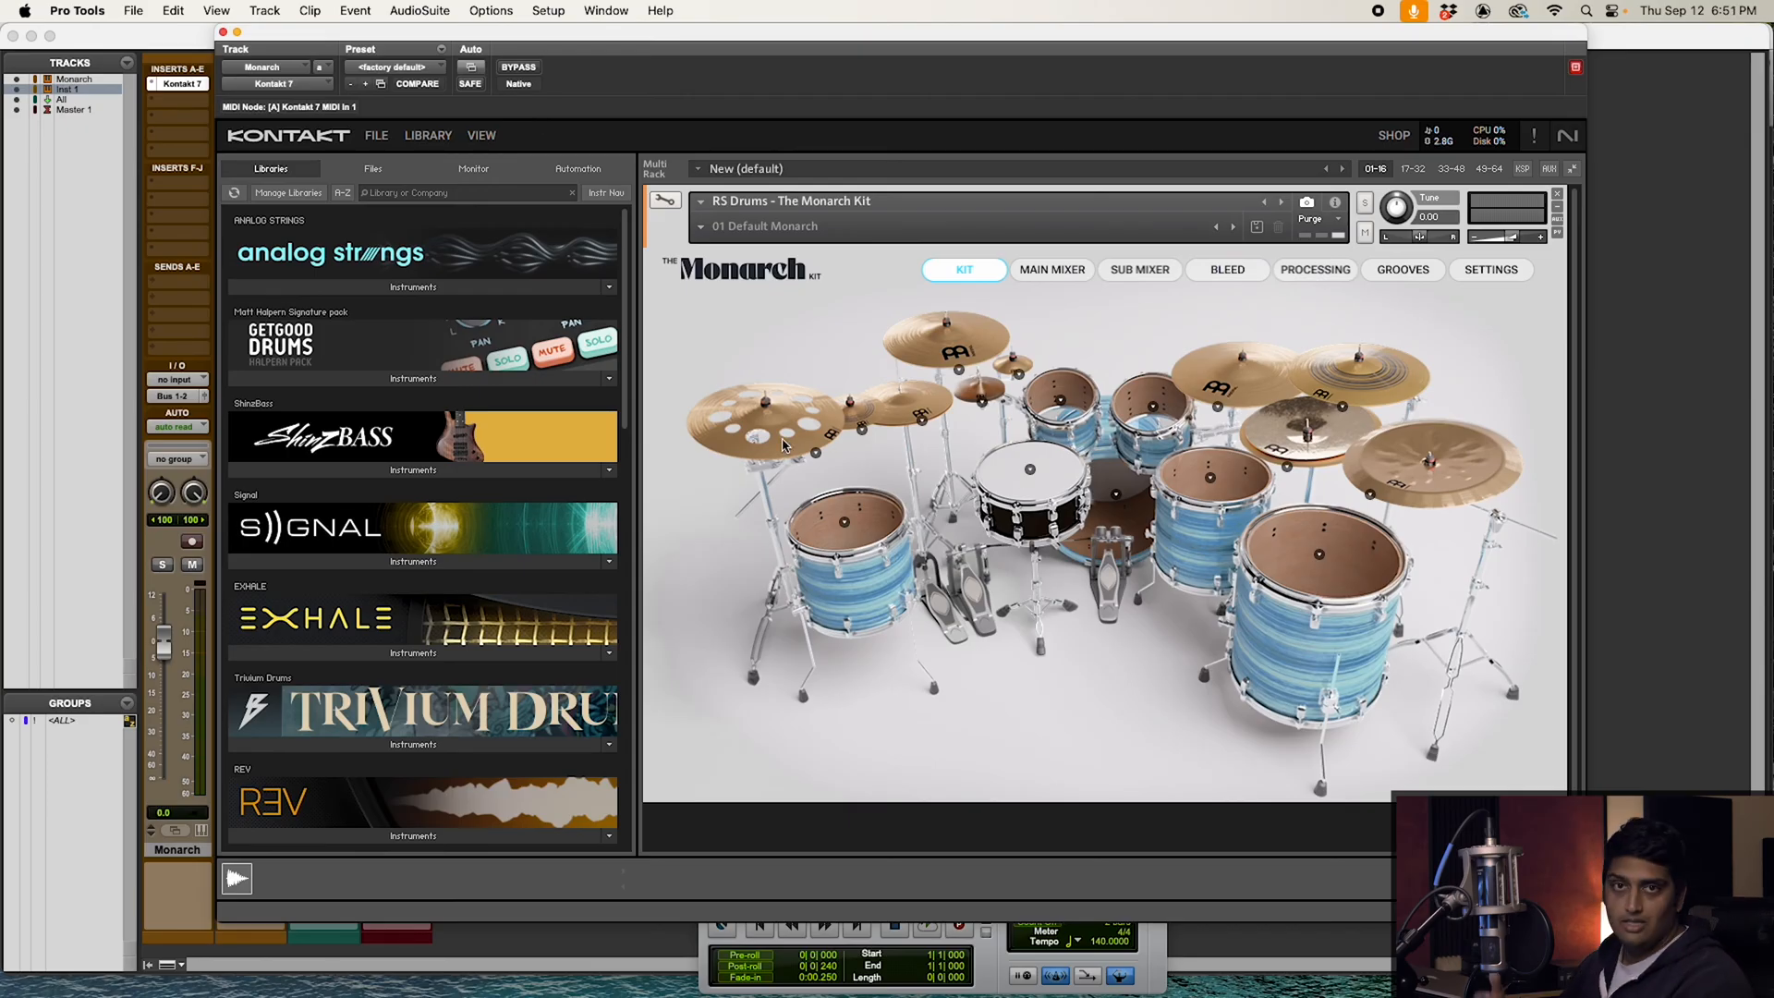
Show the View menu listing Kontakt 7's workspace display options.
click(480, 135)
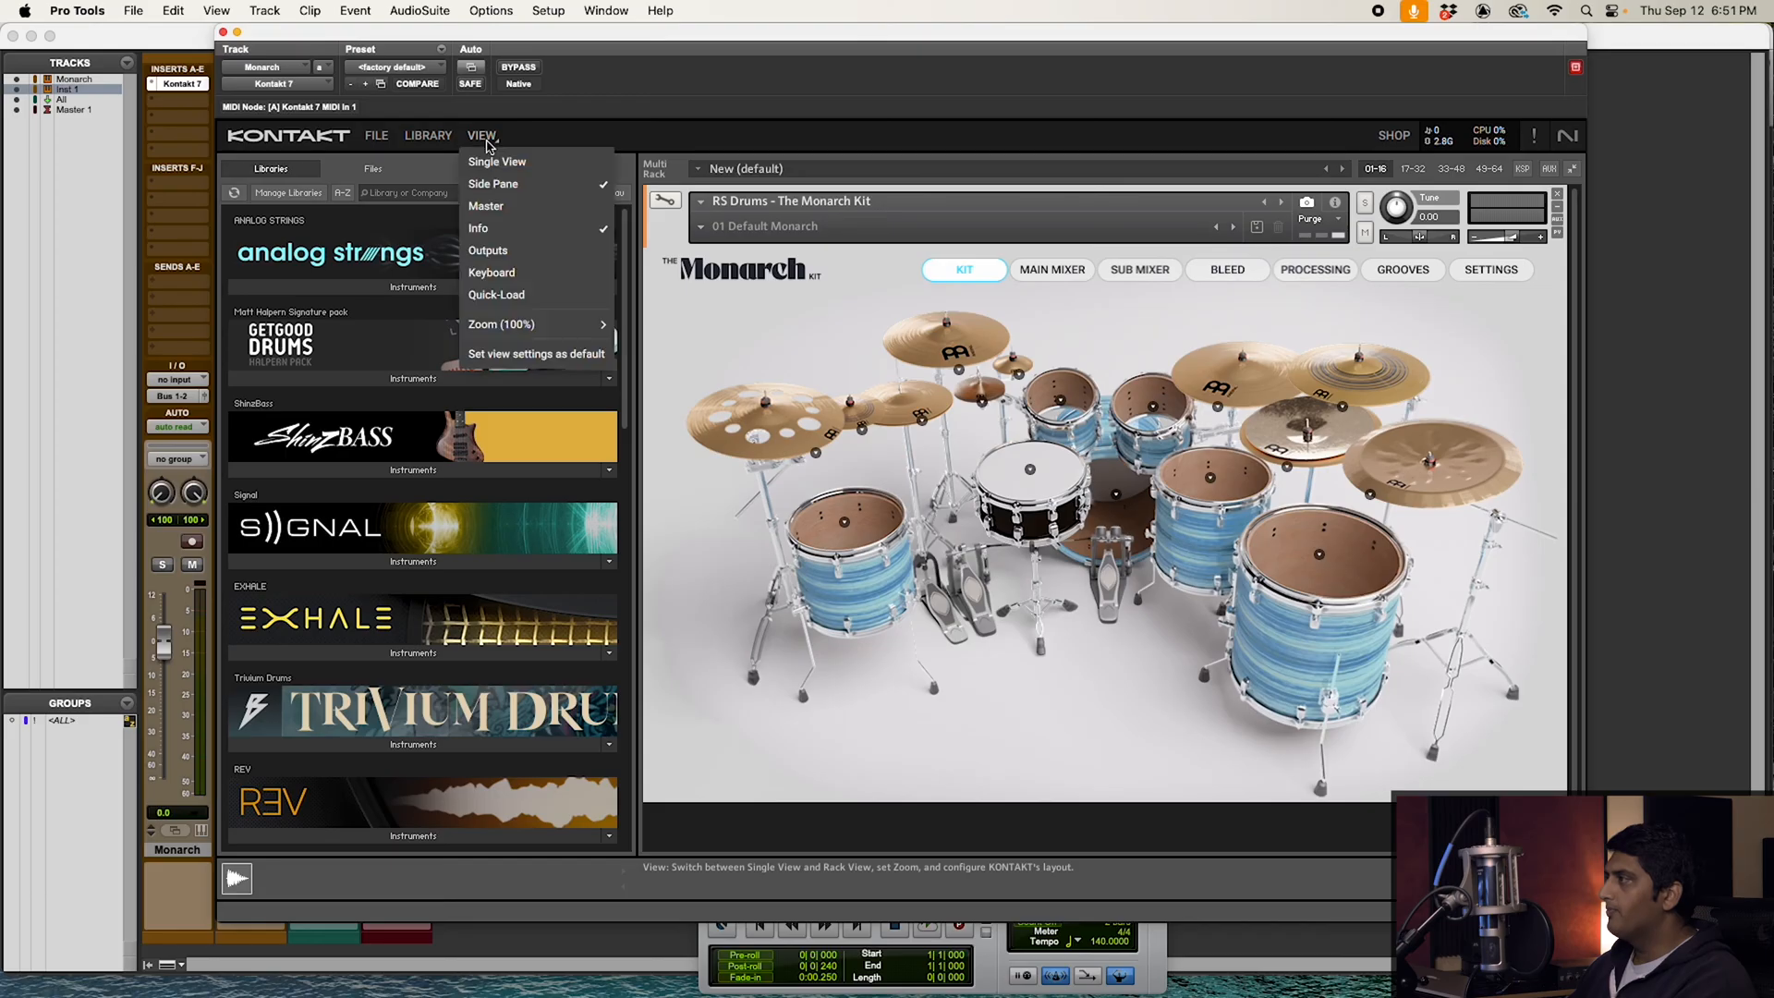
Enable the Outputs section so stereo and aux channels appear below the rack.
click(488, 249)
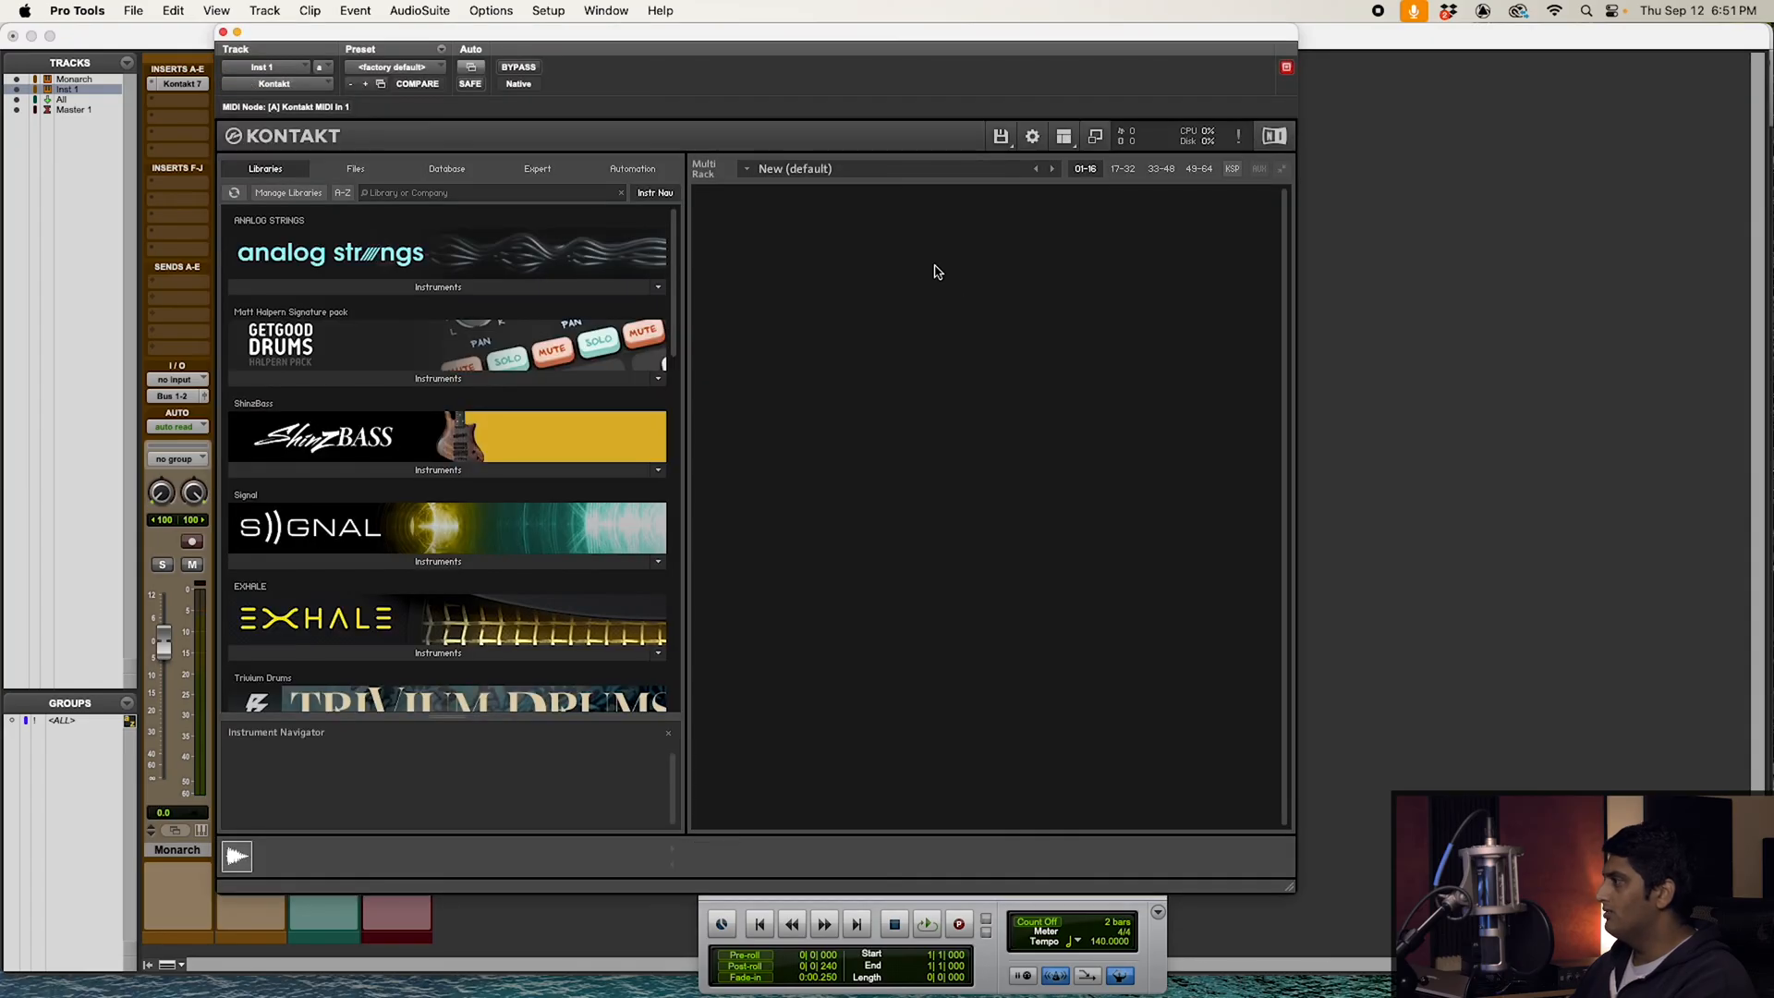
mouse_move(970, 453)
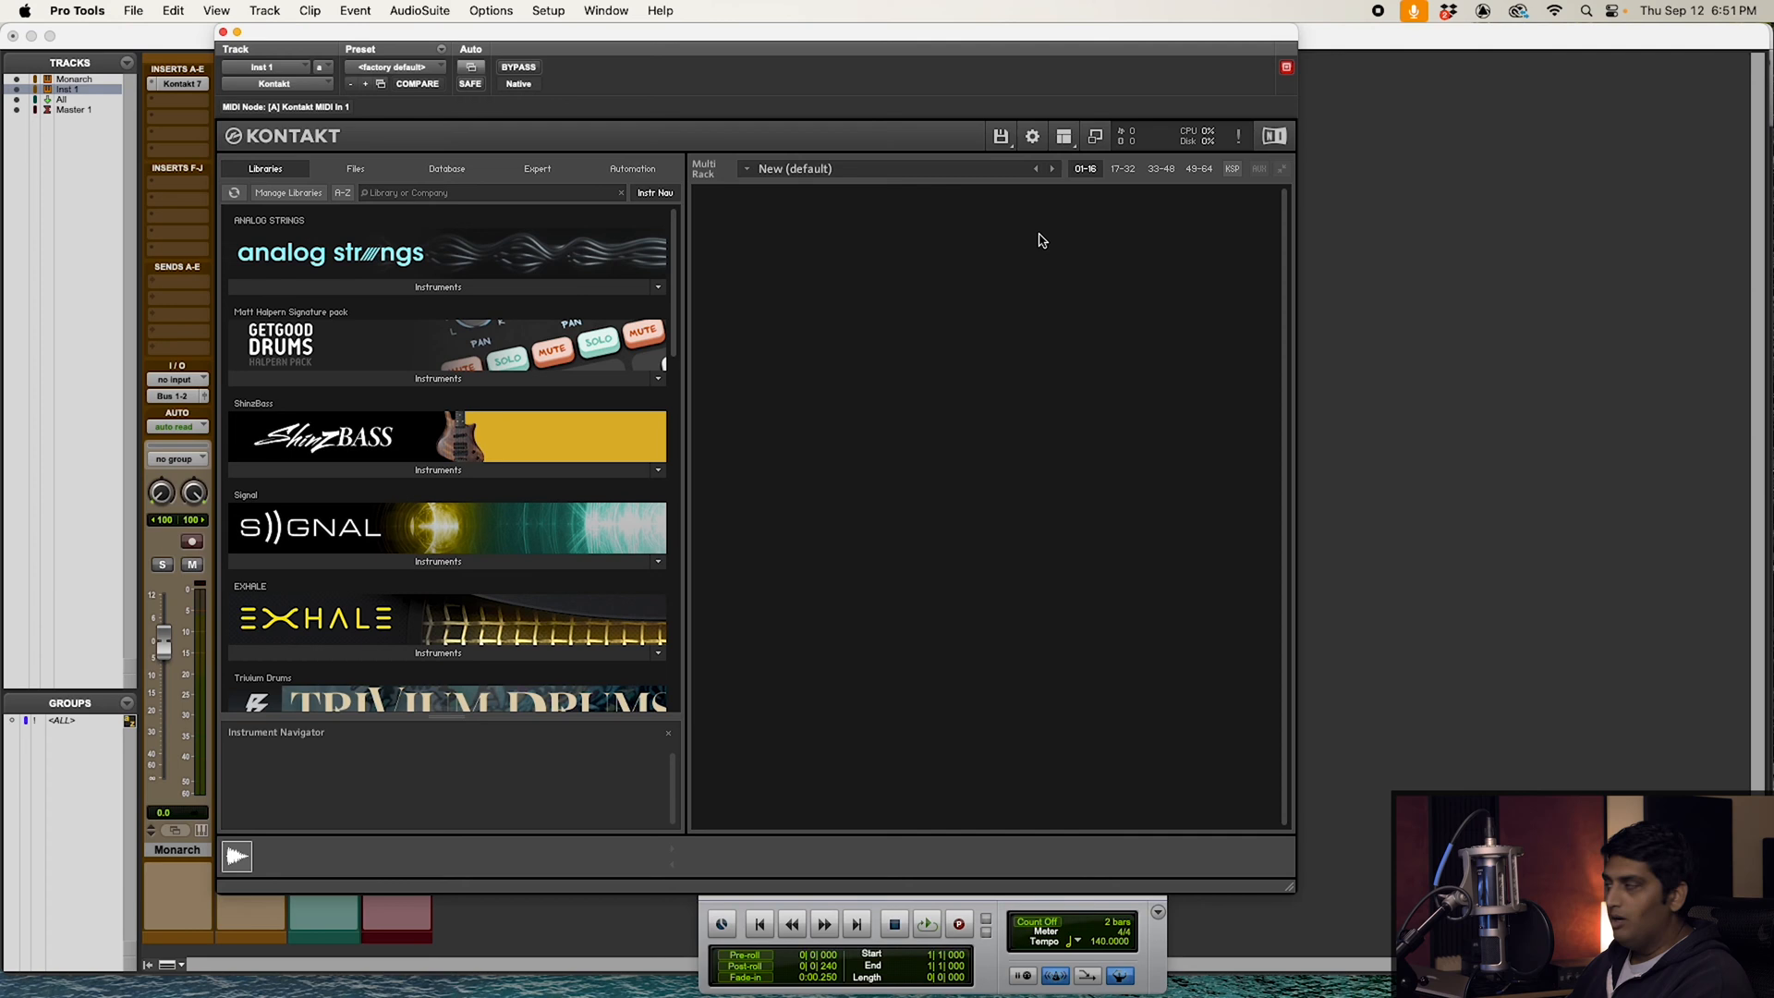
mouse_move(1064, 135)
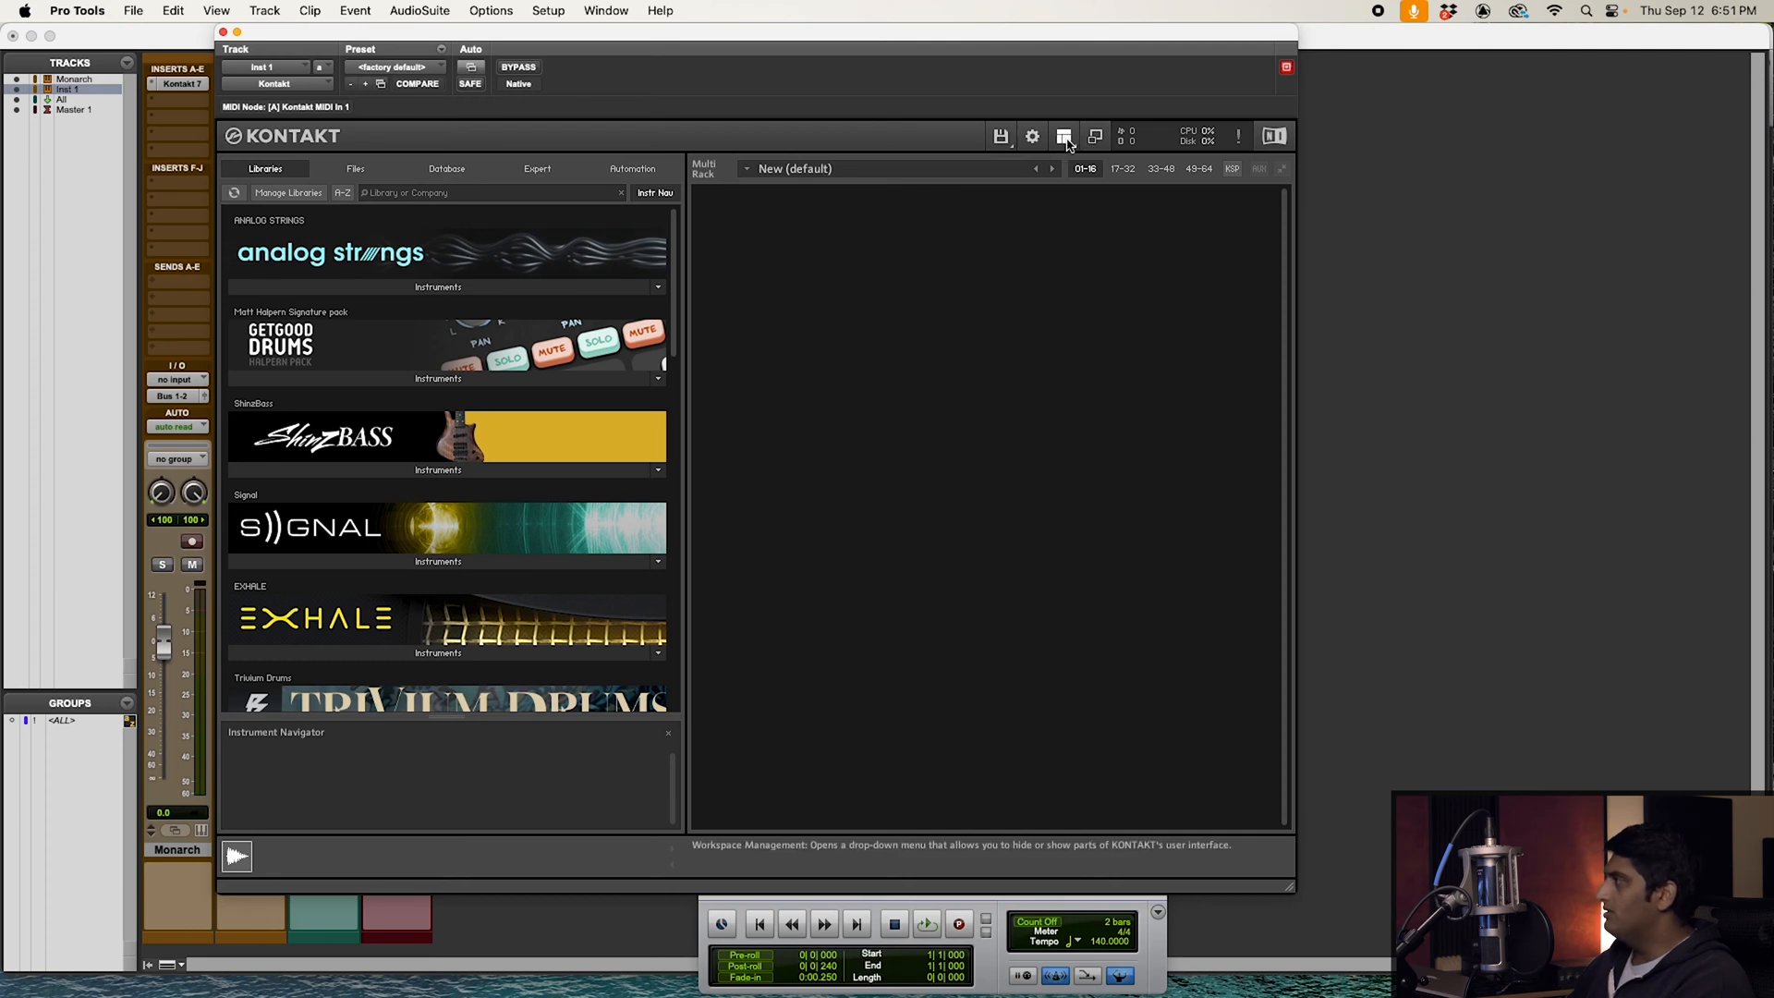
click(1065, 134)
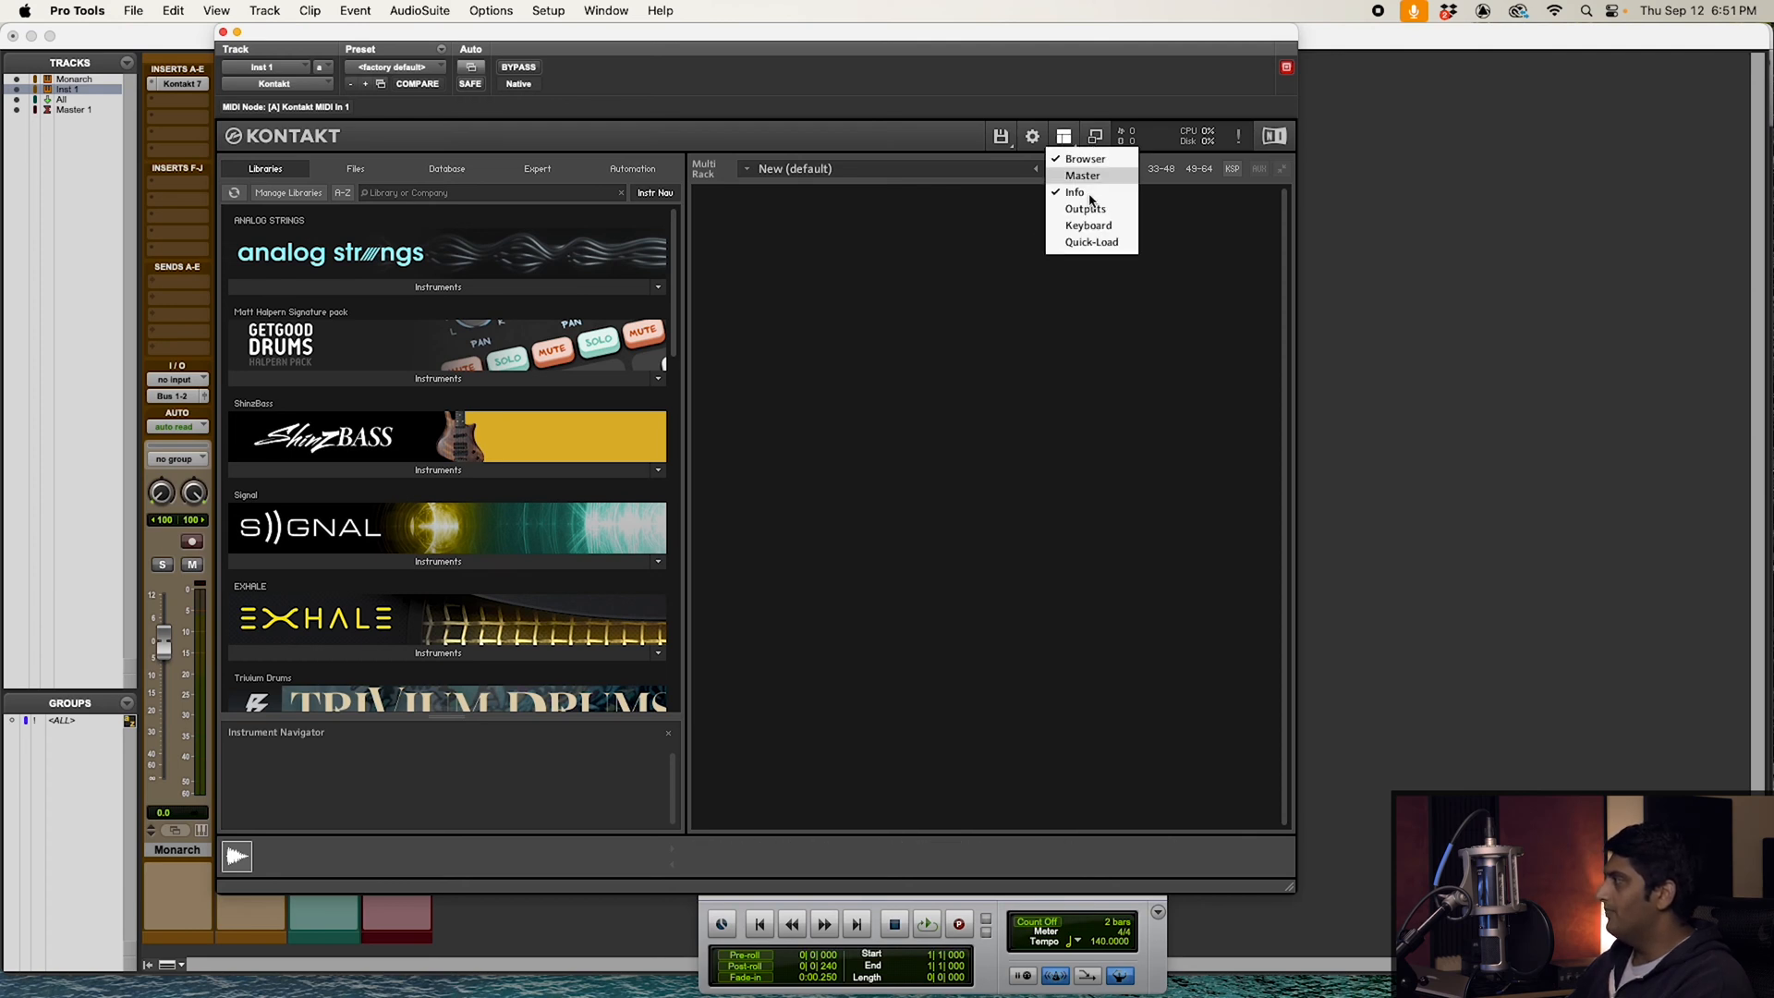
click(1085, 208)
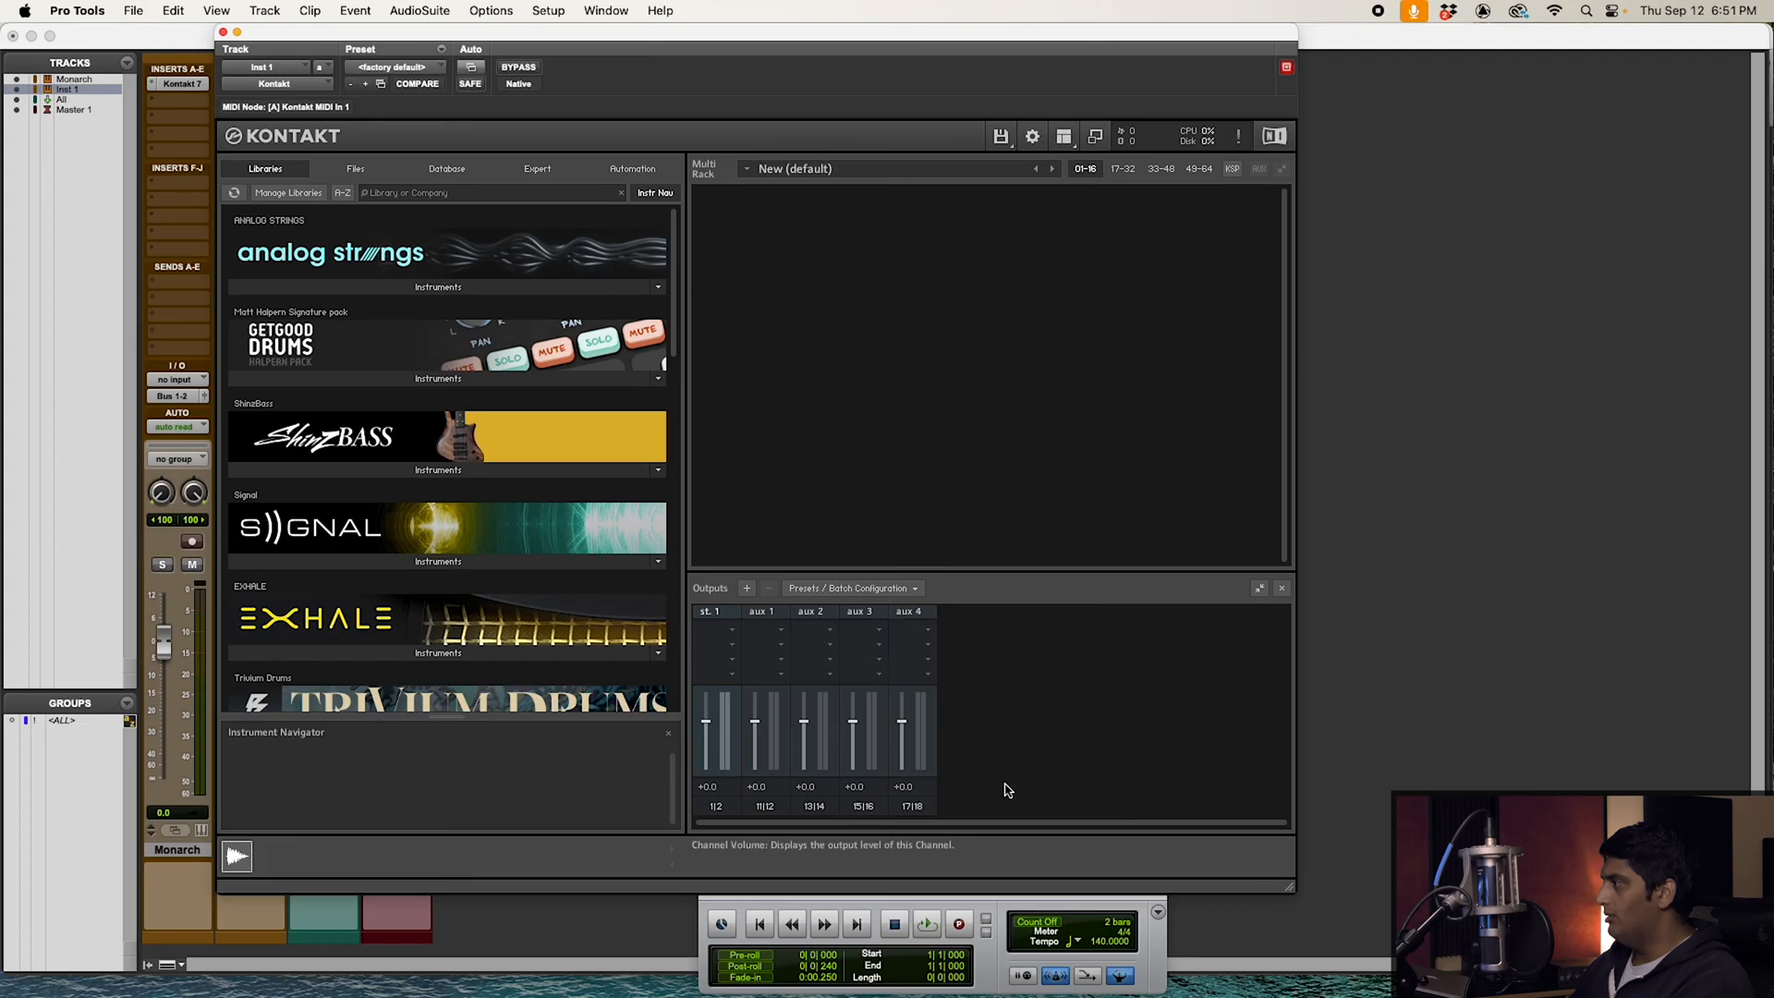
mouse_move(198, 89)
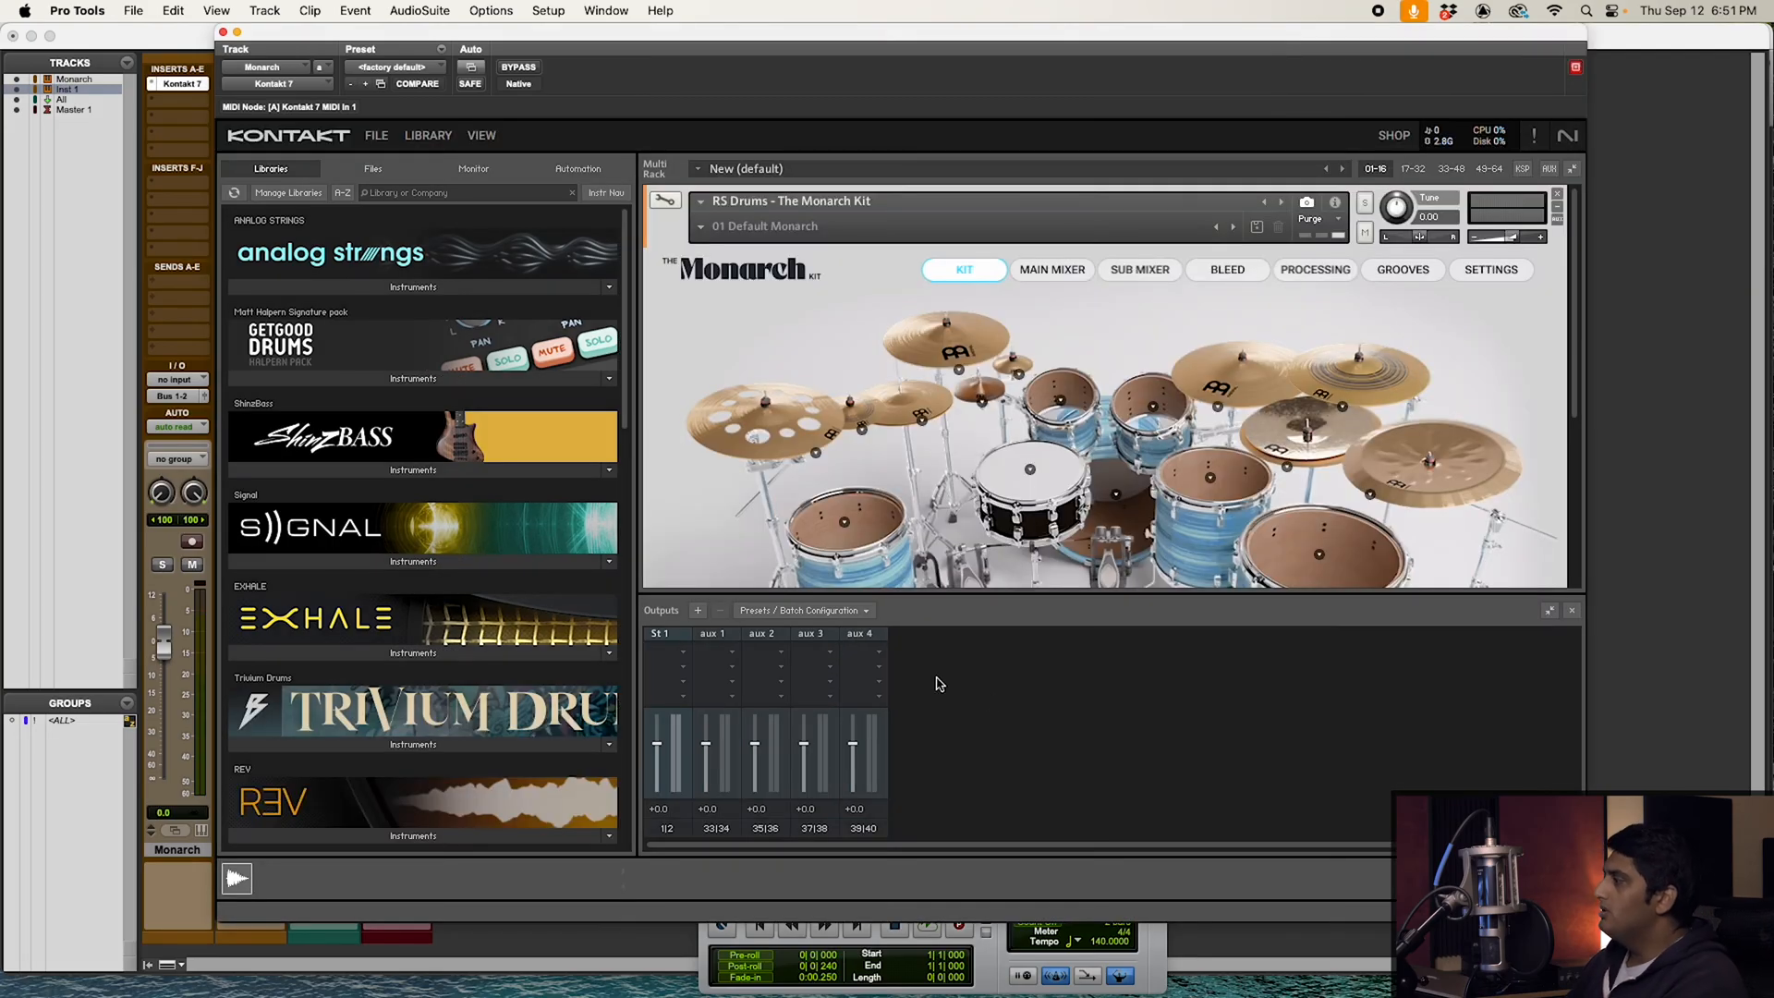
mouse_move(697, 612)
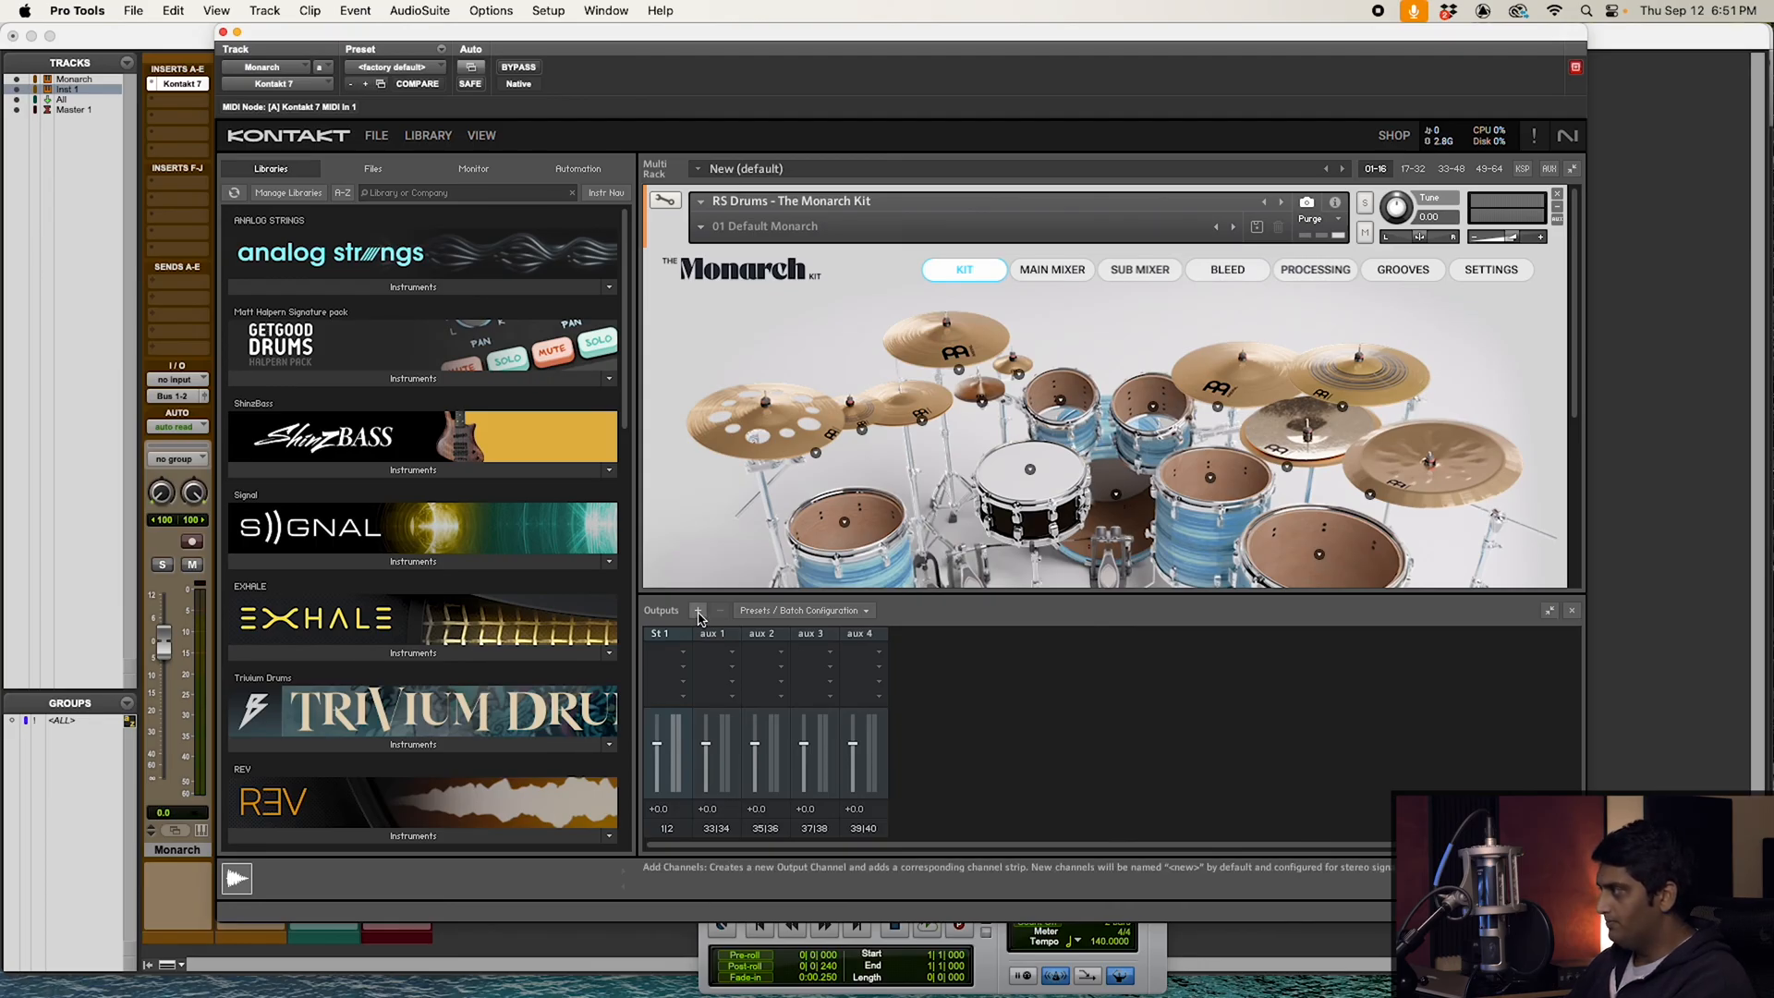
Add 14 new stereo channels starting at host output St 1, replacing the existing ones.
click(699, 610)
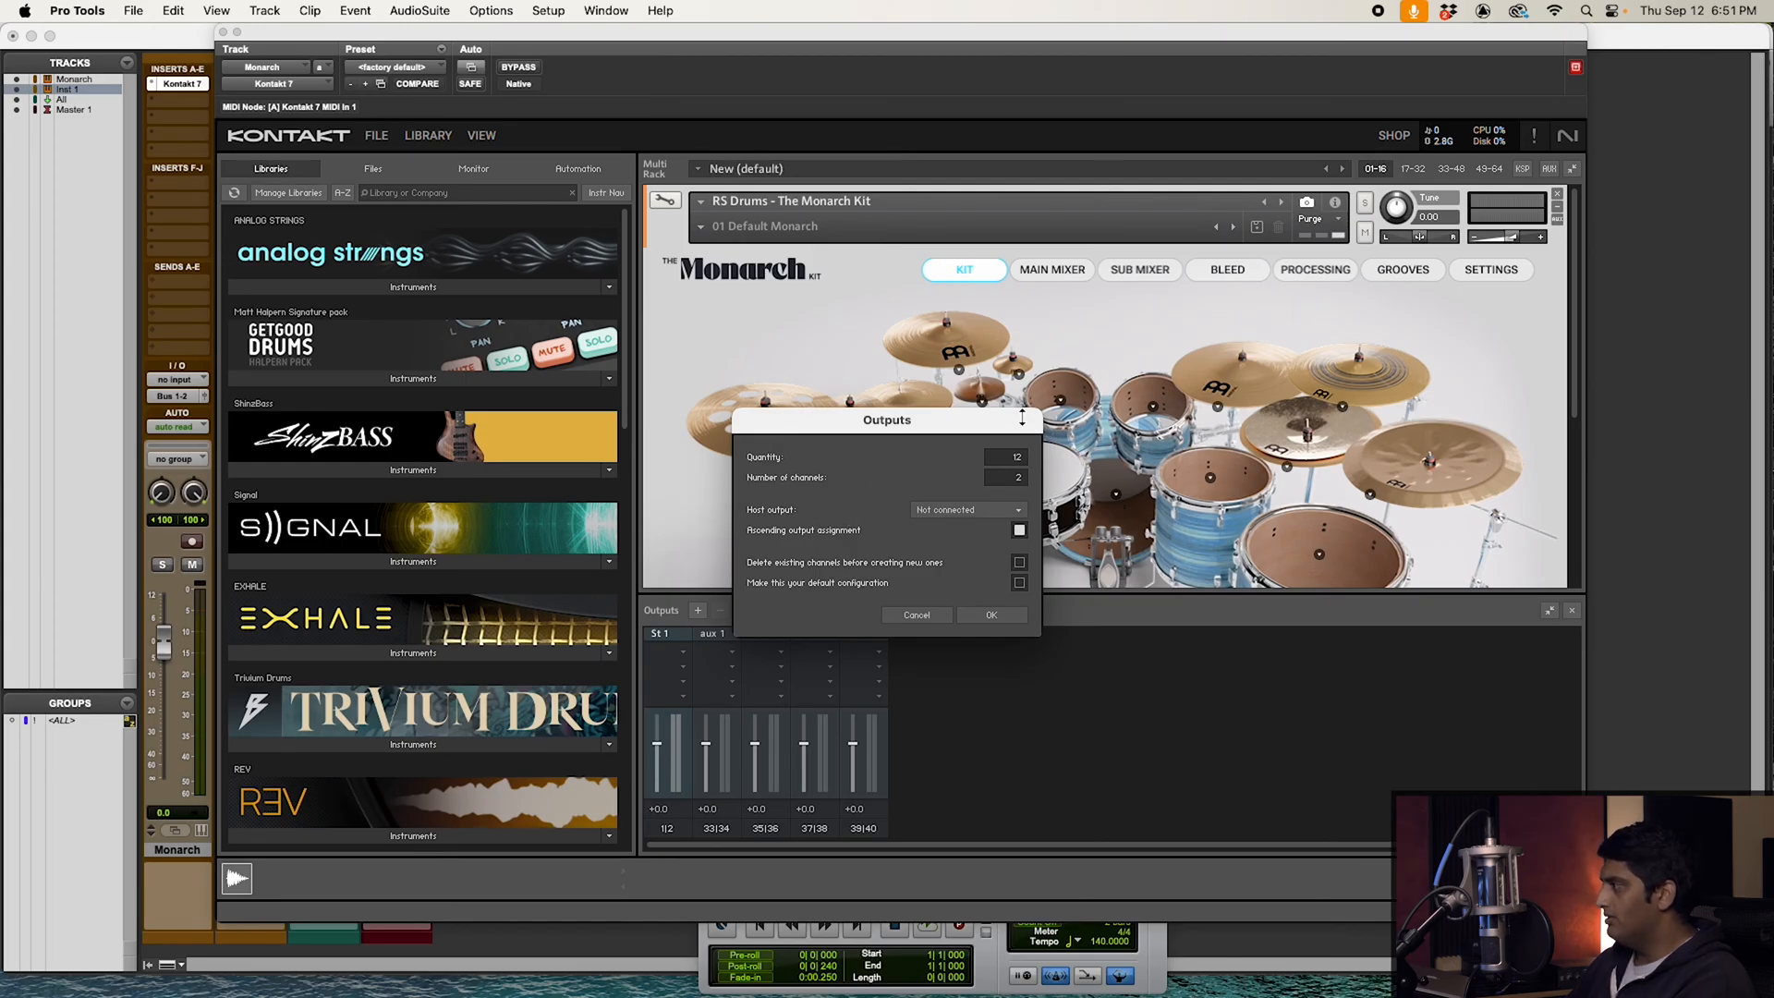
click(1016, 453)
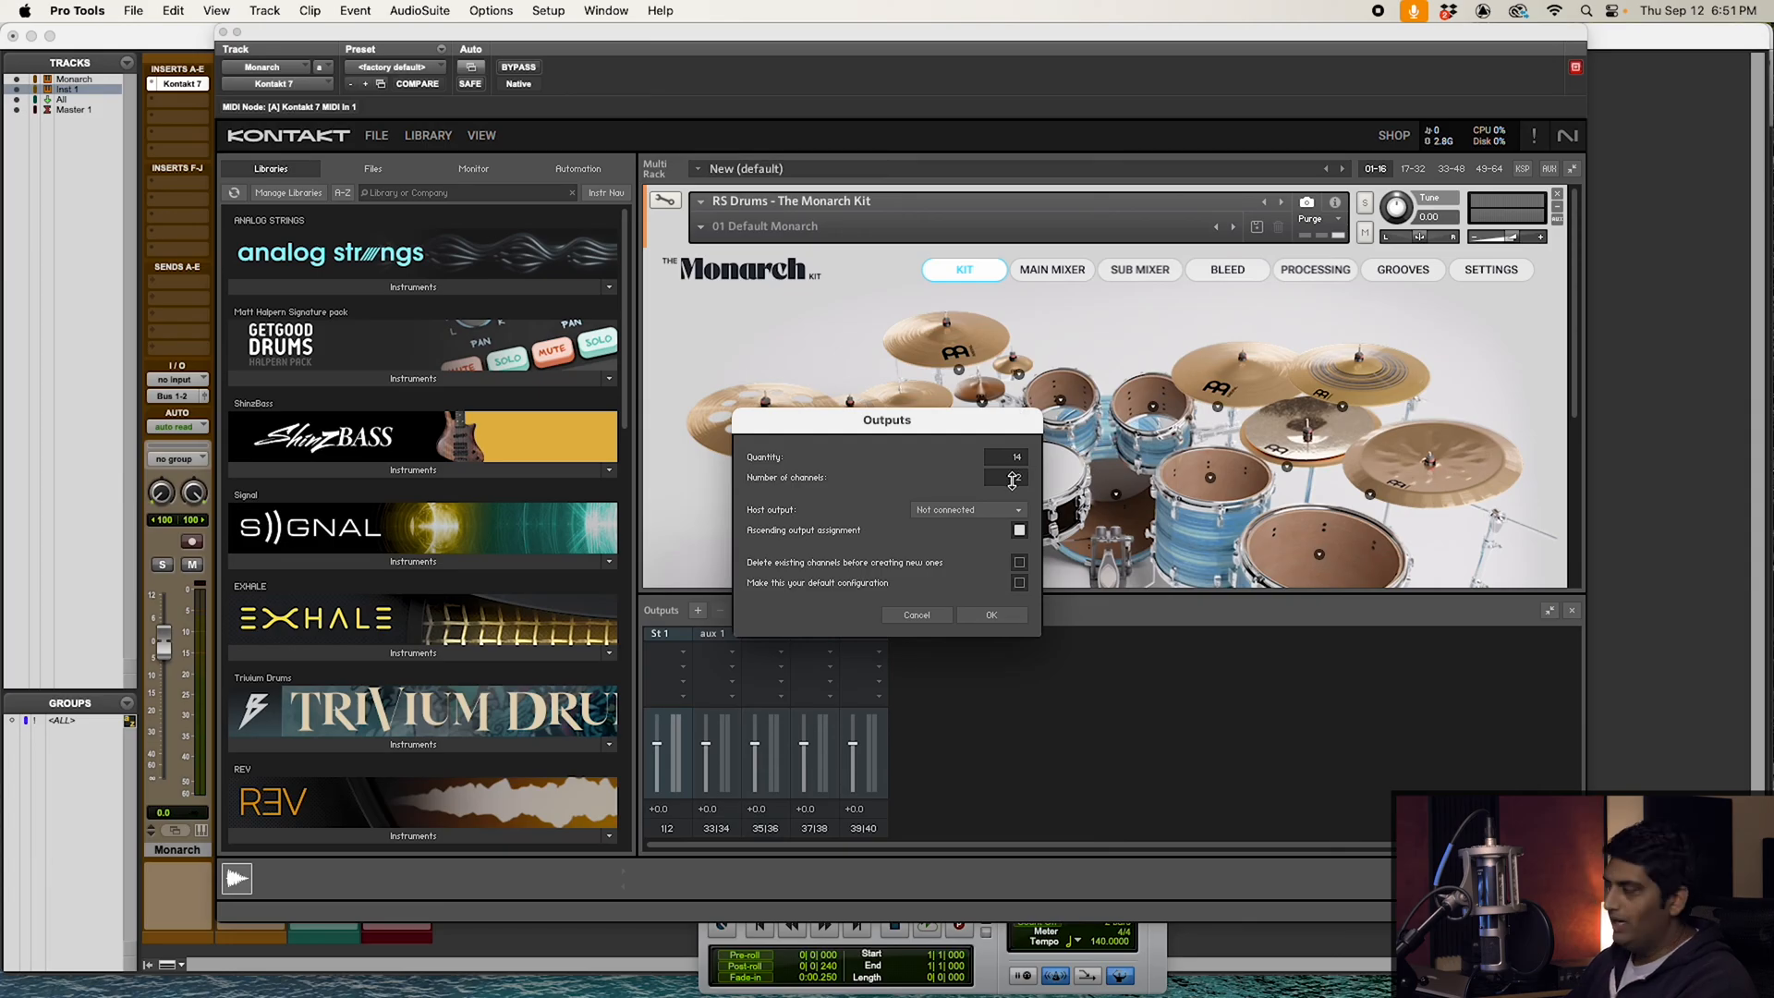
click(965, 510)
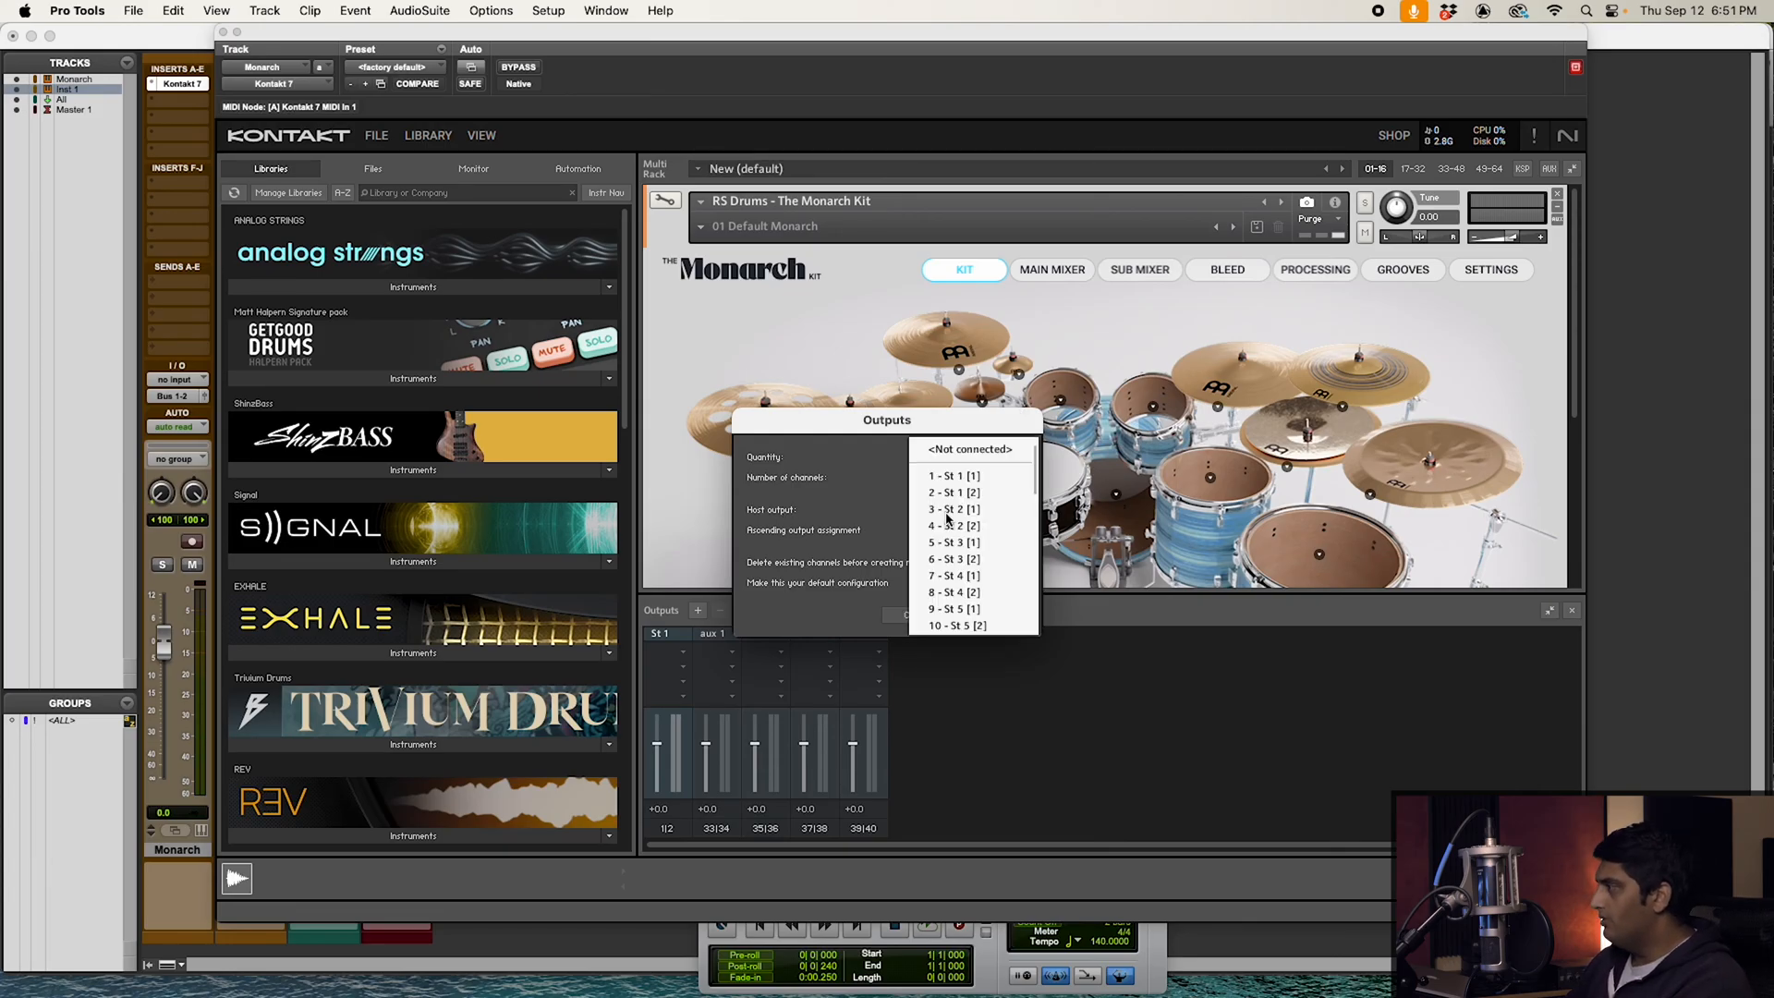
mouse_move(953, 475)
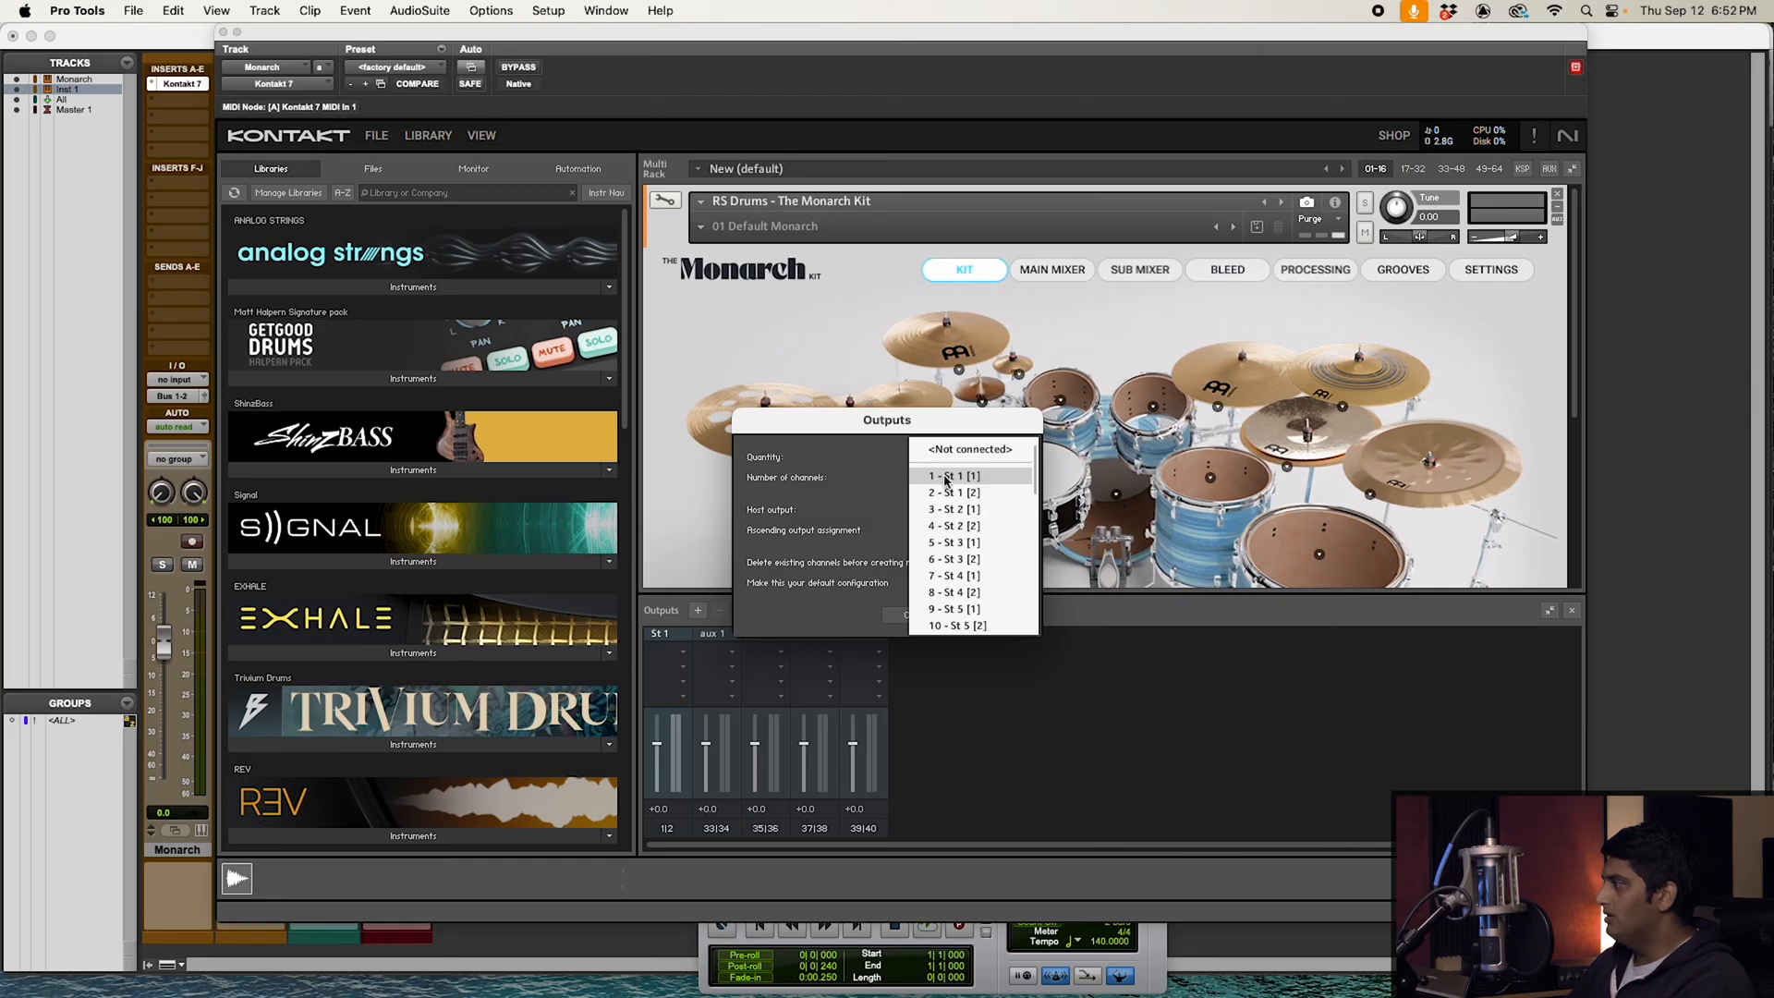
click(953, 475)
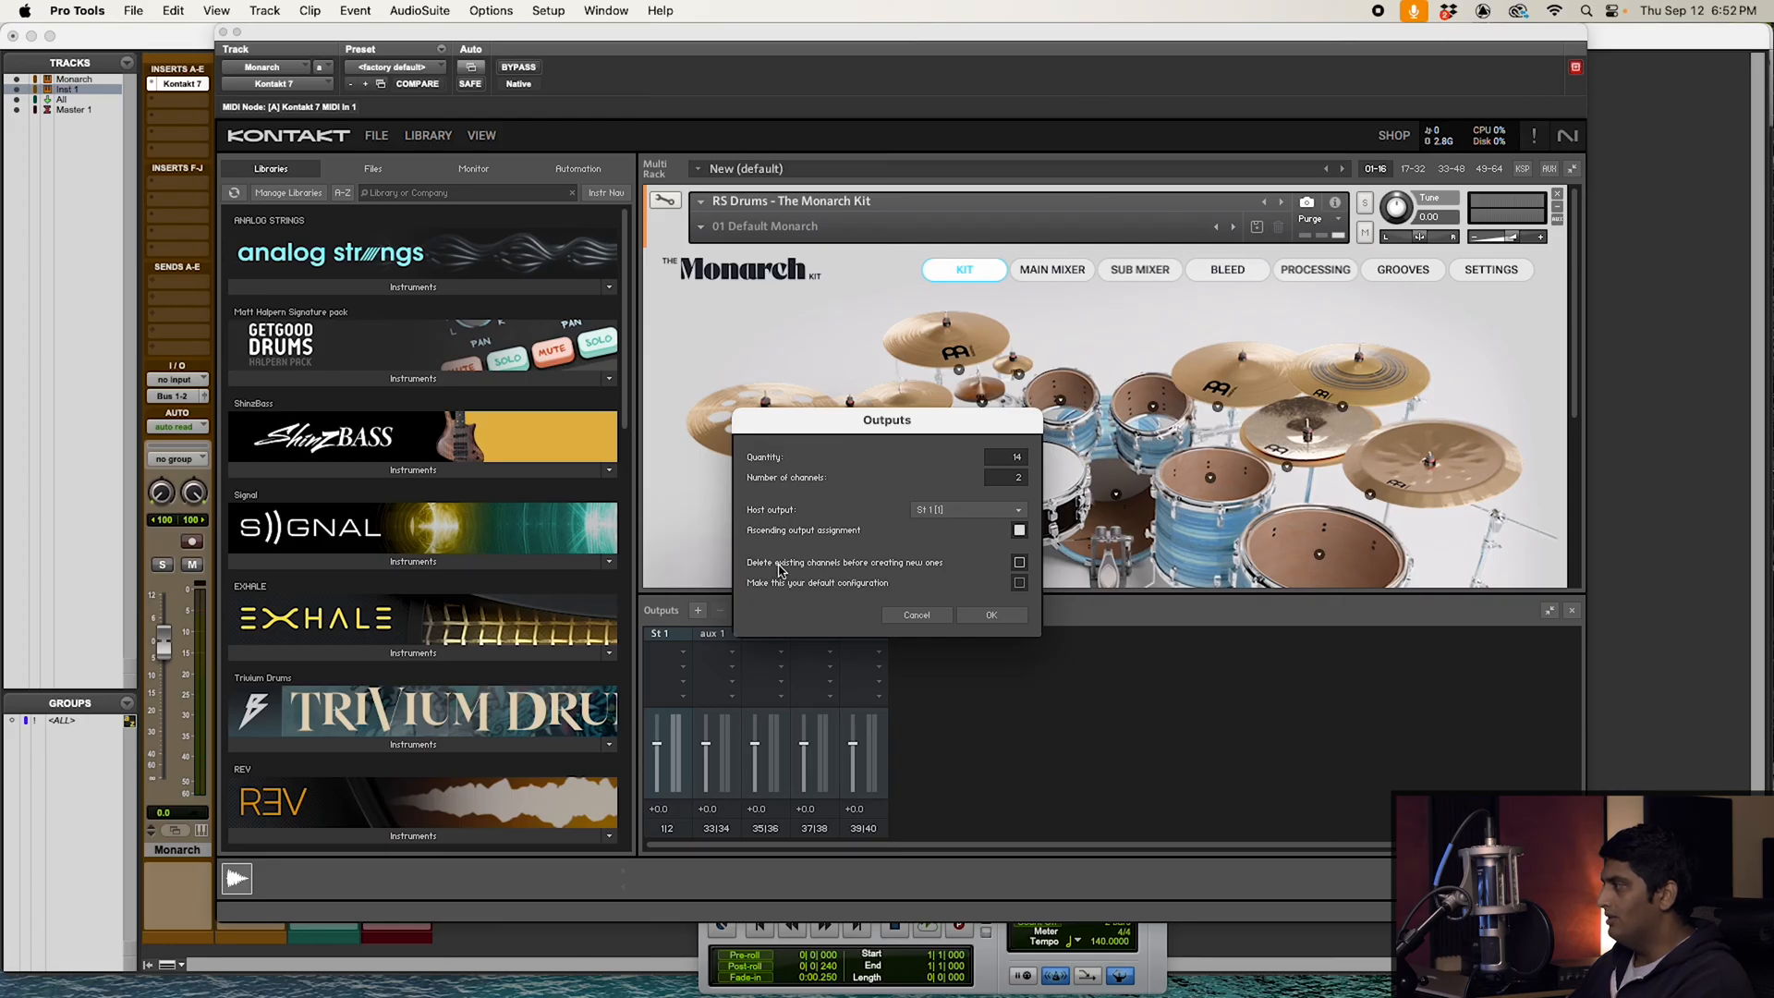
mouse_move(990, 571)
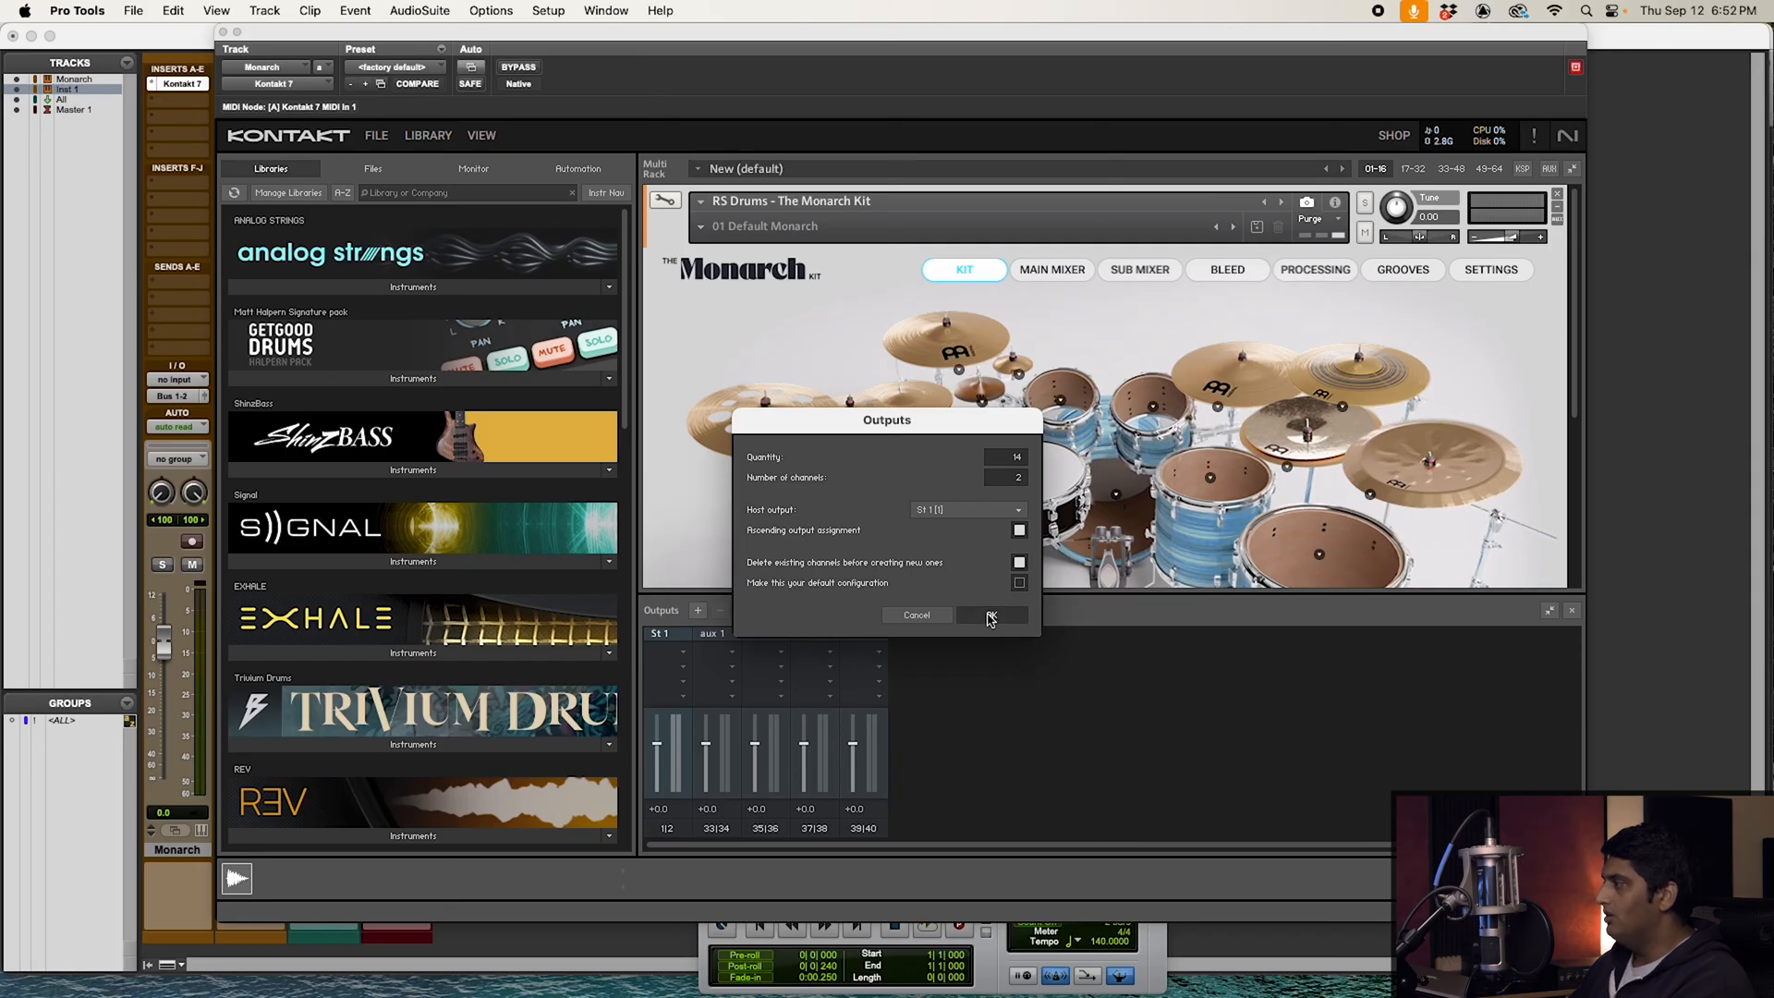
click(990, 615)
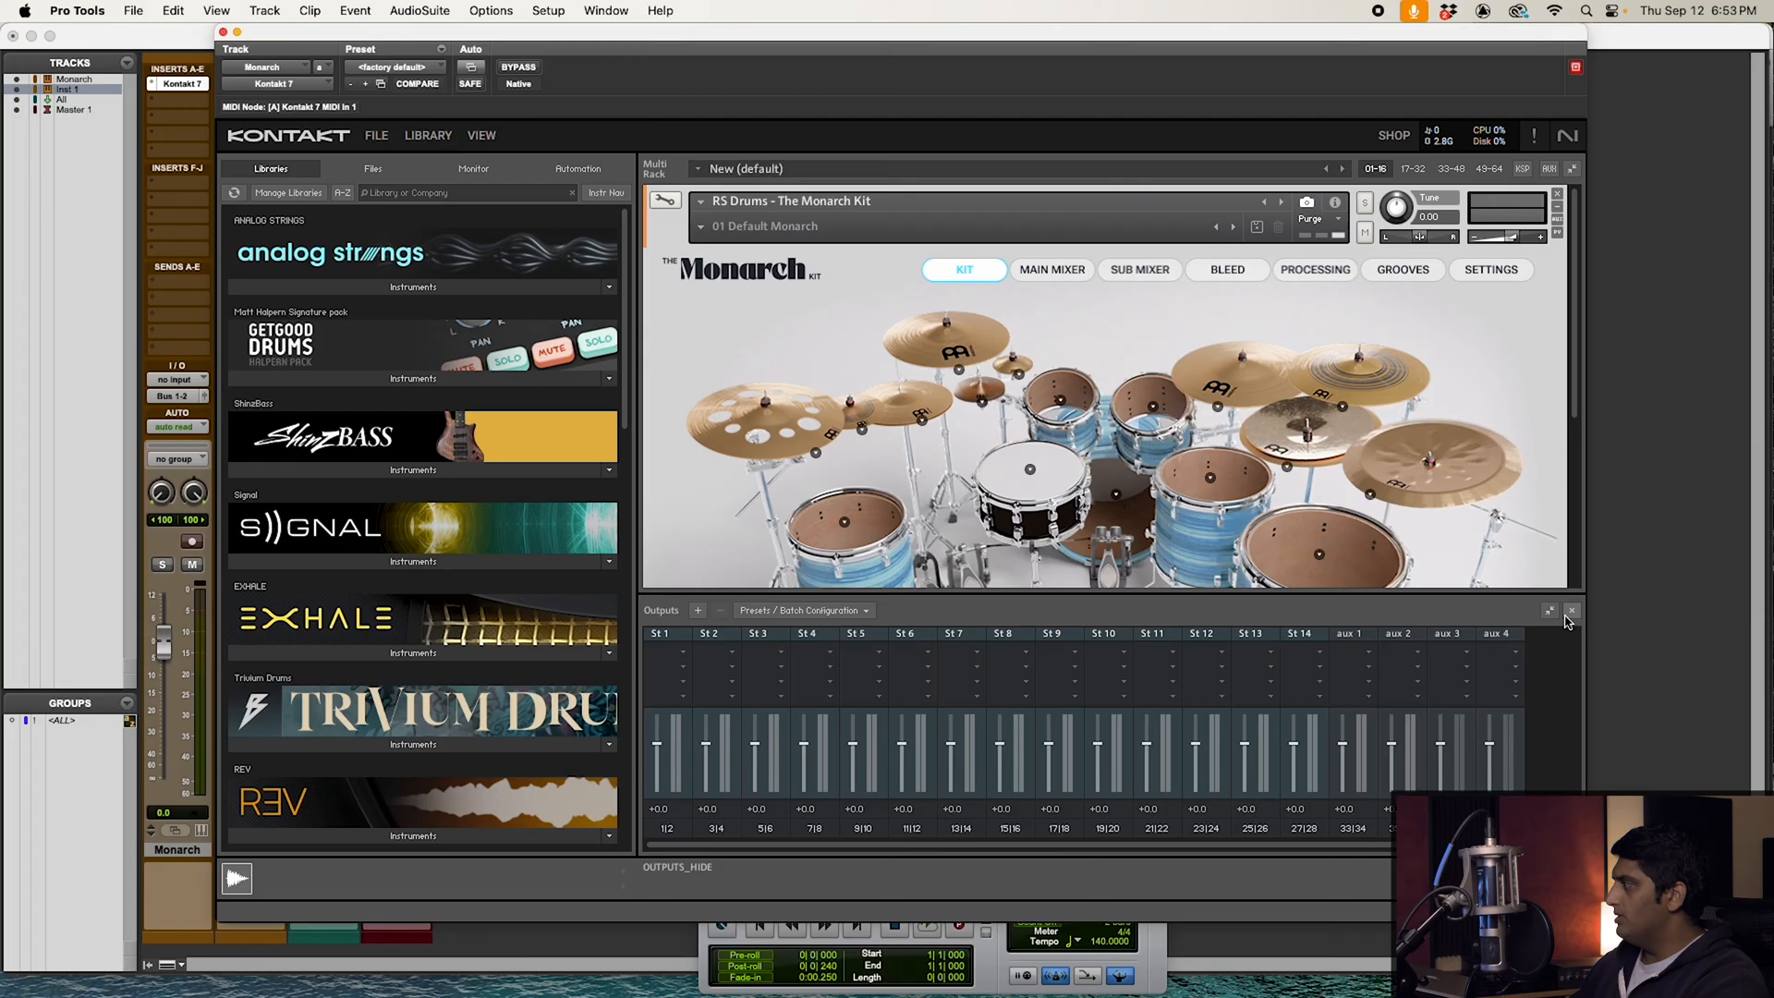
Close the Outputs section and switch the Monarch kit to its Main Mixer page.
click(1571, 612)
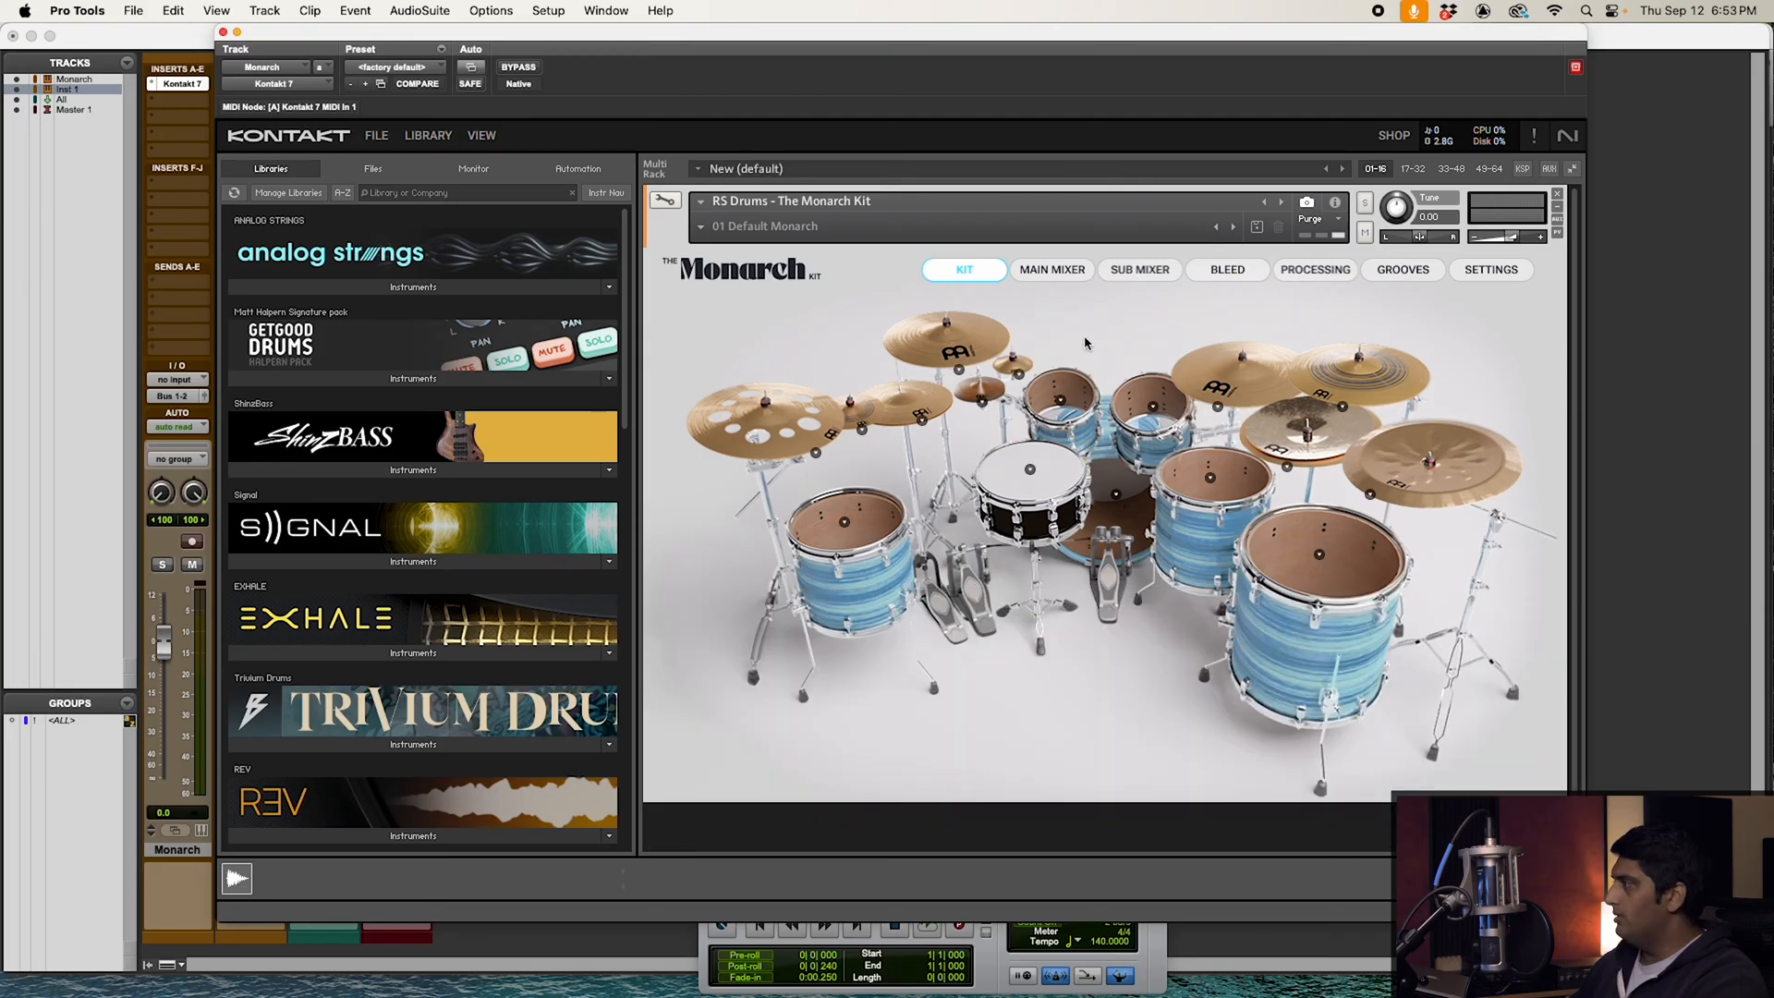
click(1050, 270)
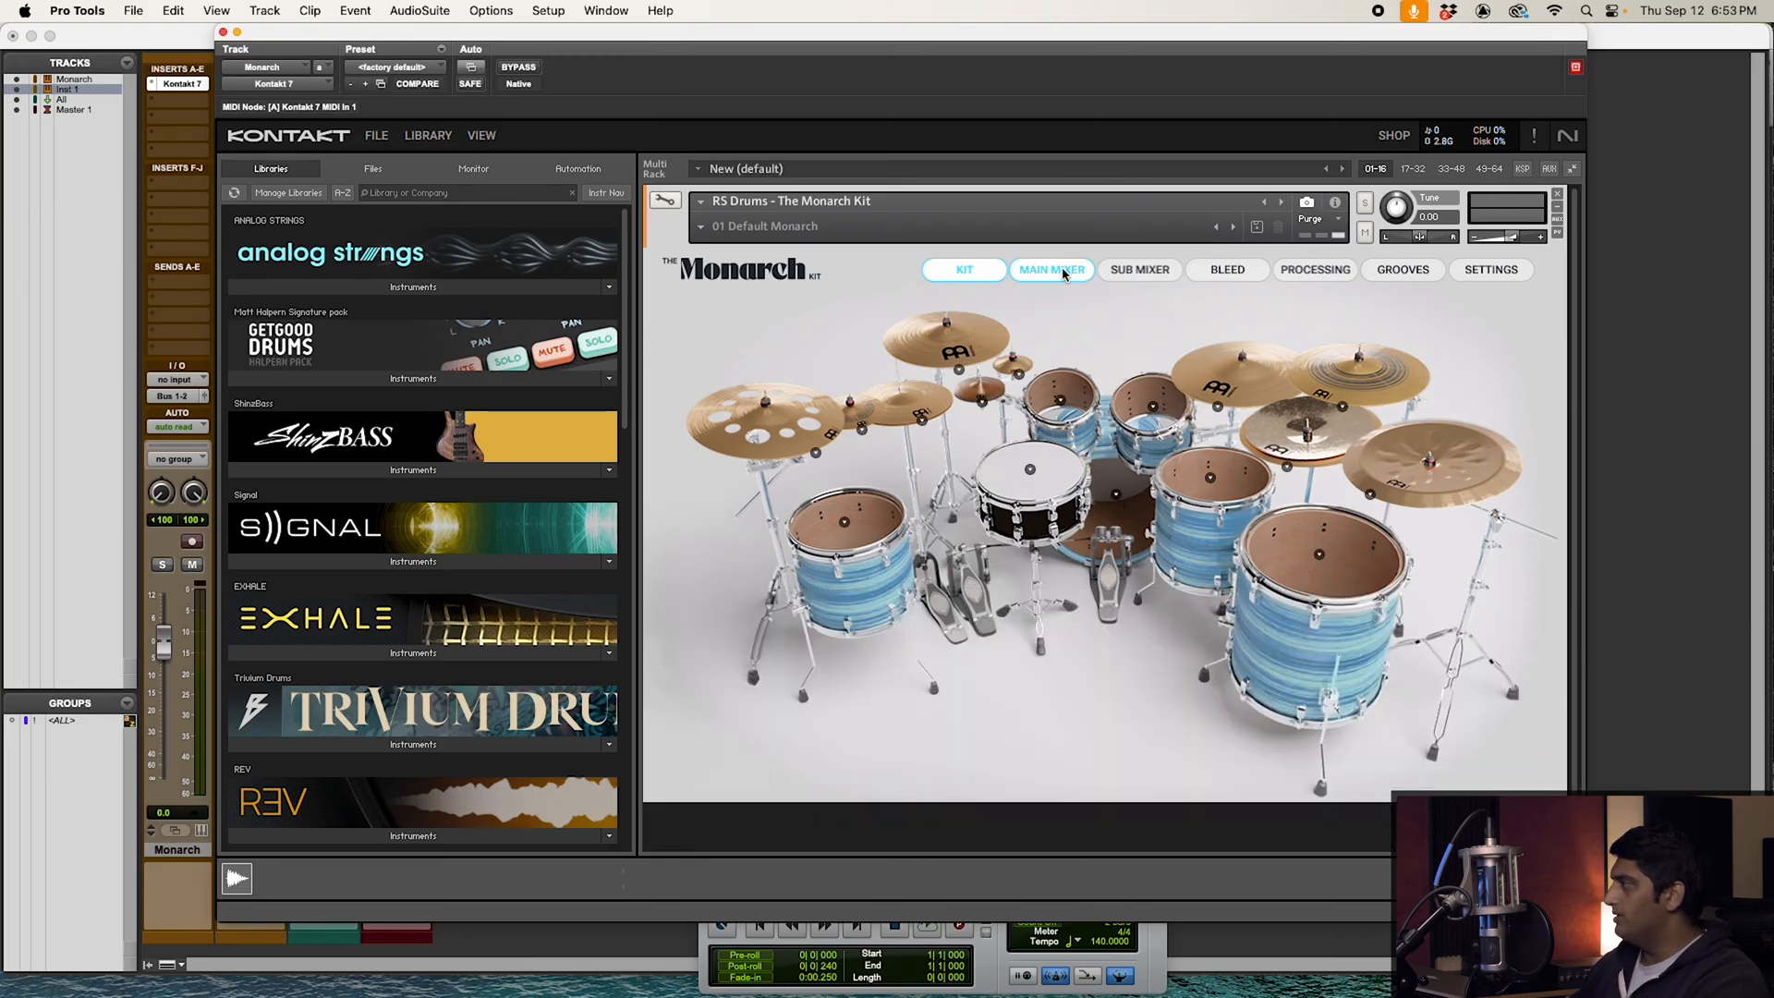
click(1052, 270)
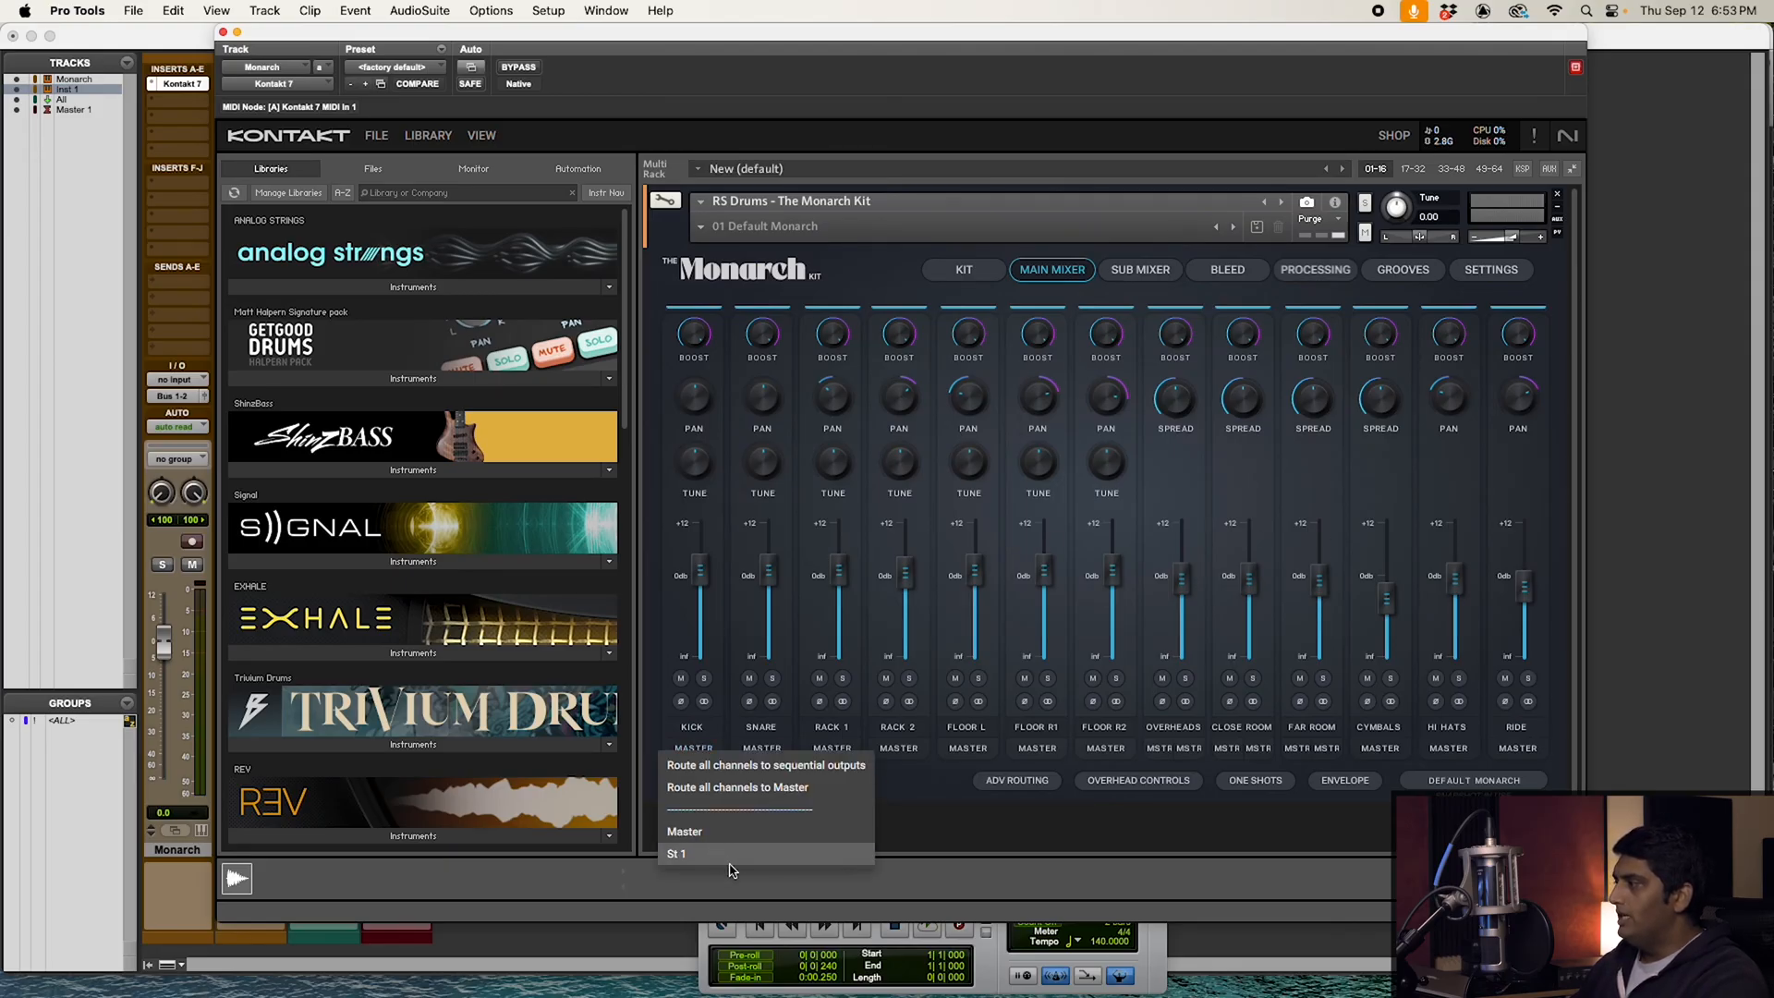
mouse_move(774, 848)
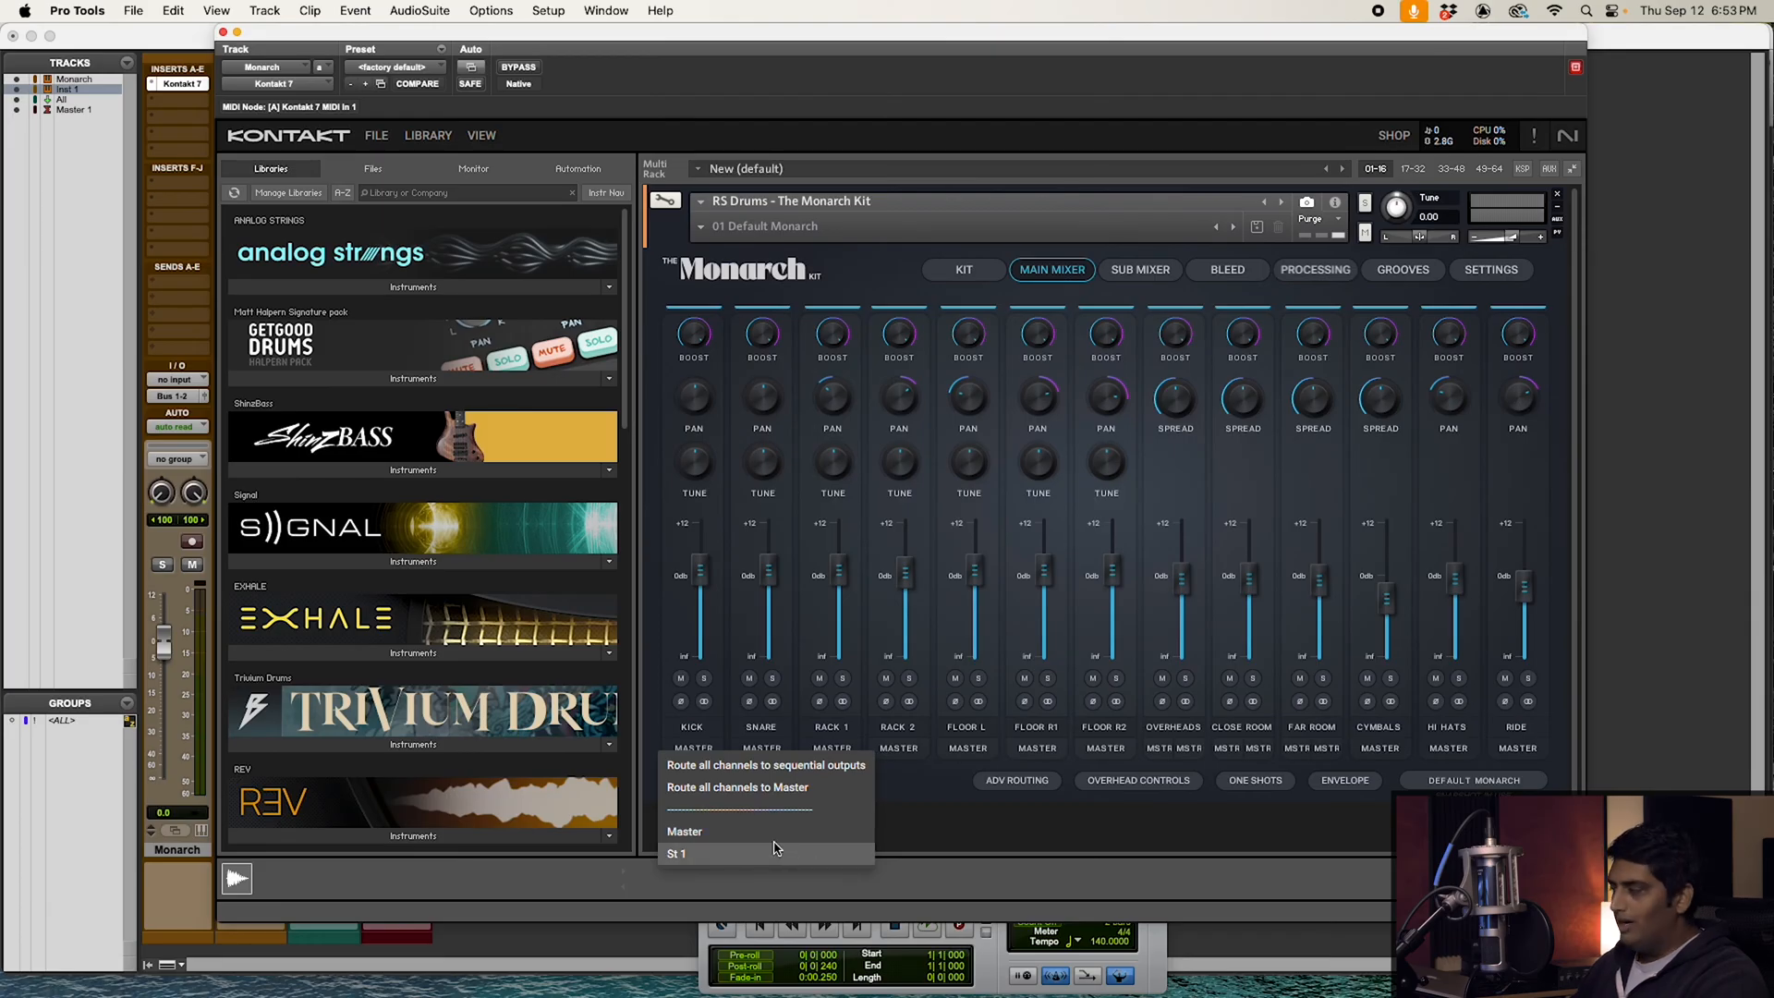
mouse_move(754, 854)
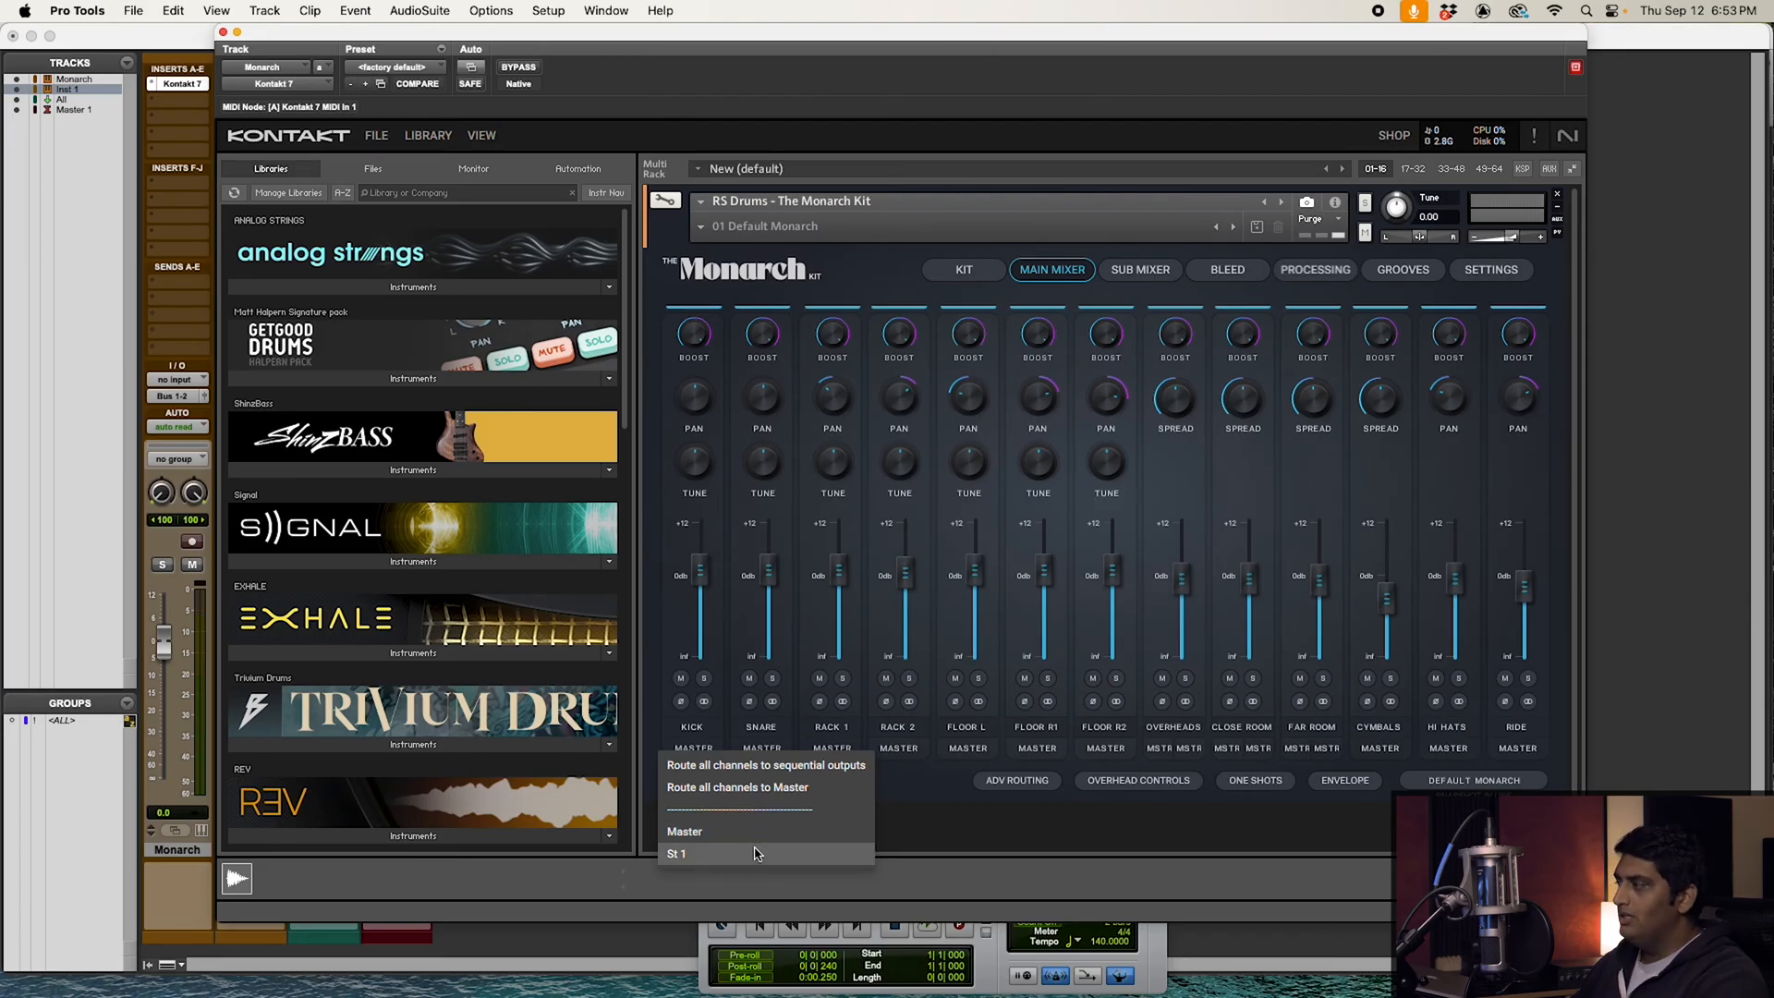
mouse_move(911, 786)
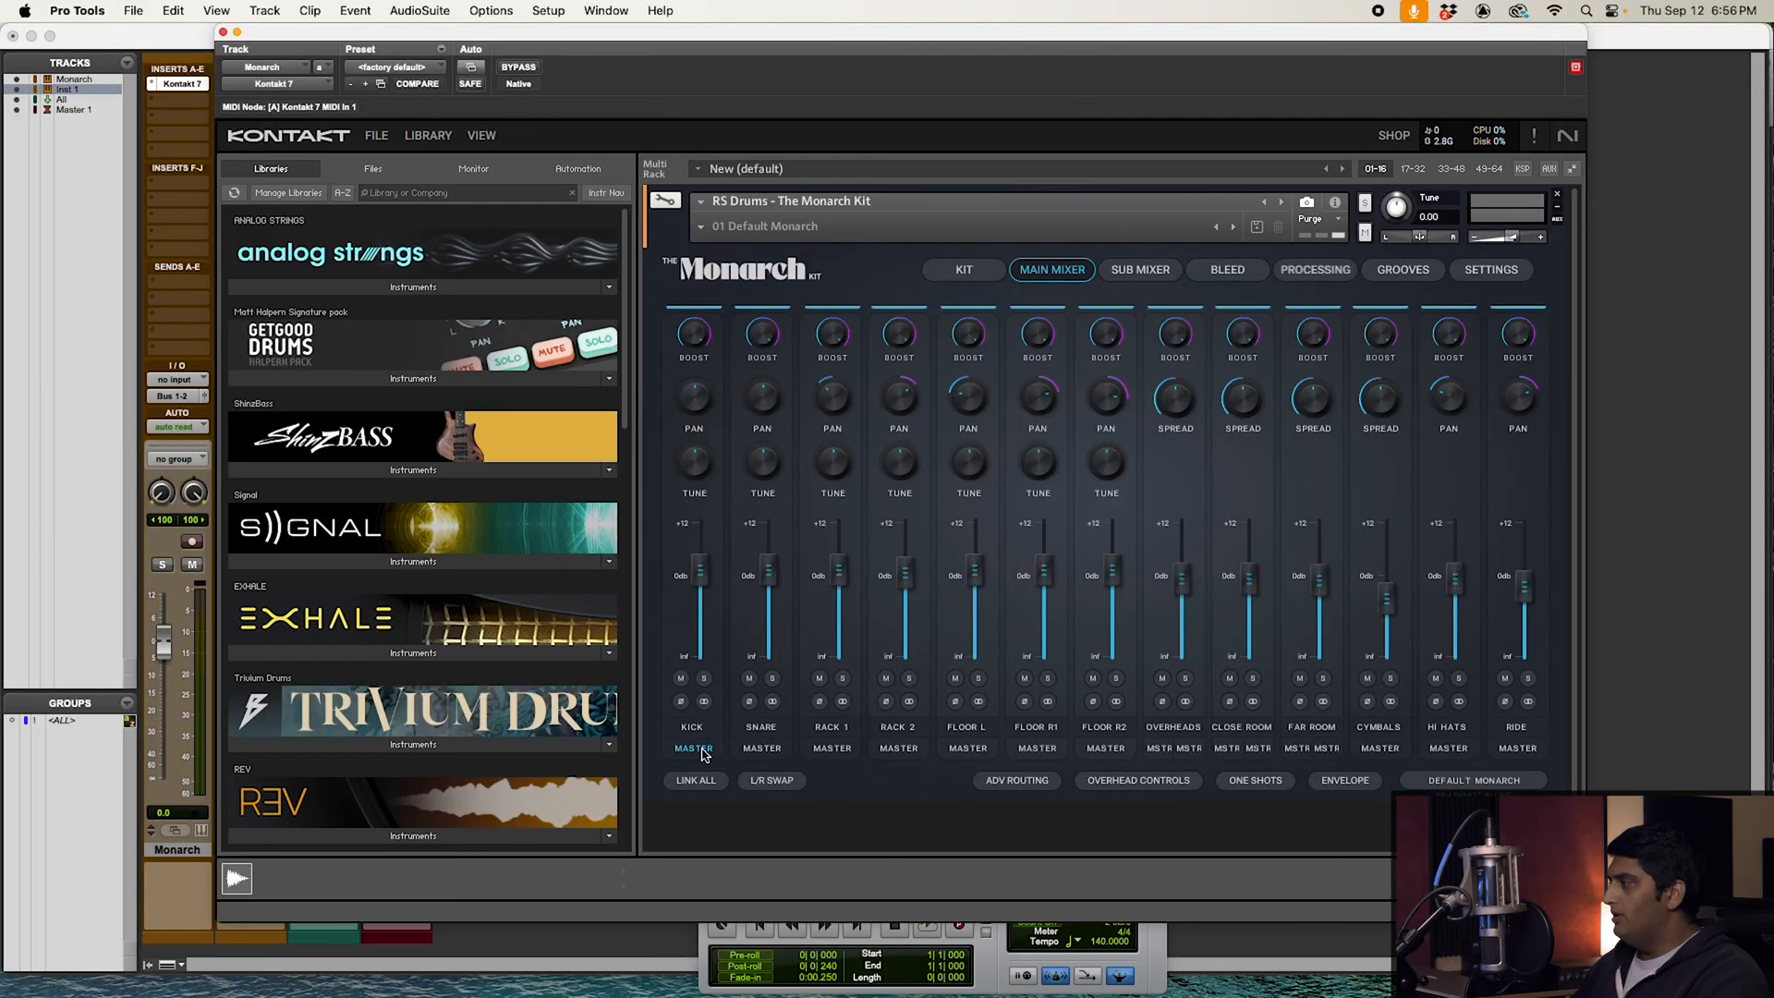
Assign each Monarch channel its own output, Kick on ST 2 through Ride on ST 14.
click(691, 748)
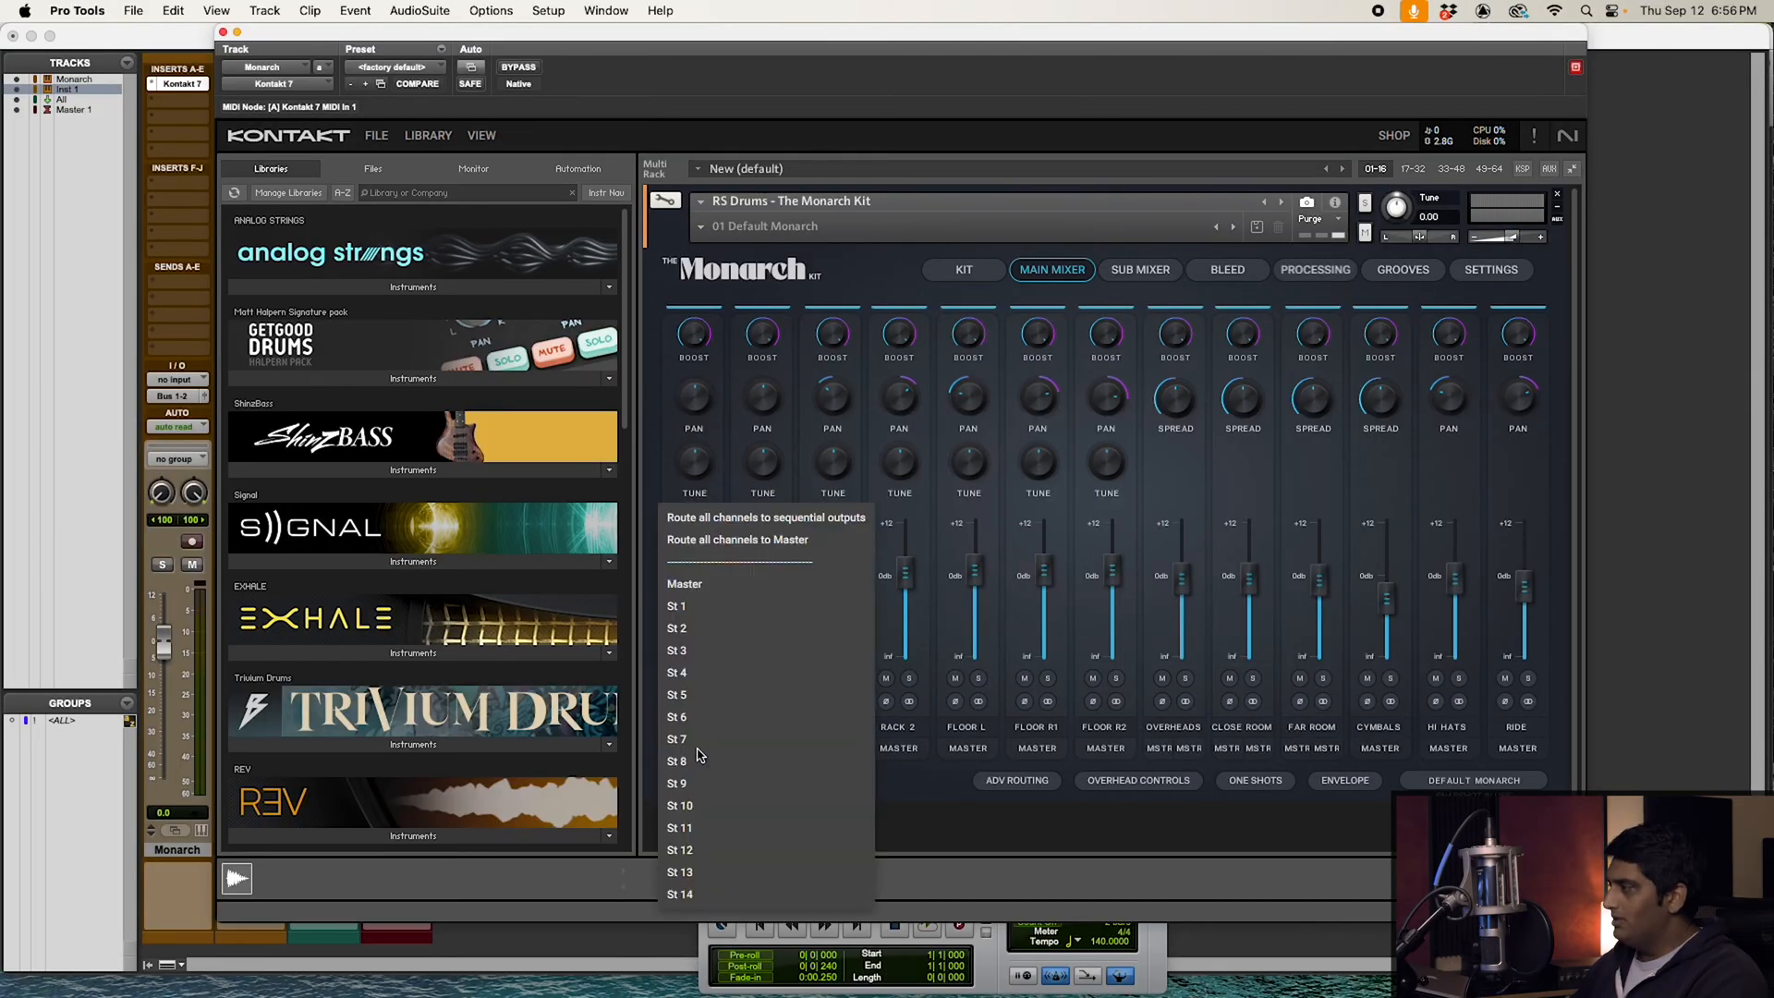
mouse_move(741, 805)
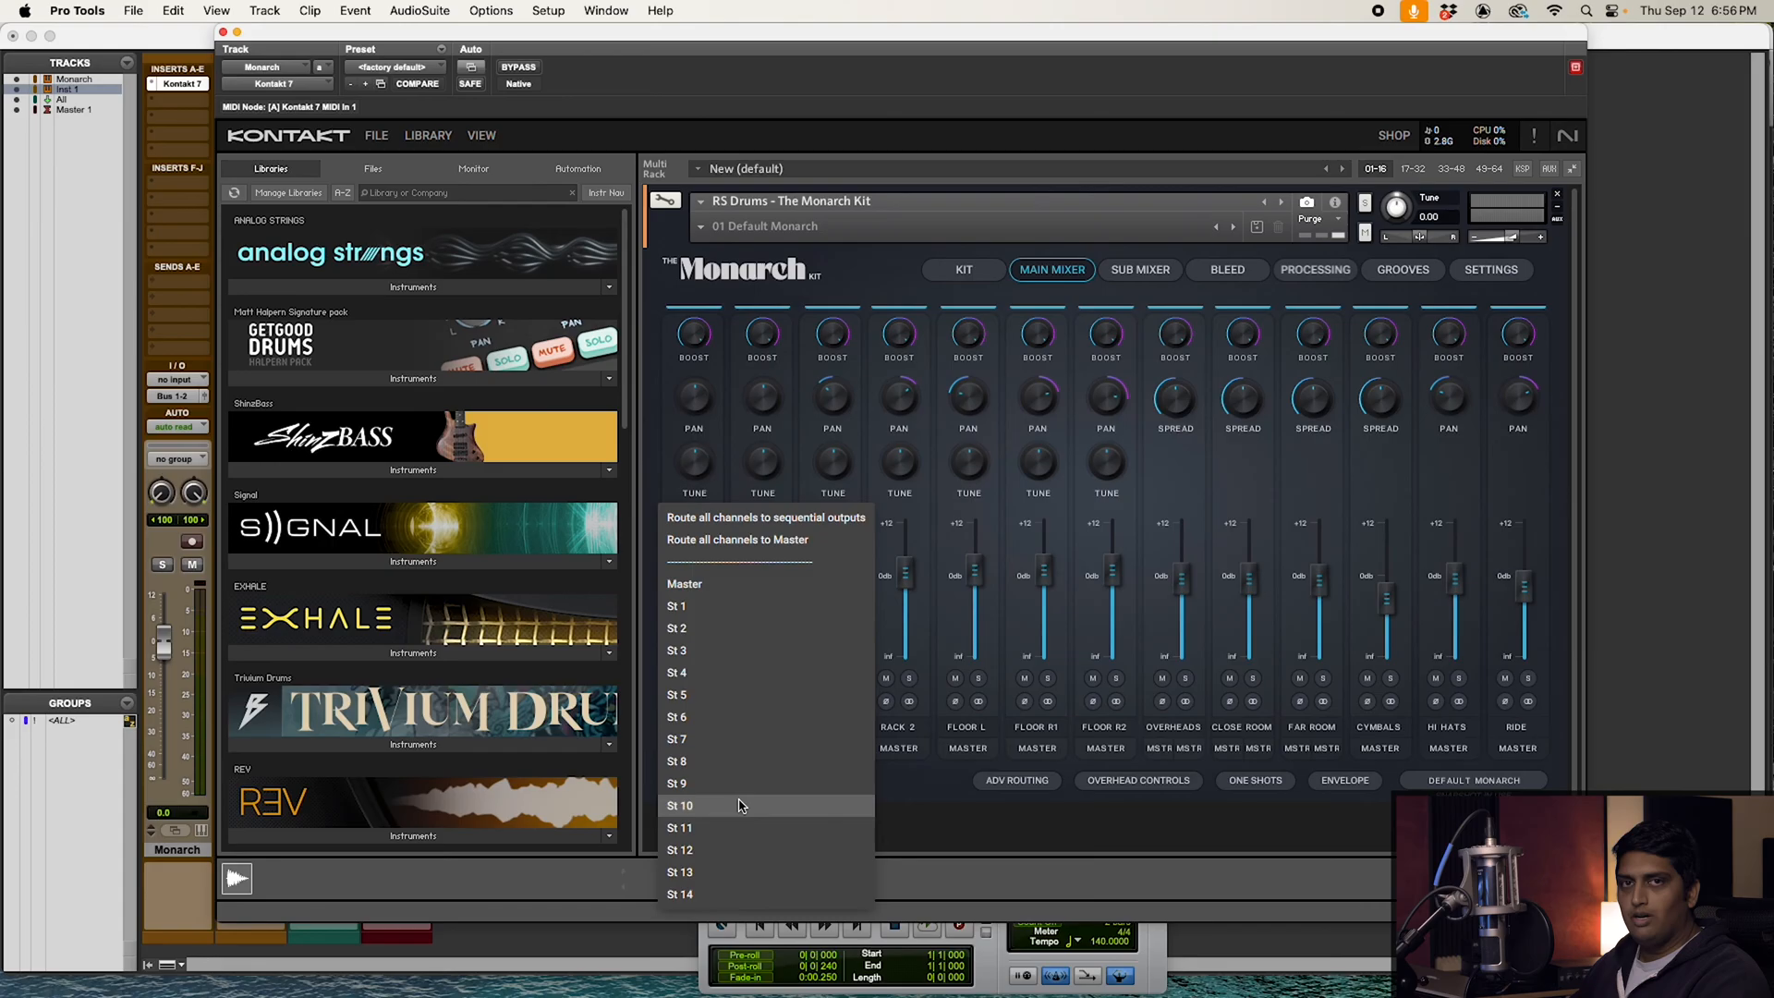
mouse_move(754, 695)
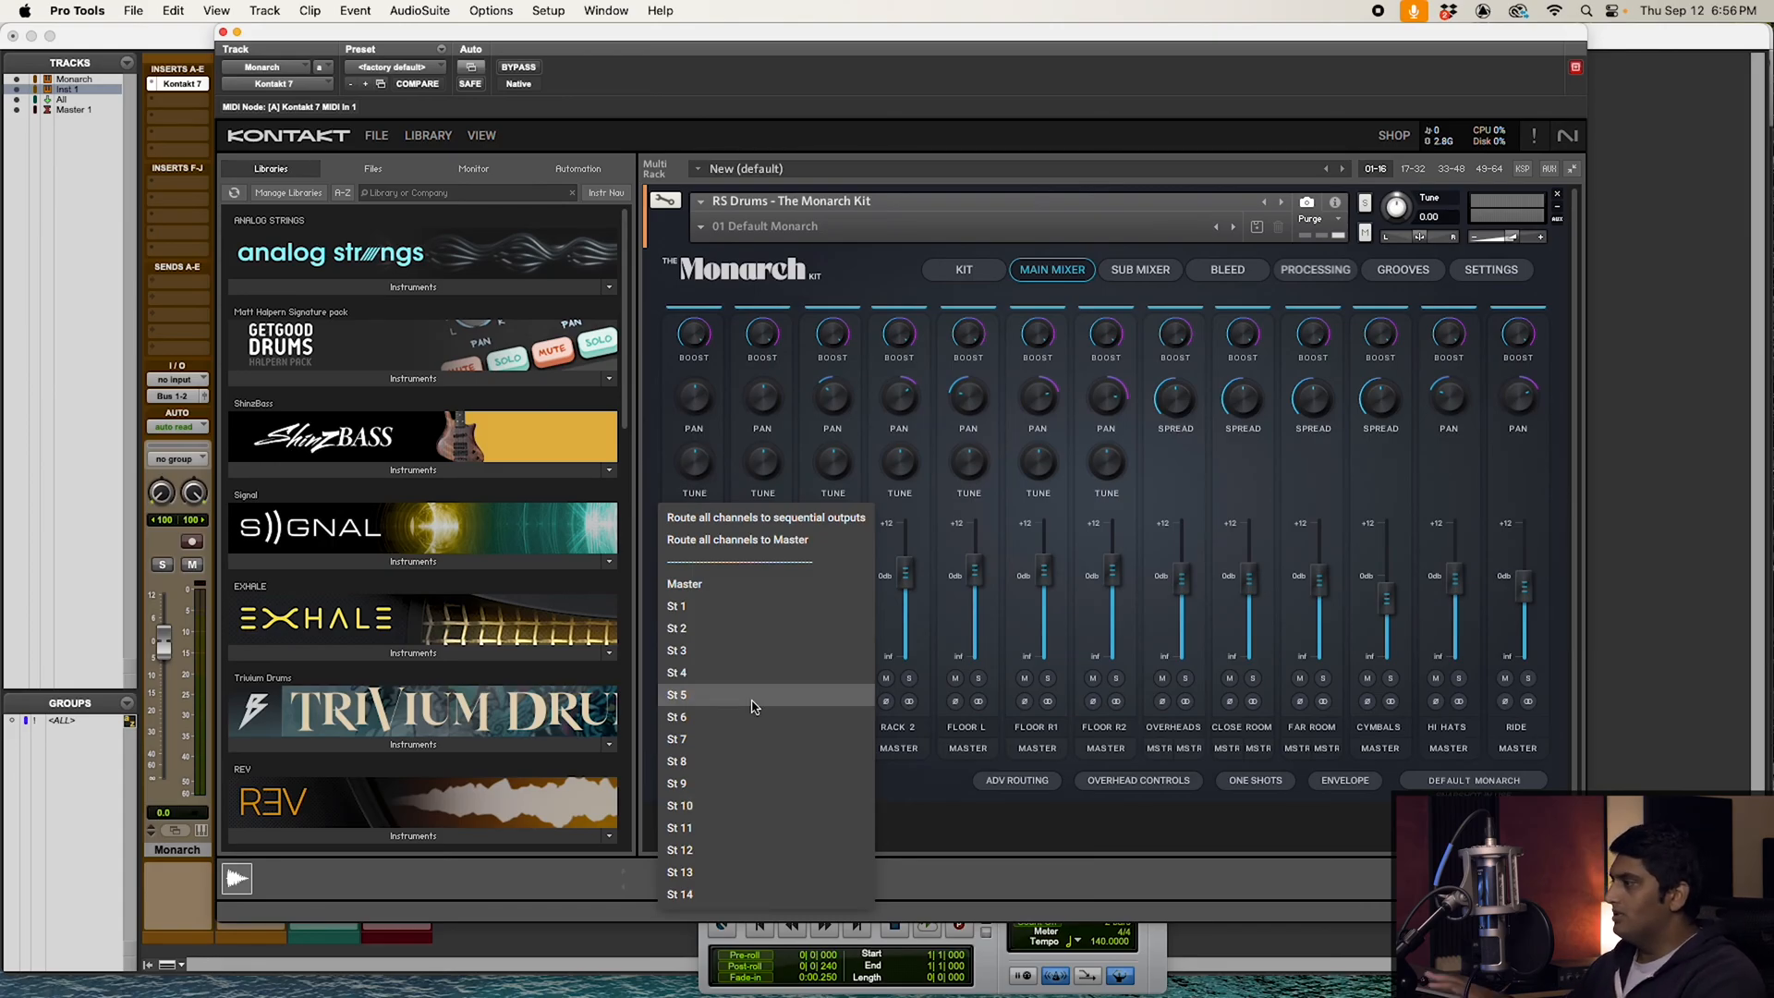
mouse_move(737, 540)
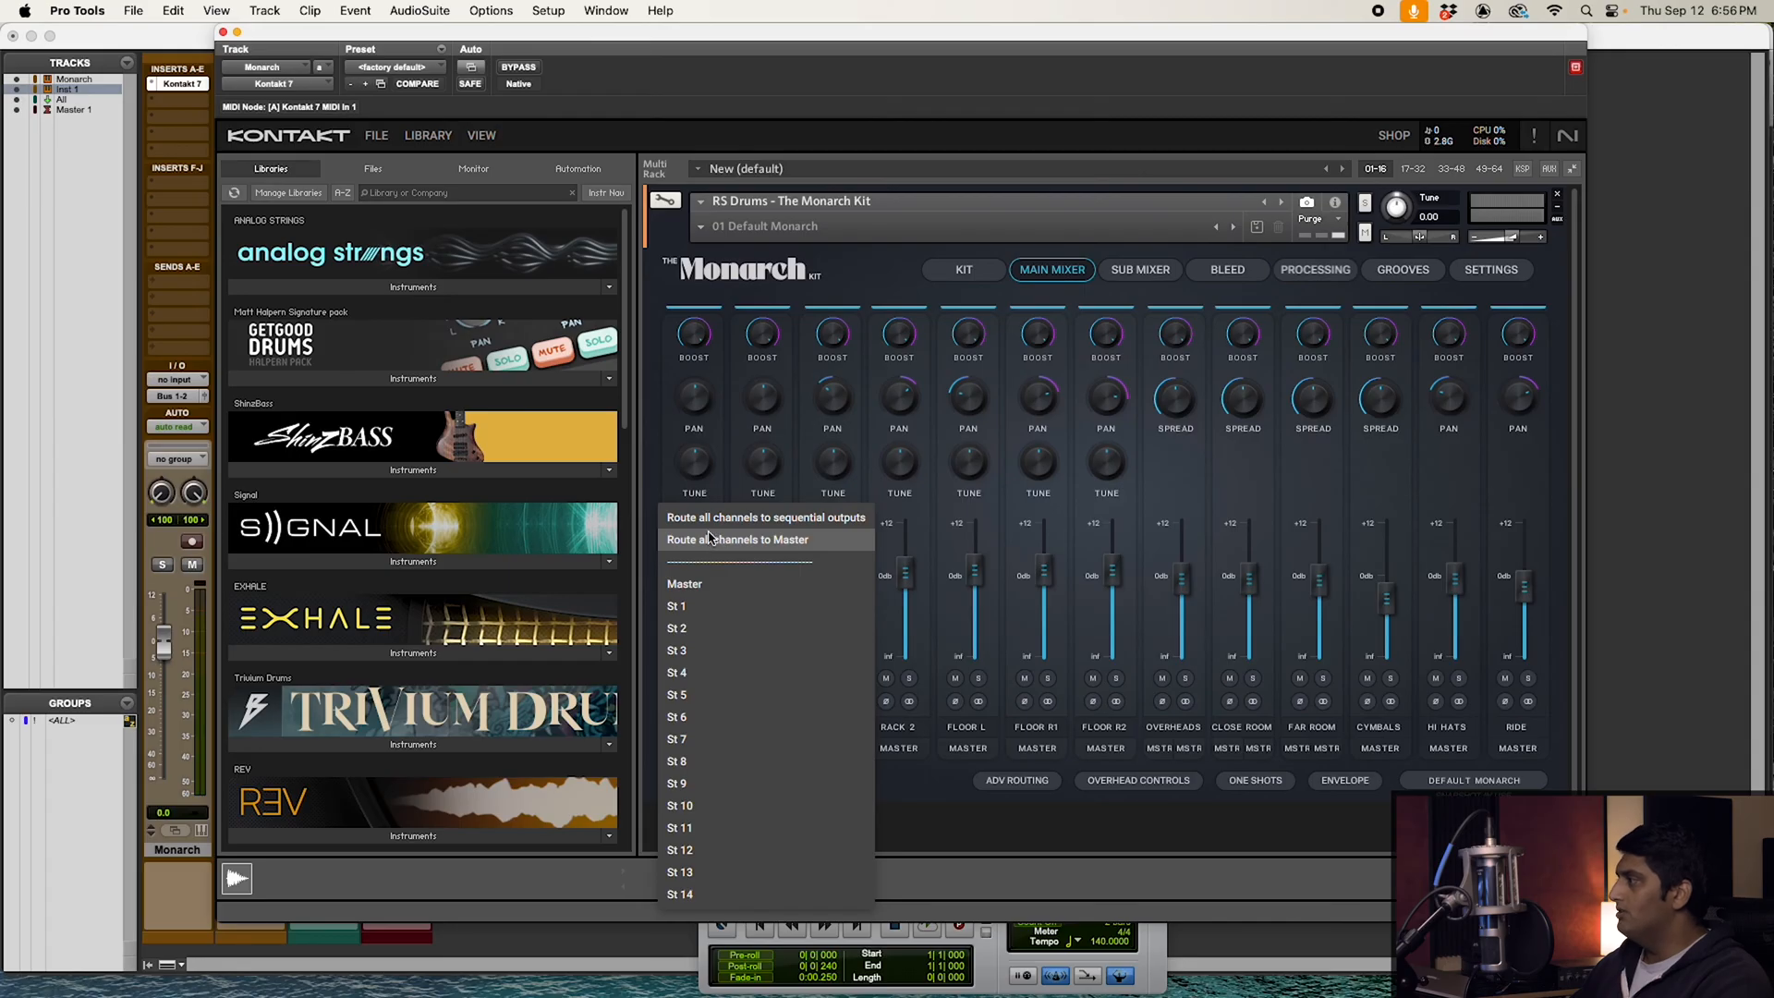
mouse_move(765, 517)
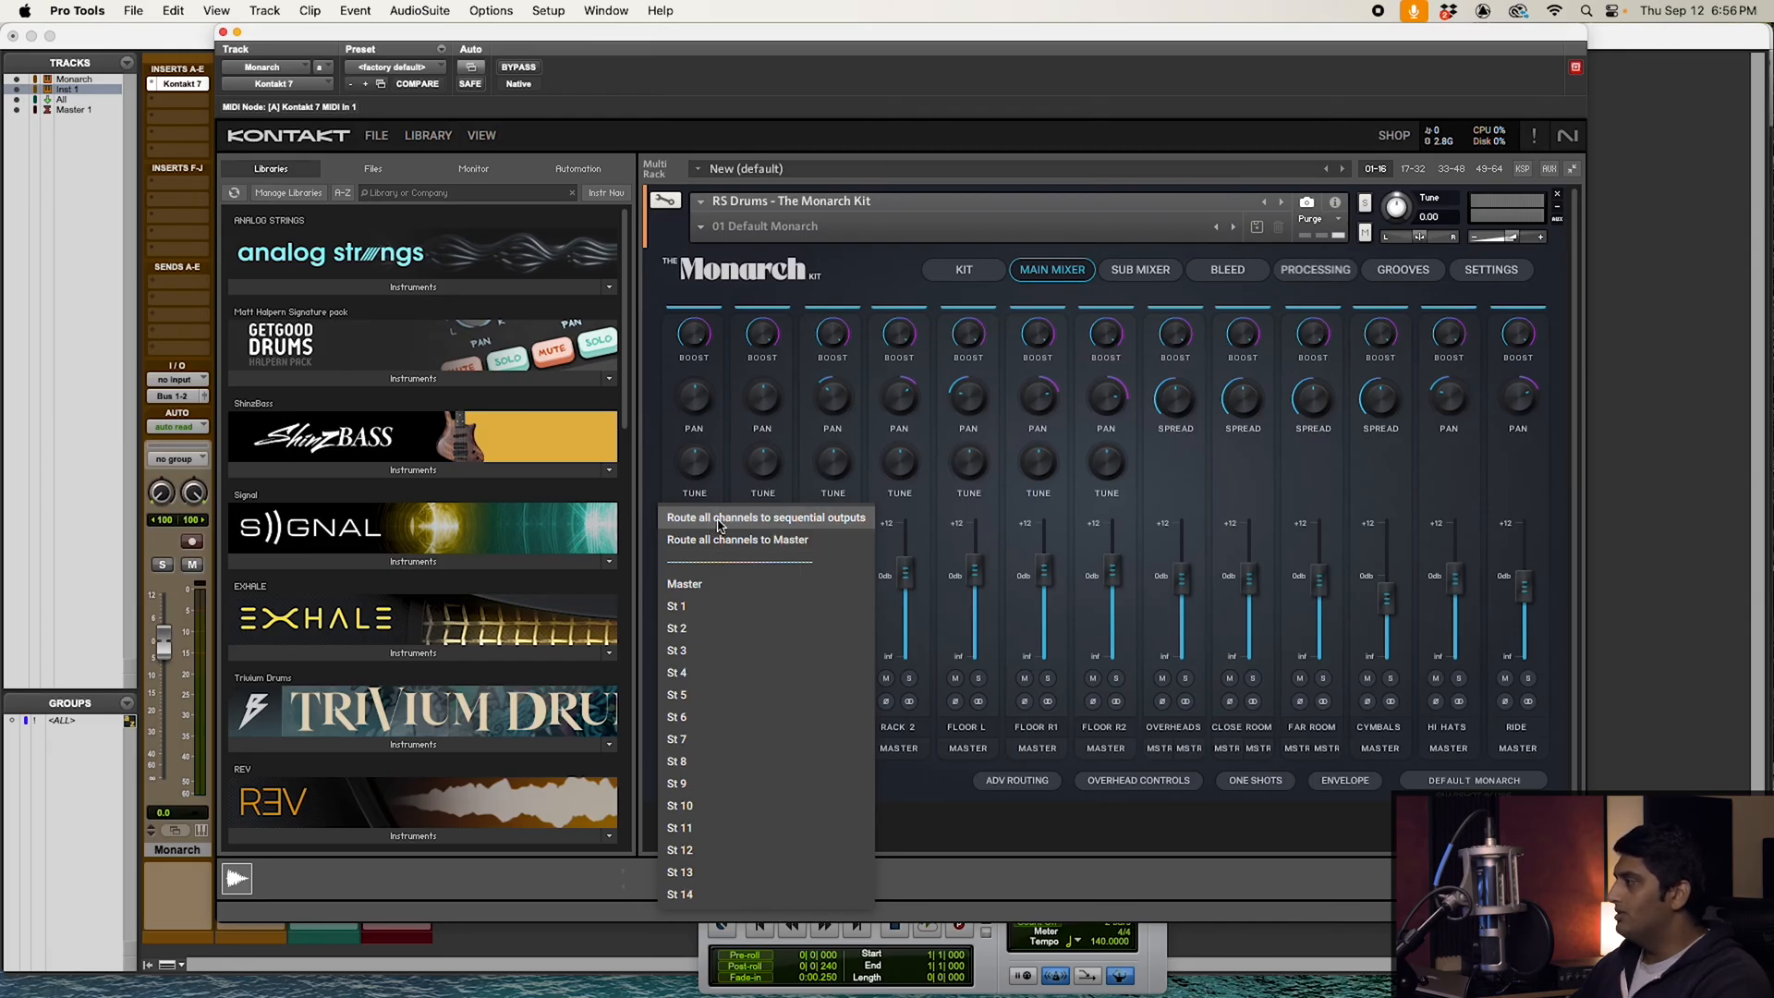
click(765, 518)
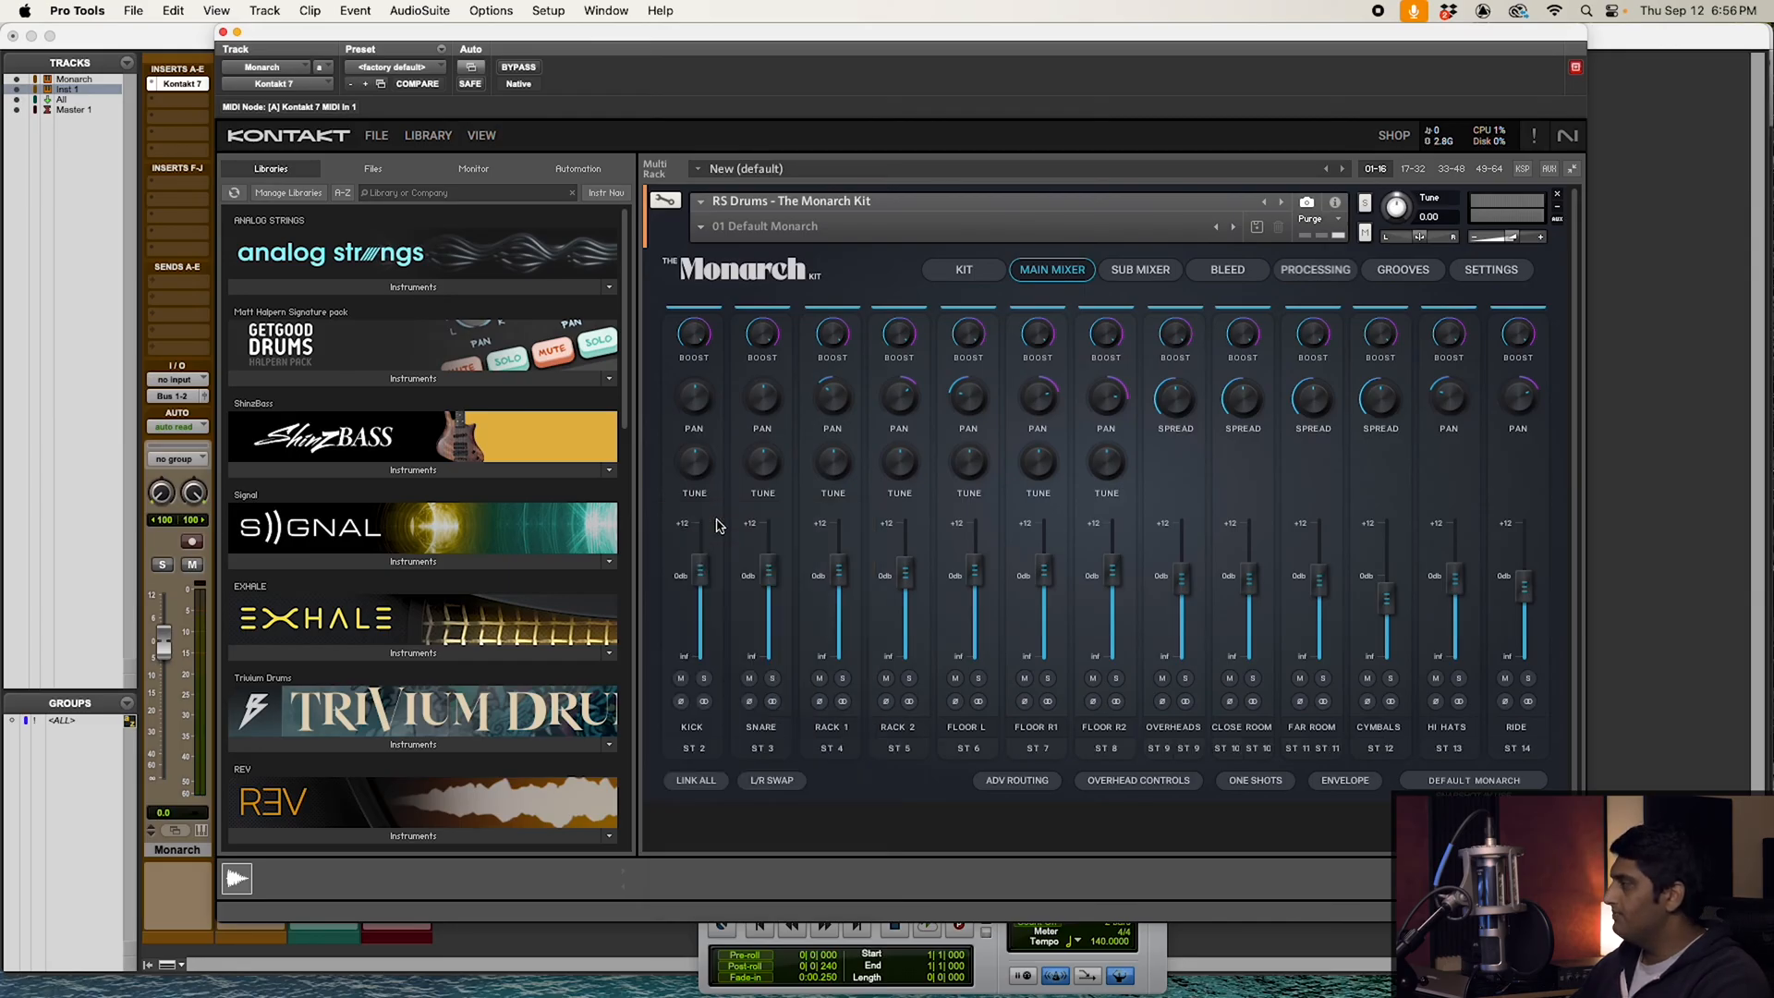
mouse_move(1035, 758)
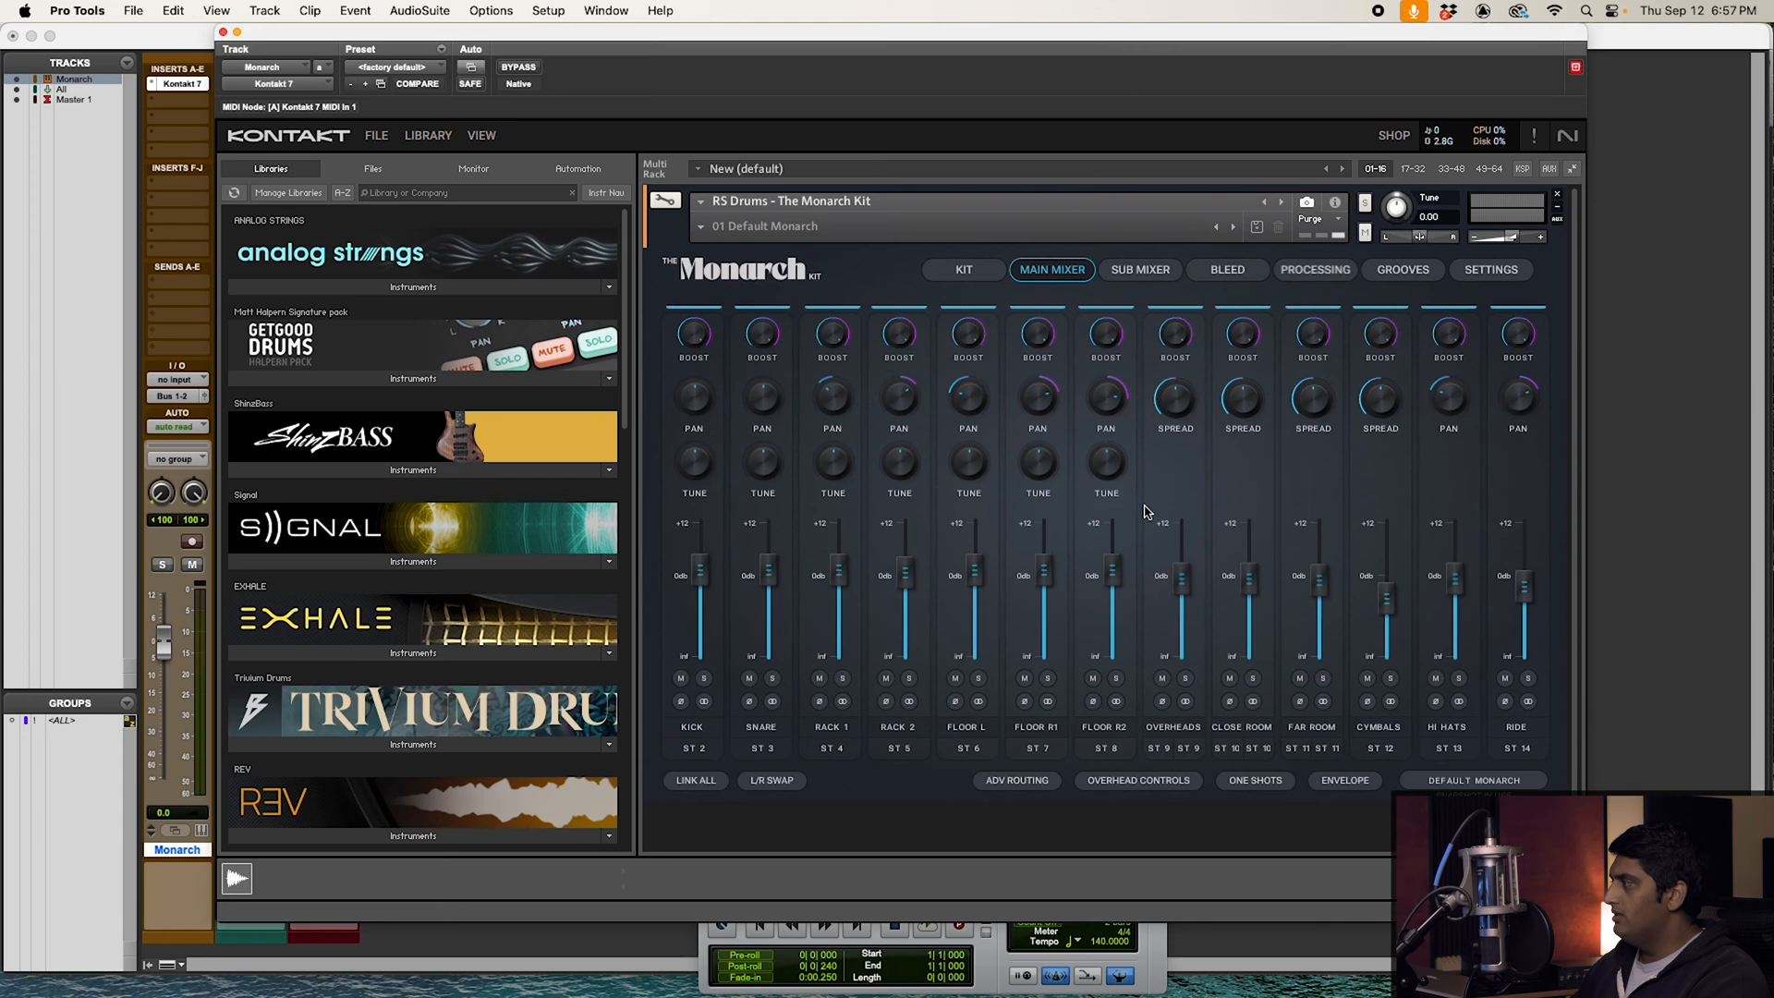
mouse_move(1168, 512)
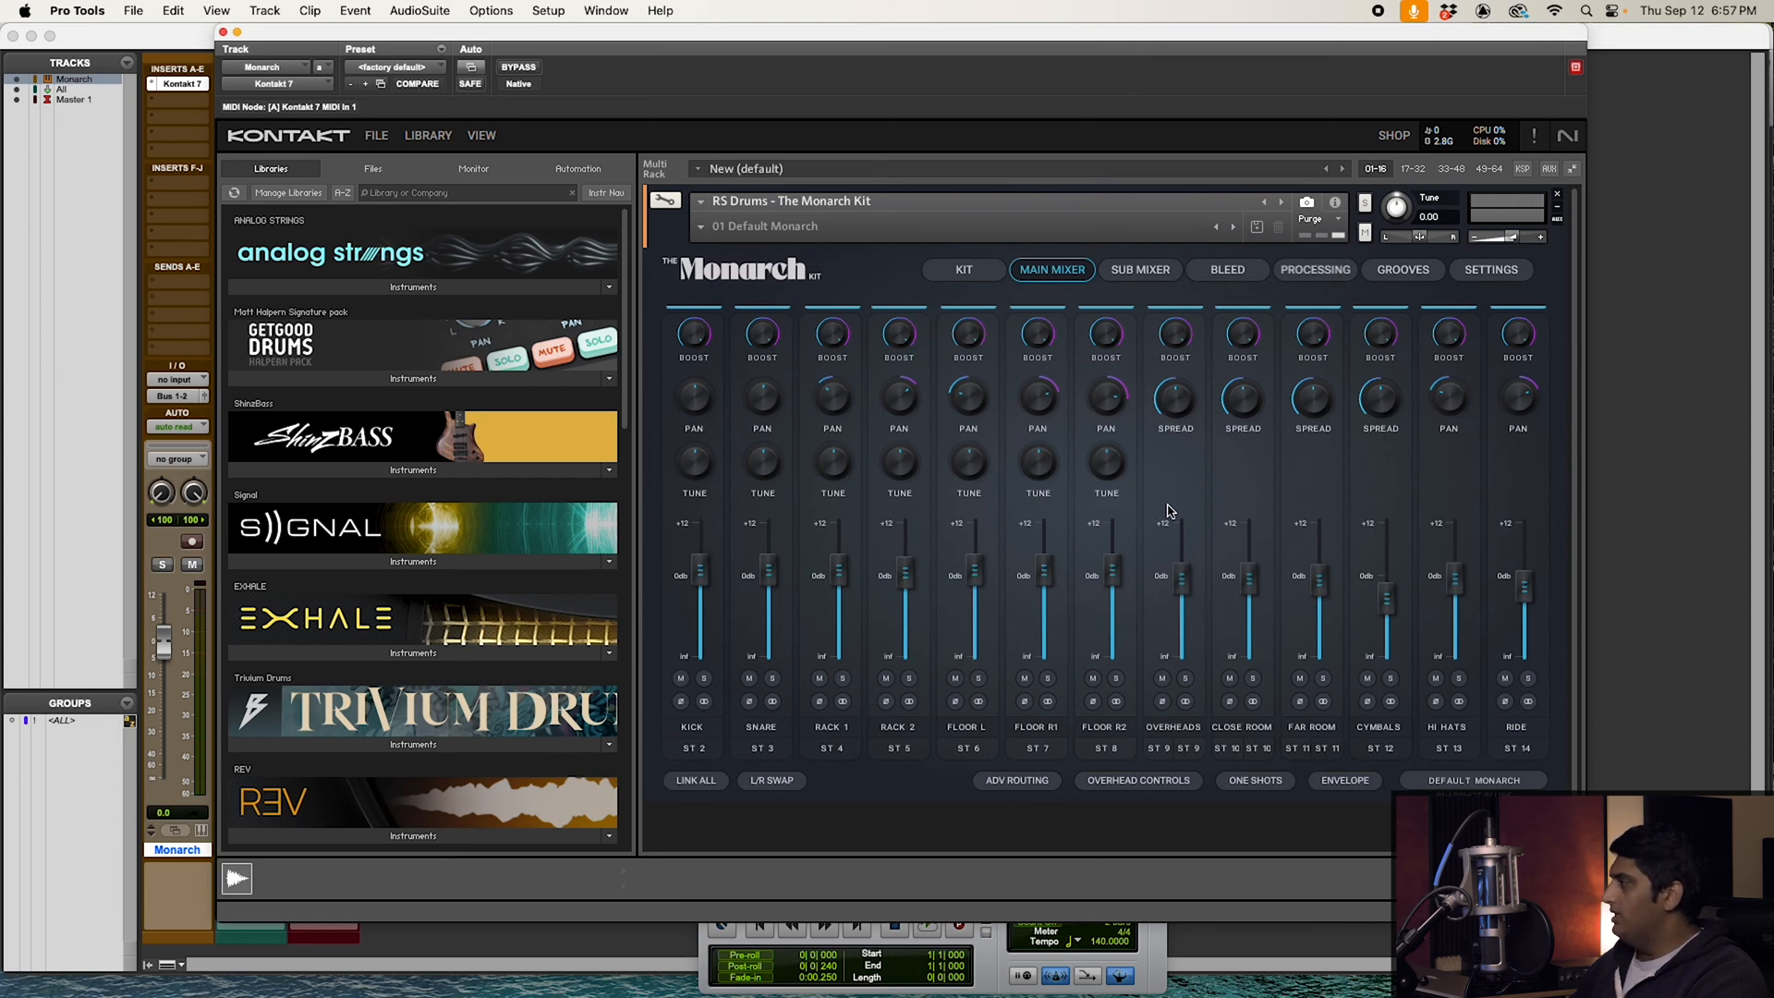
mouse_move(1127, 518)
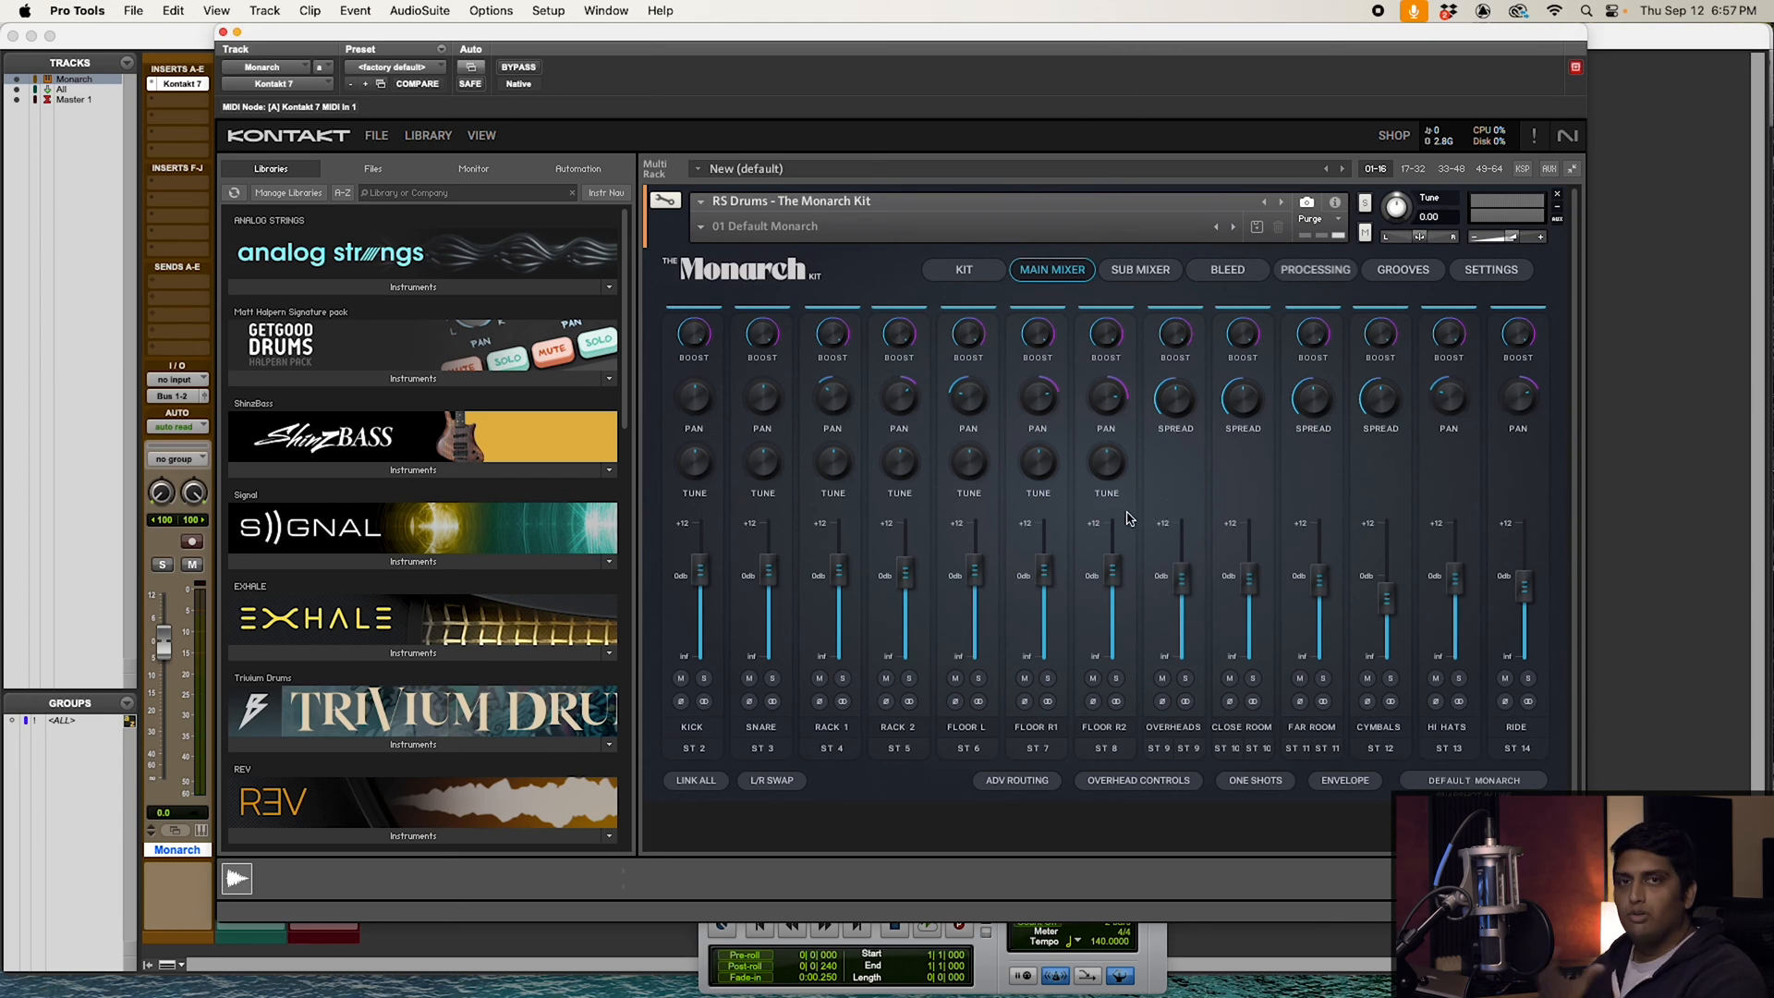
mouse_move(1090, 550)
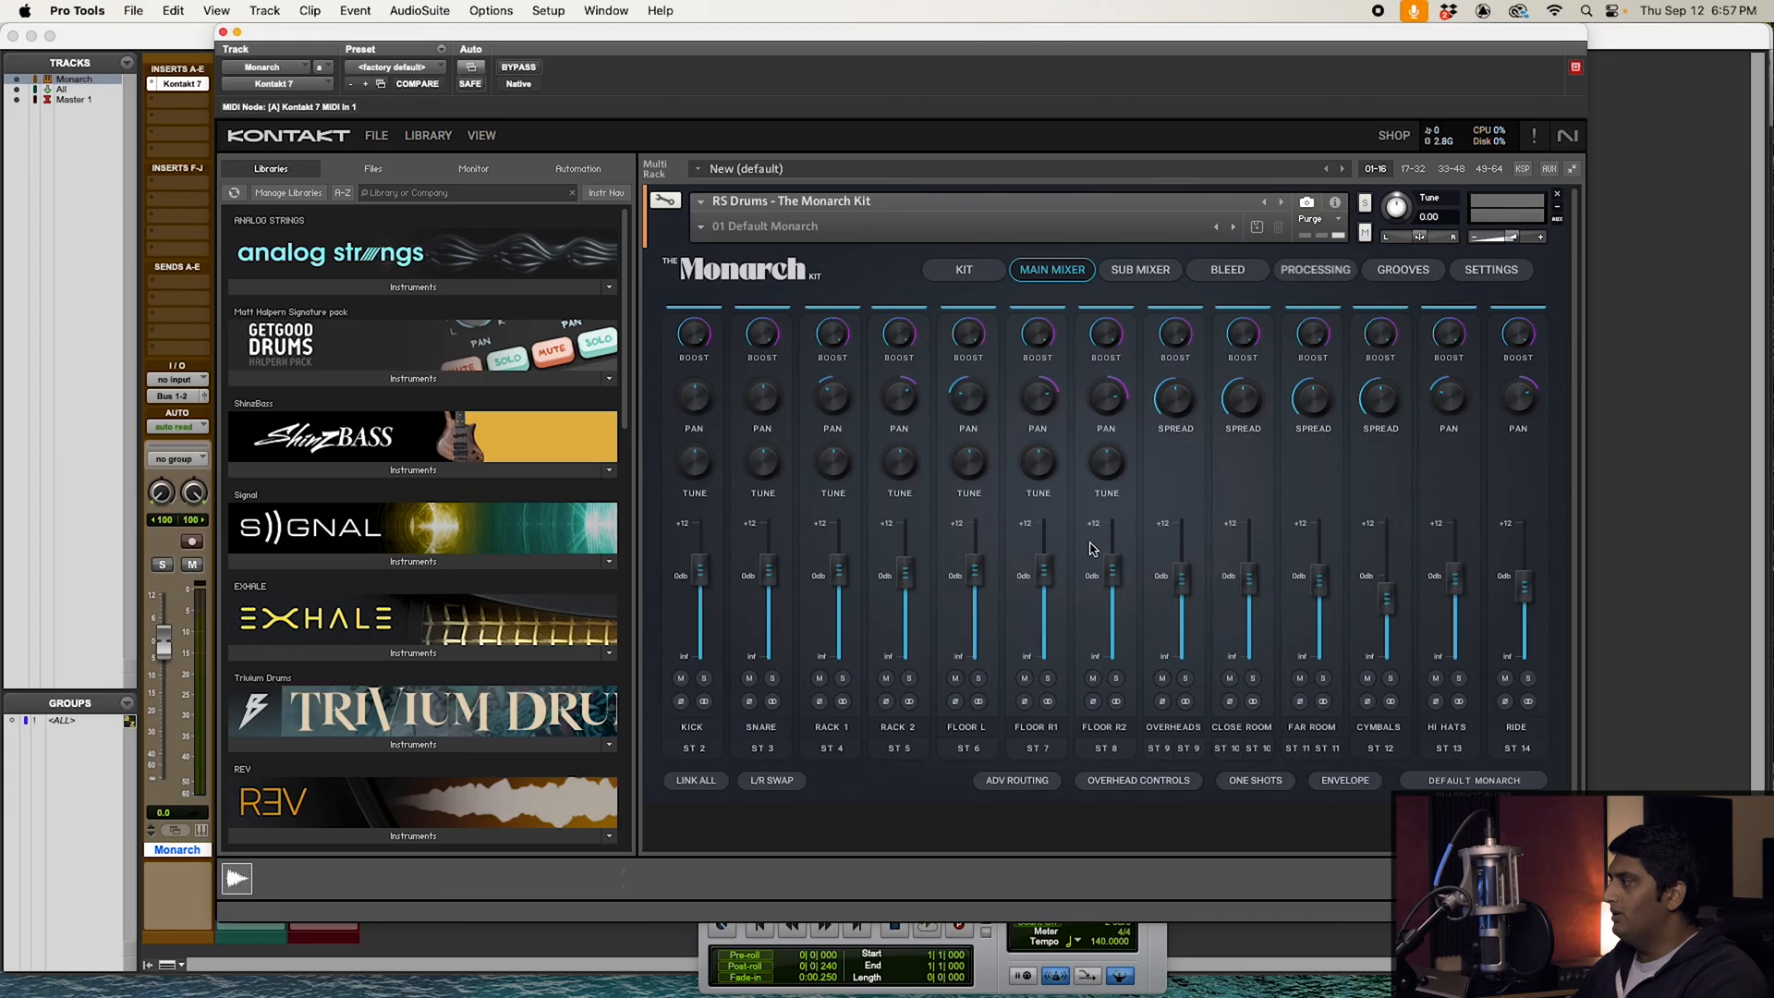
mouse_move(1072, 542)
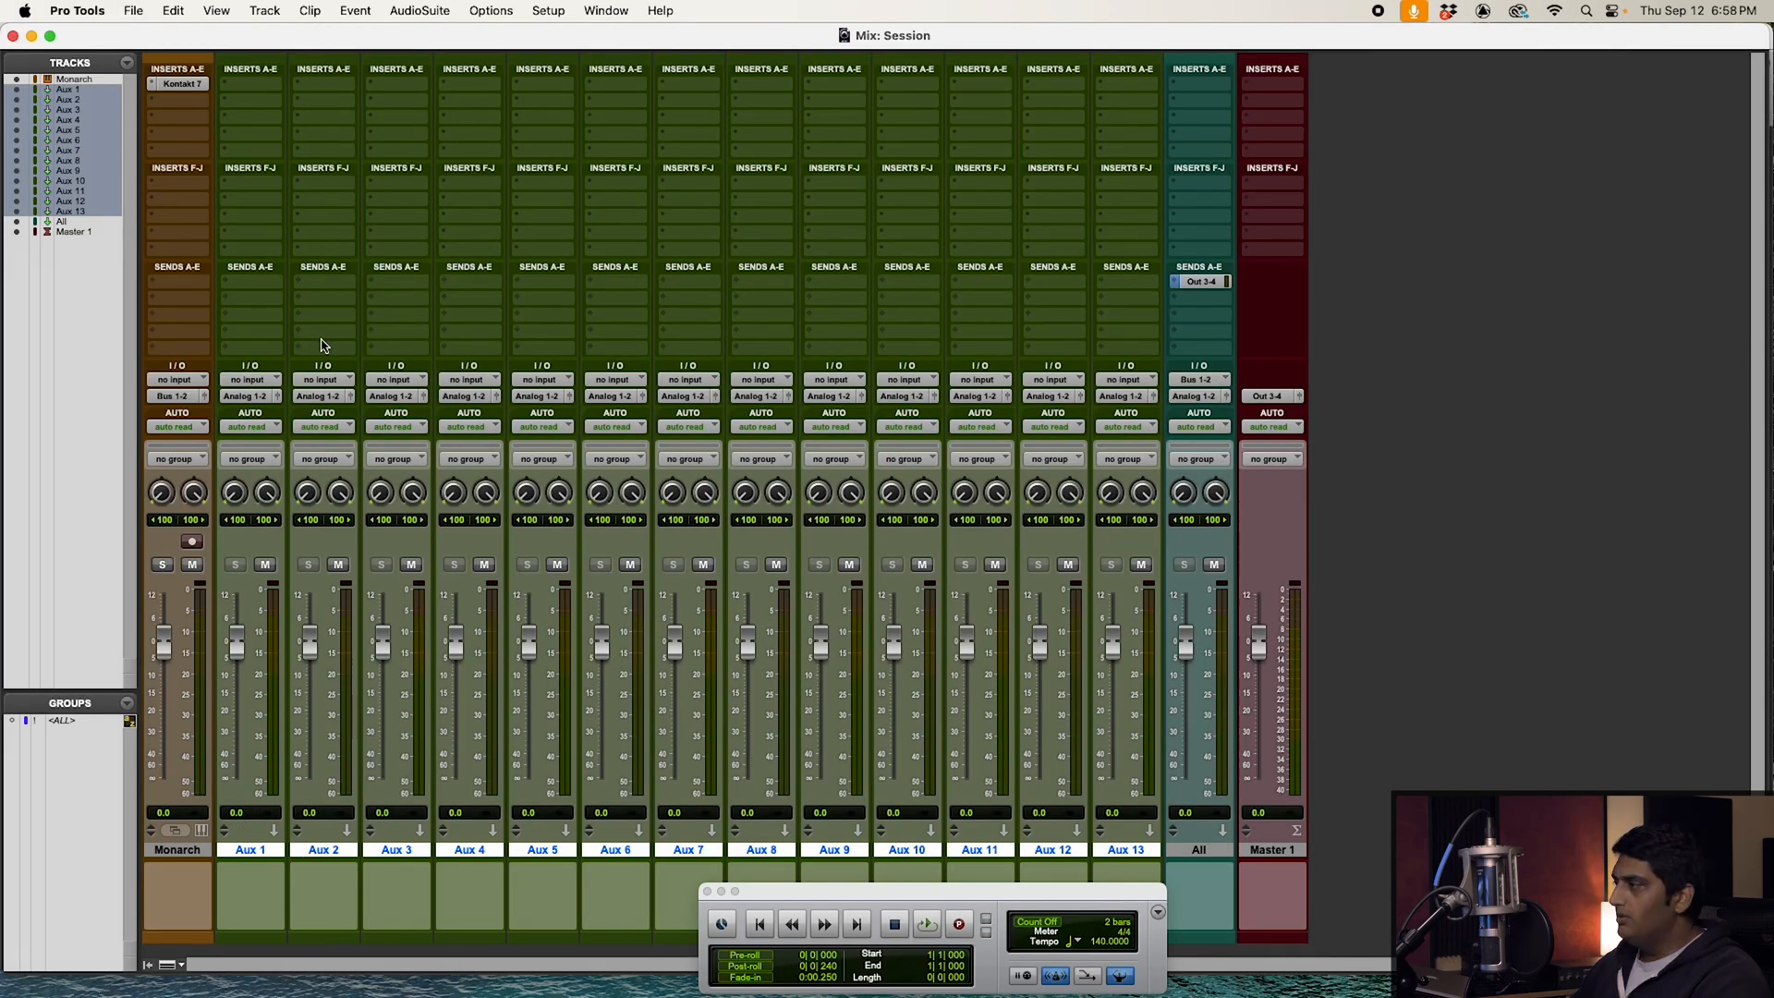
mouse_move(427, 425)
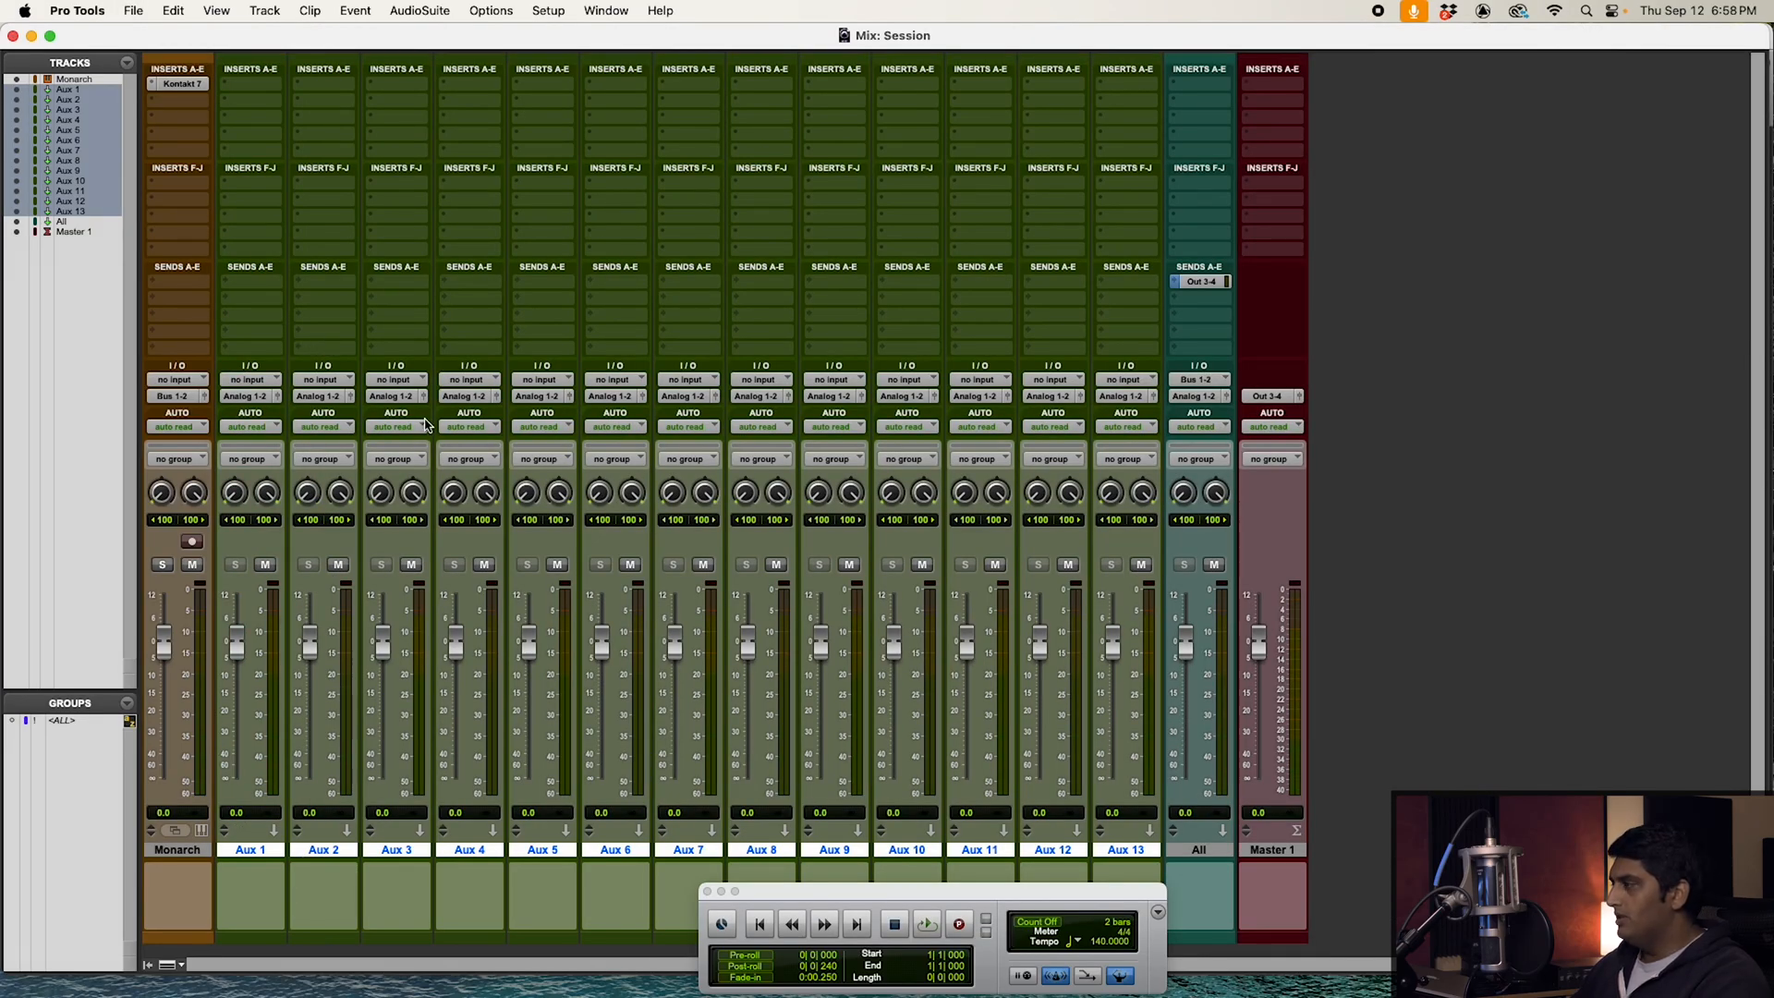
mouse_move(427, 425)
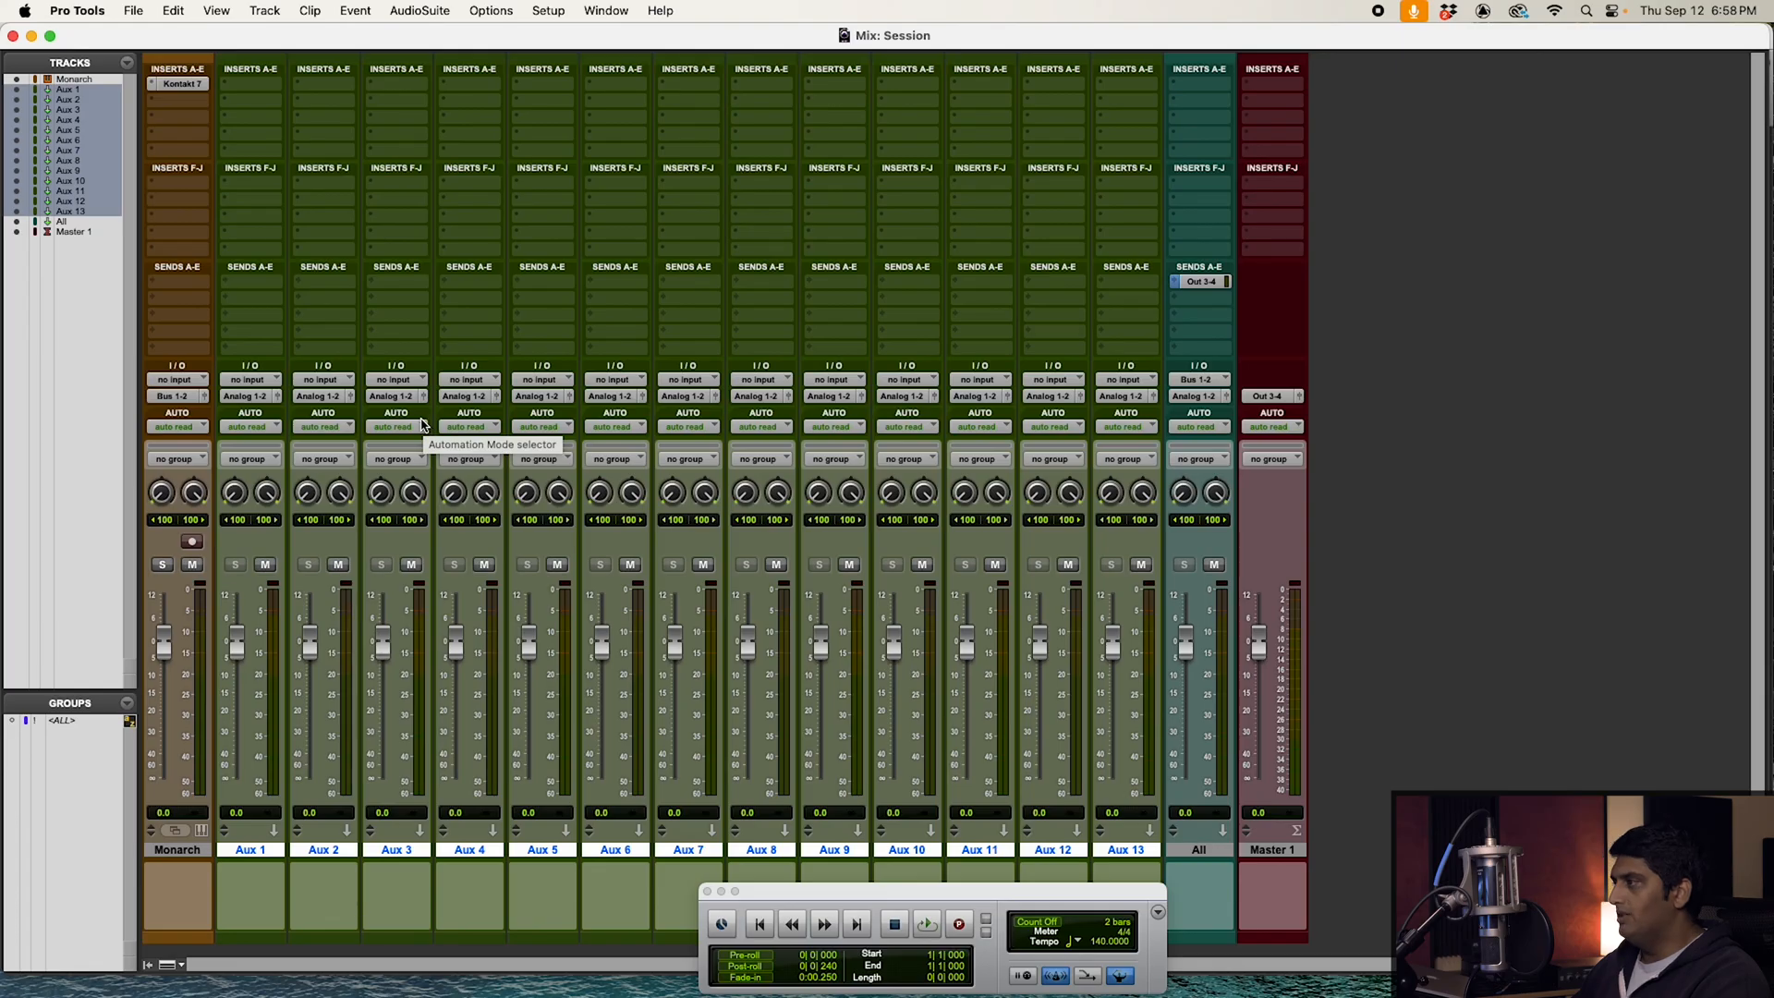
mouse_move(235, 584)
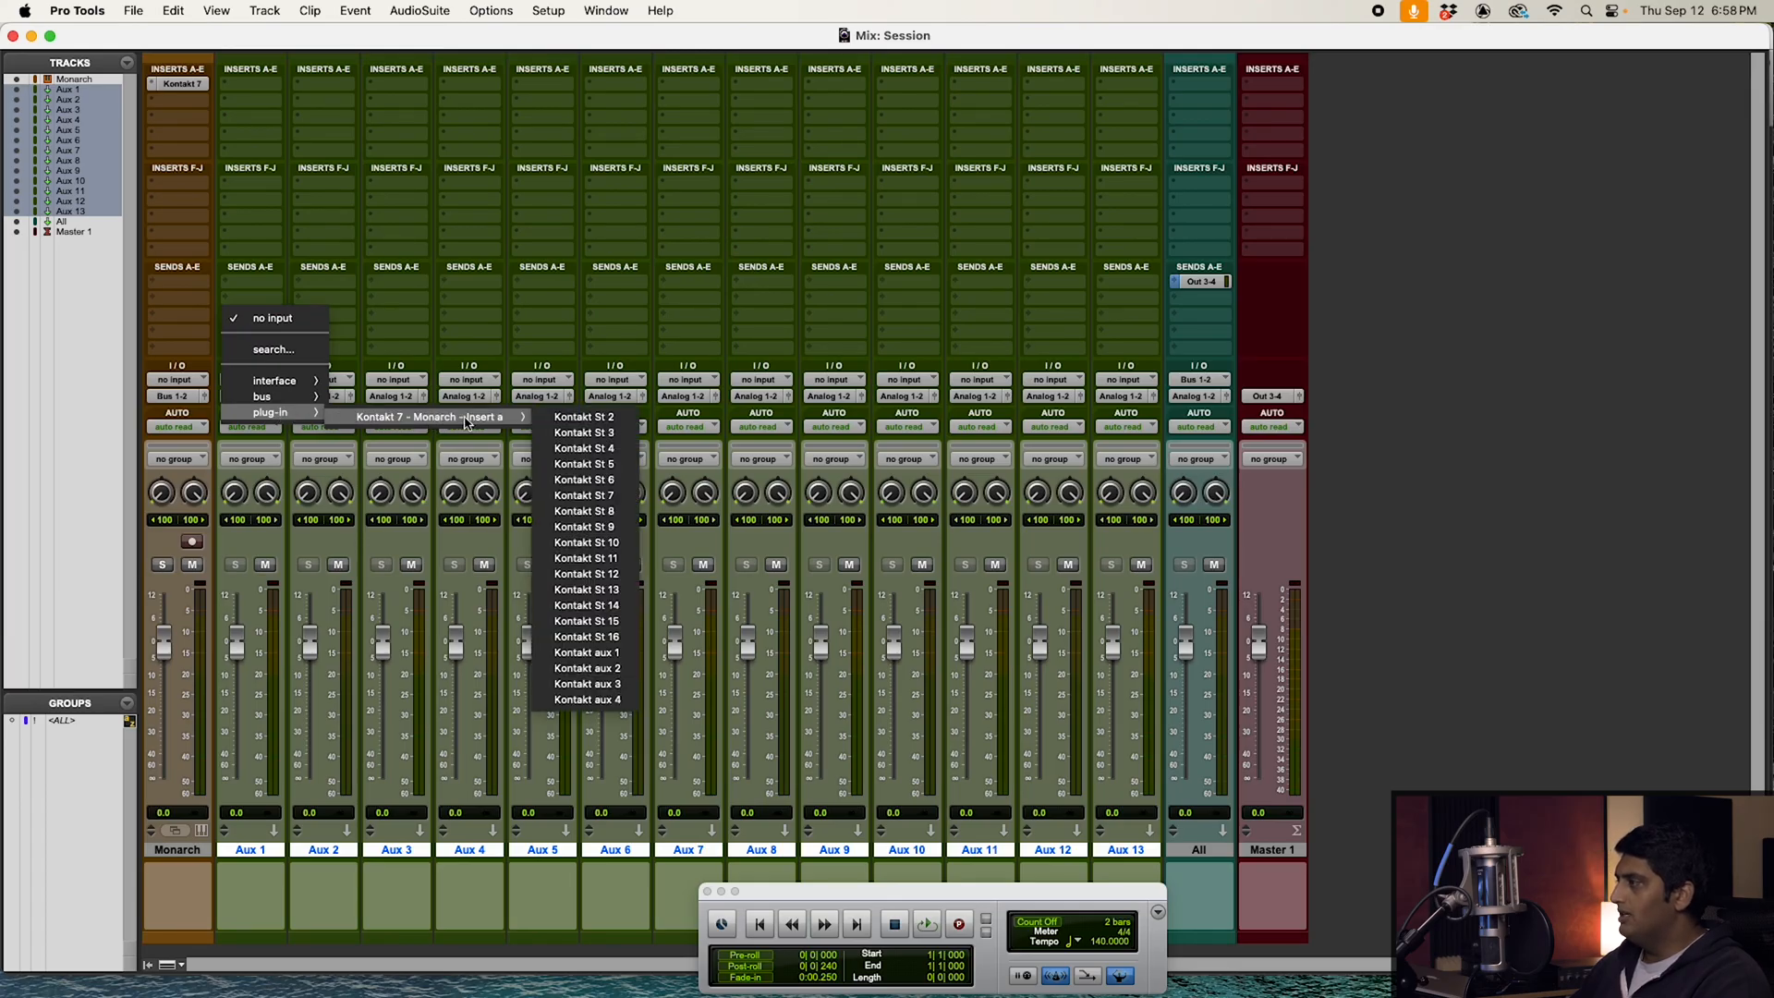
Cascade aux inputs from Kontakt St 2 on Aux 1 through St 14 on Aux 13.
click(586, 416)
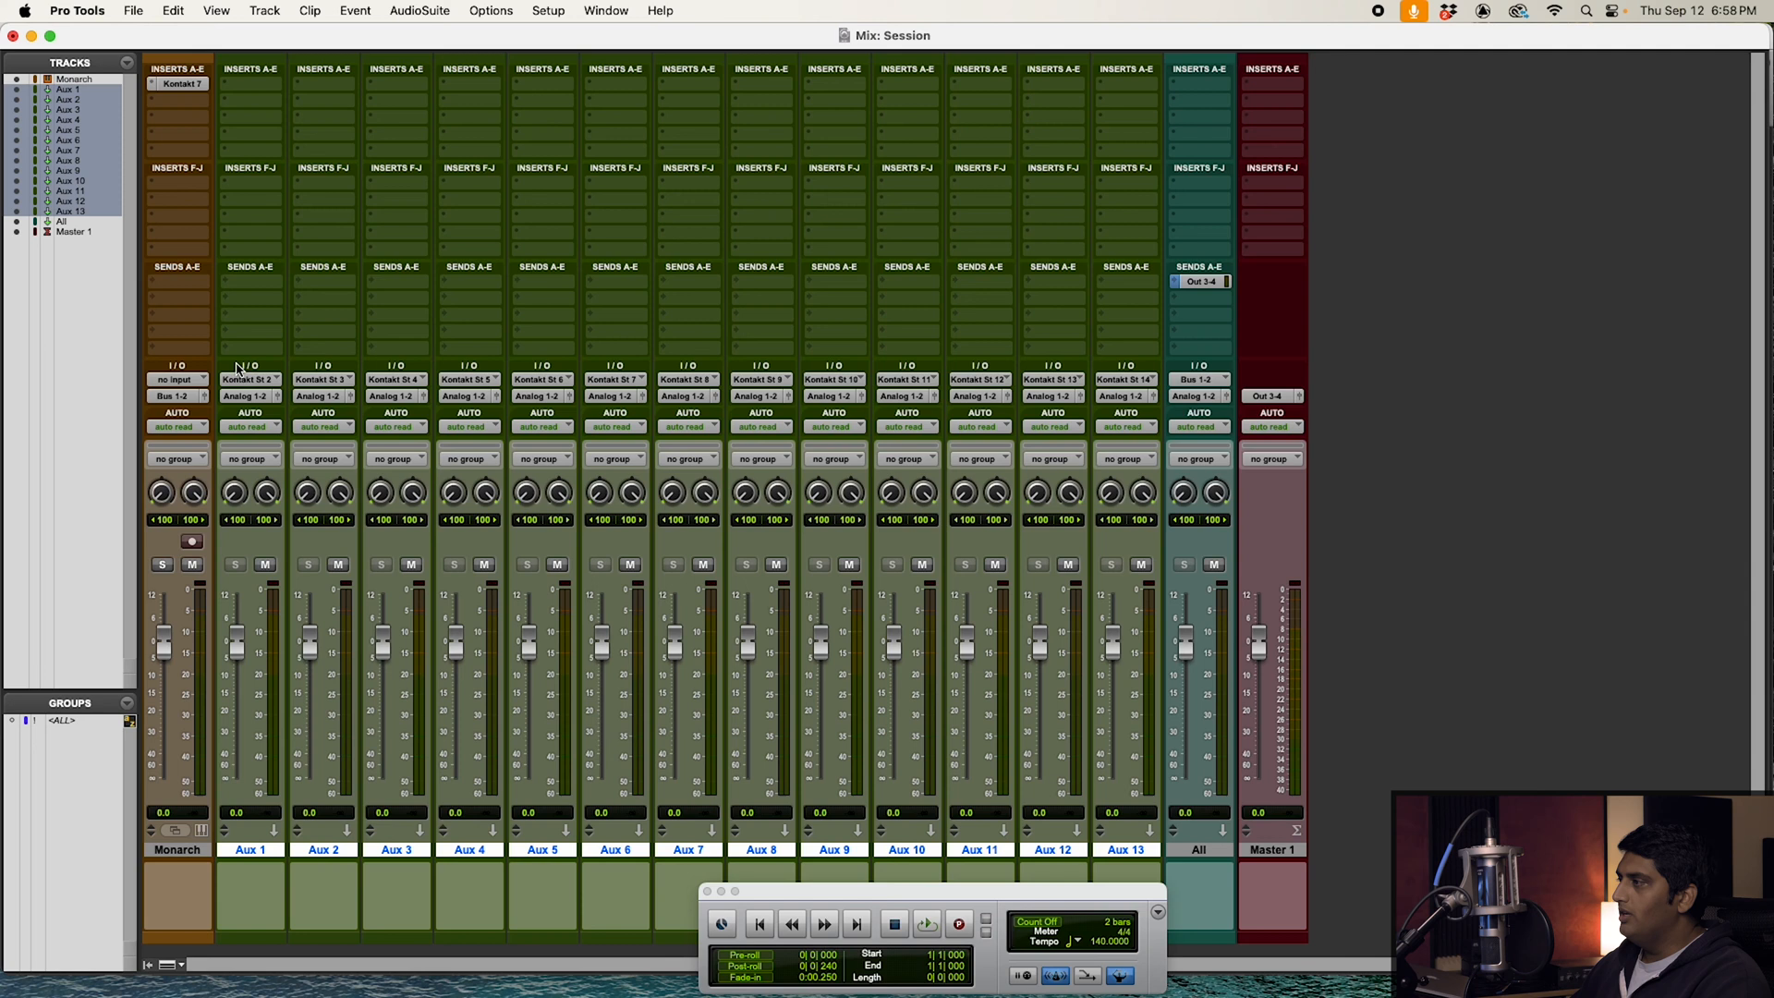
mouse_move(623, 388)
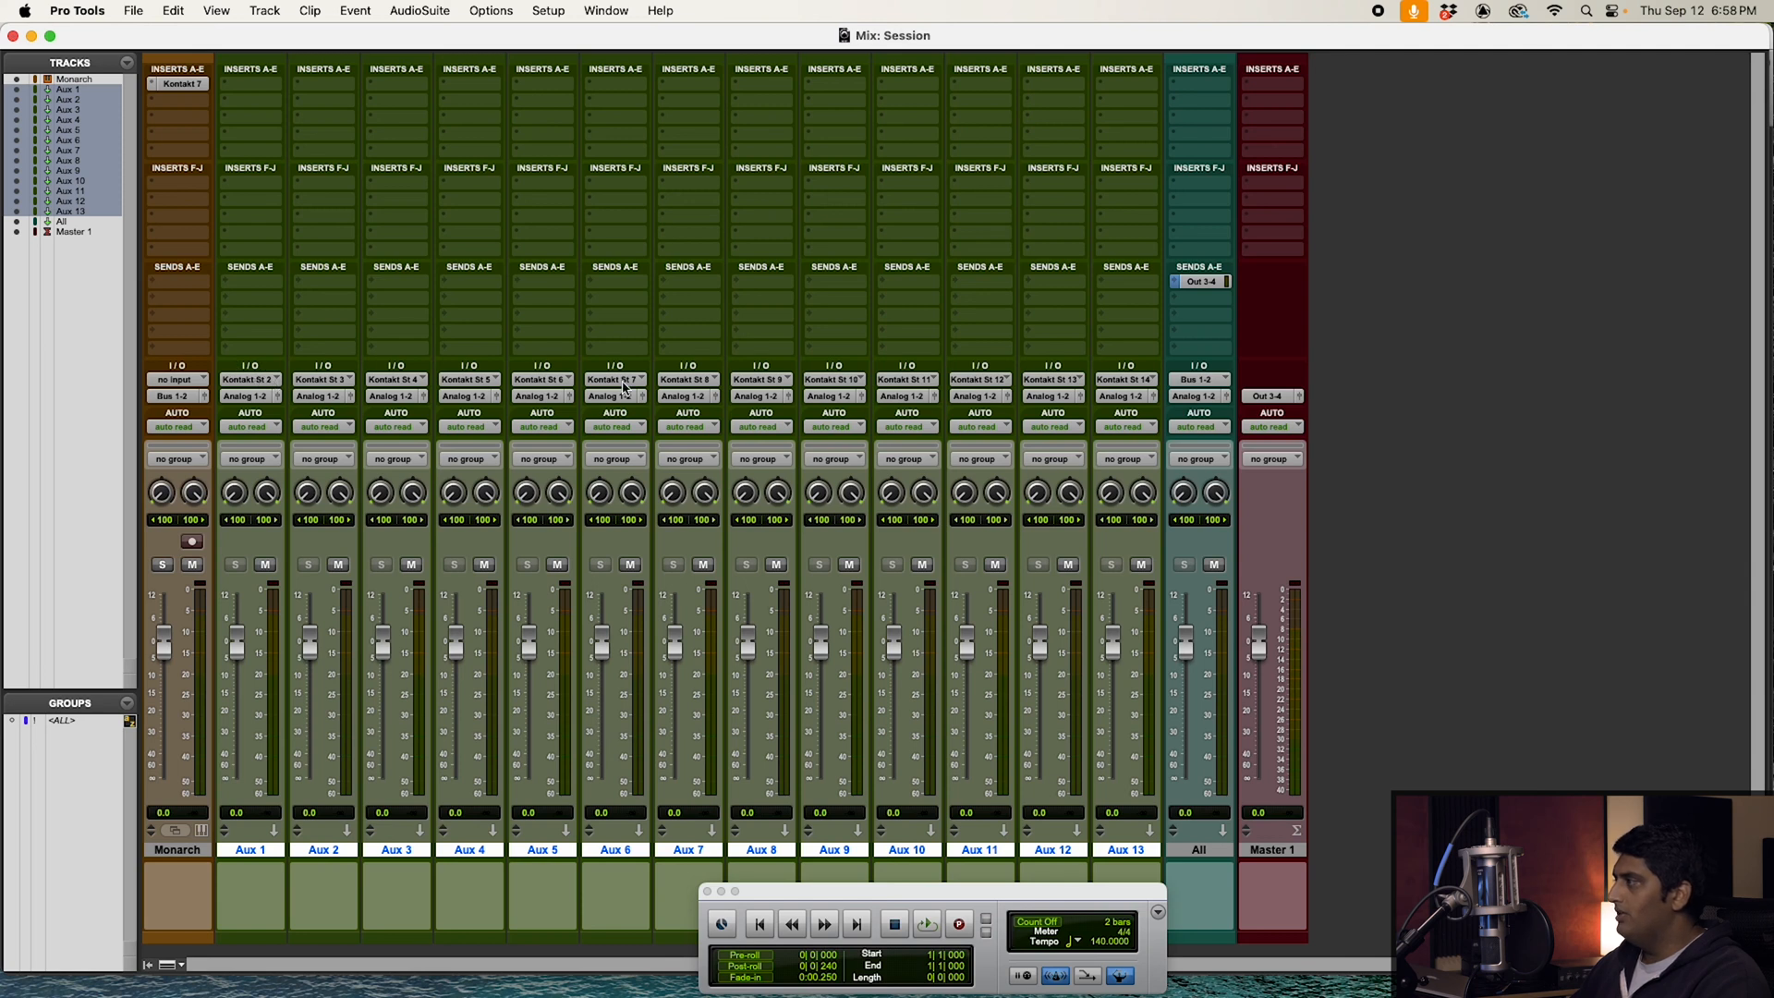
mouse_move(1029, 346)
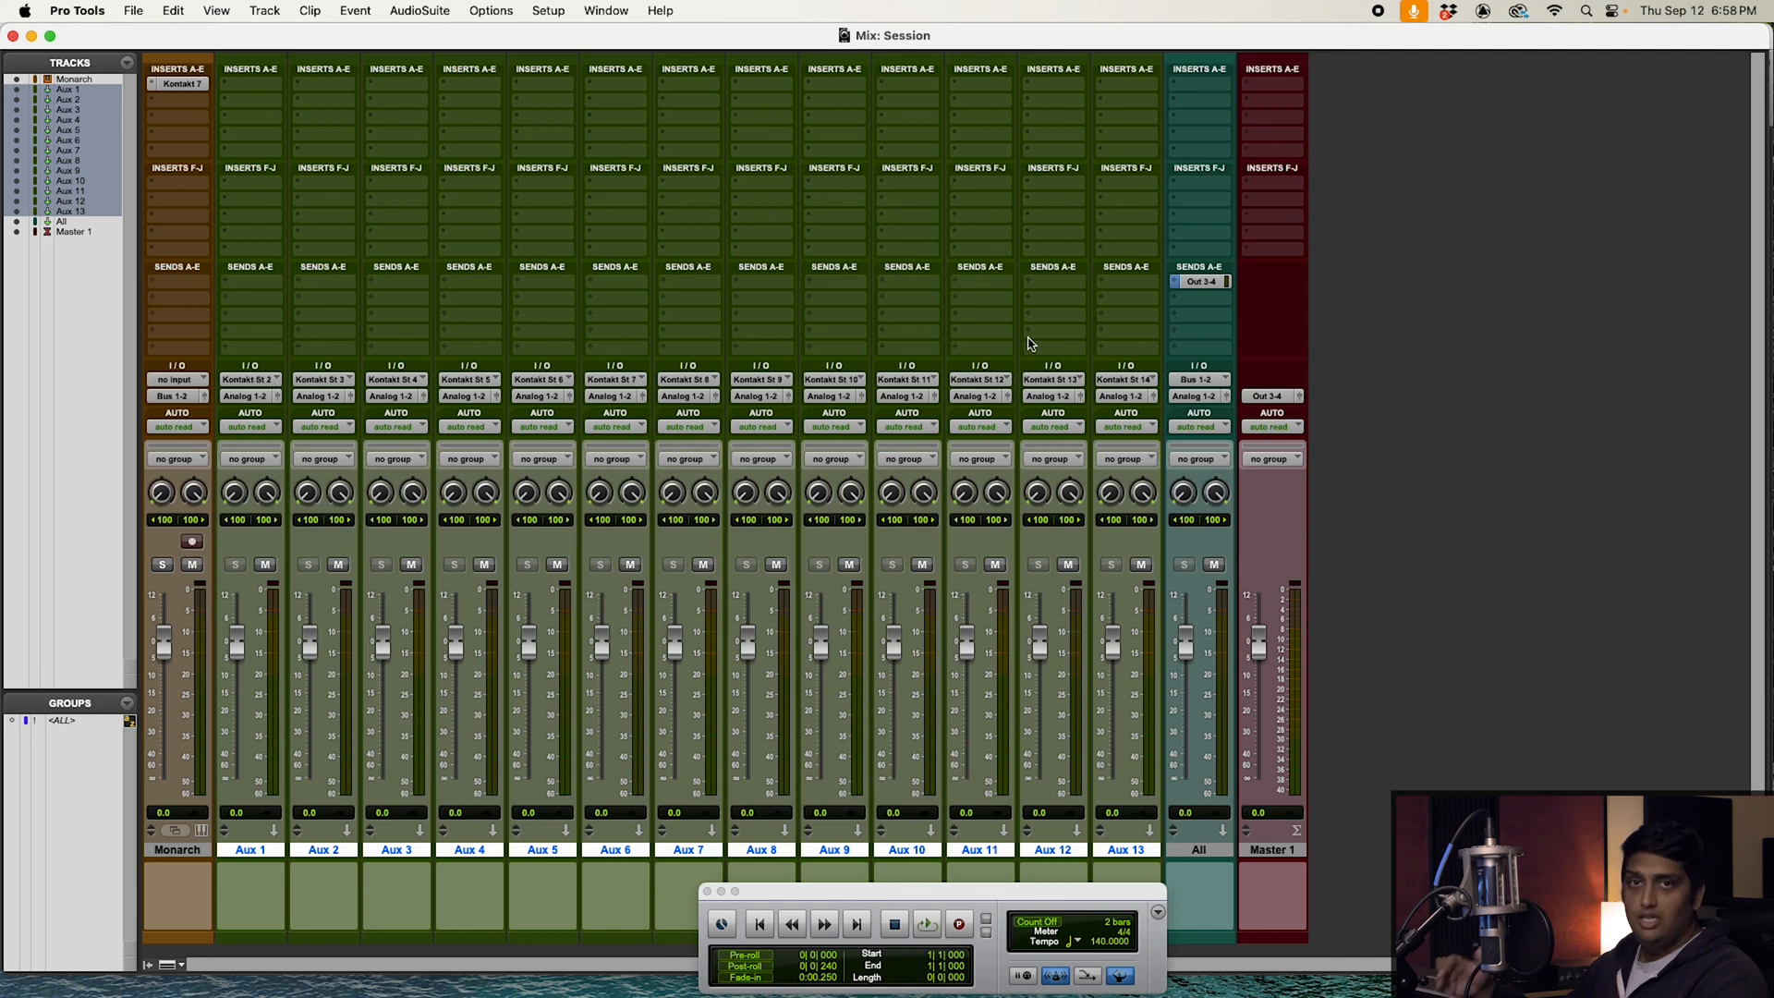
mouse_move(282, 515)
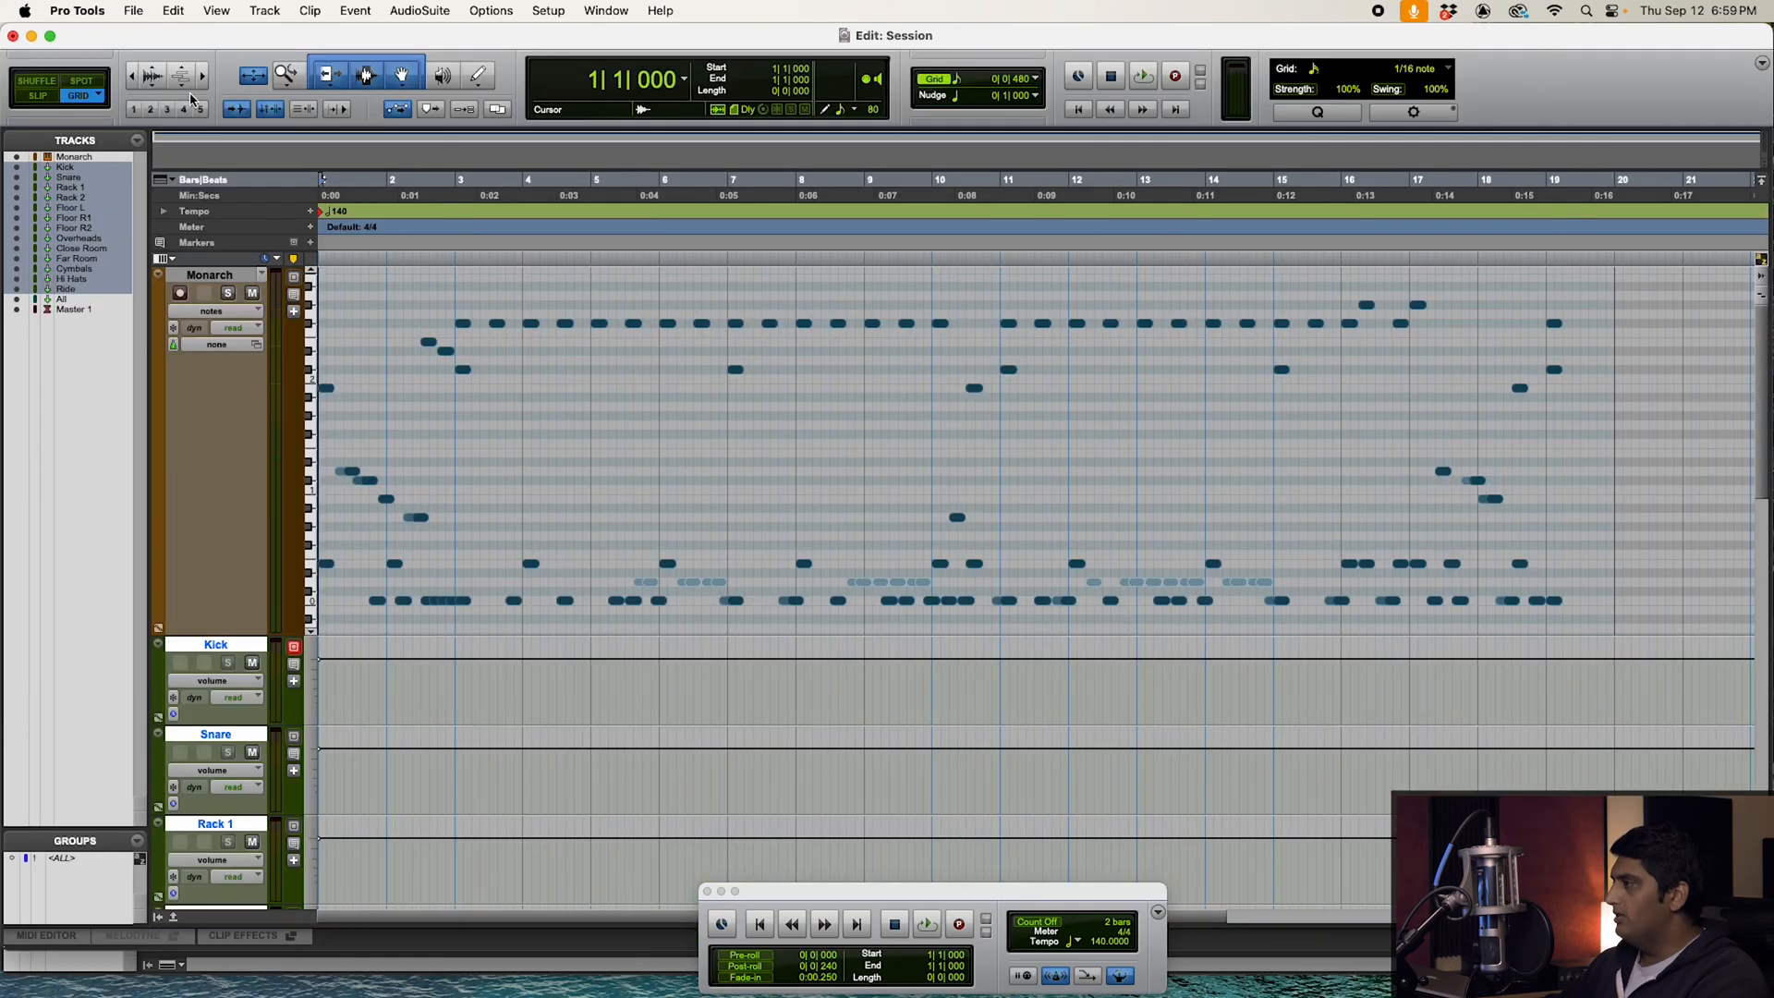
Play the groove in the Mix window, briefly soloing the Kick track then releasing it.
click(926, 924)
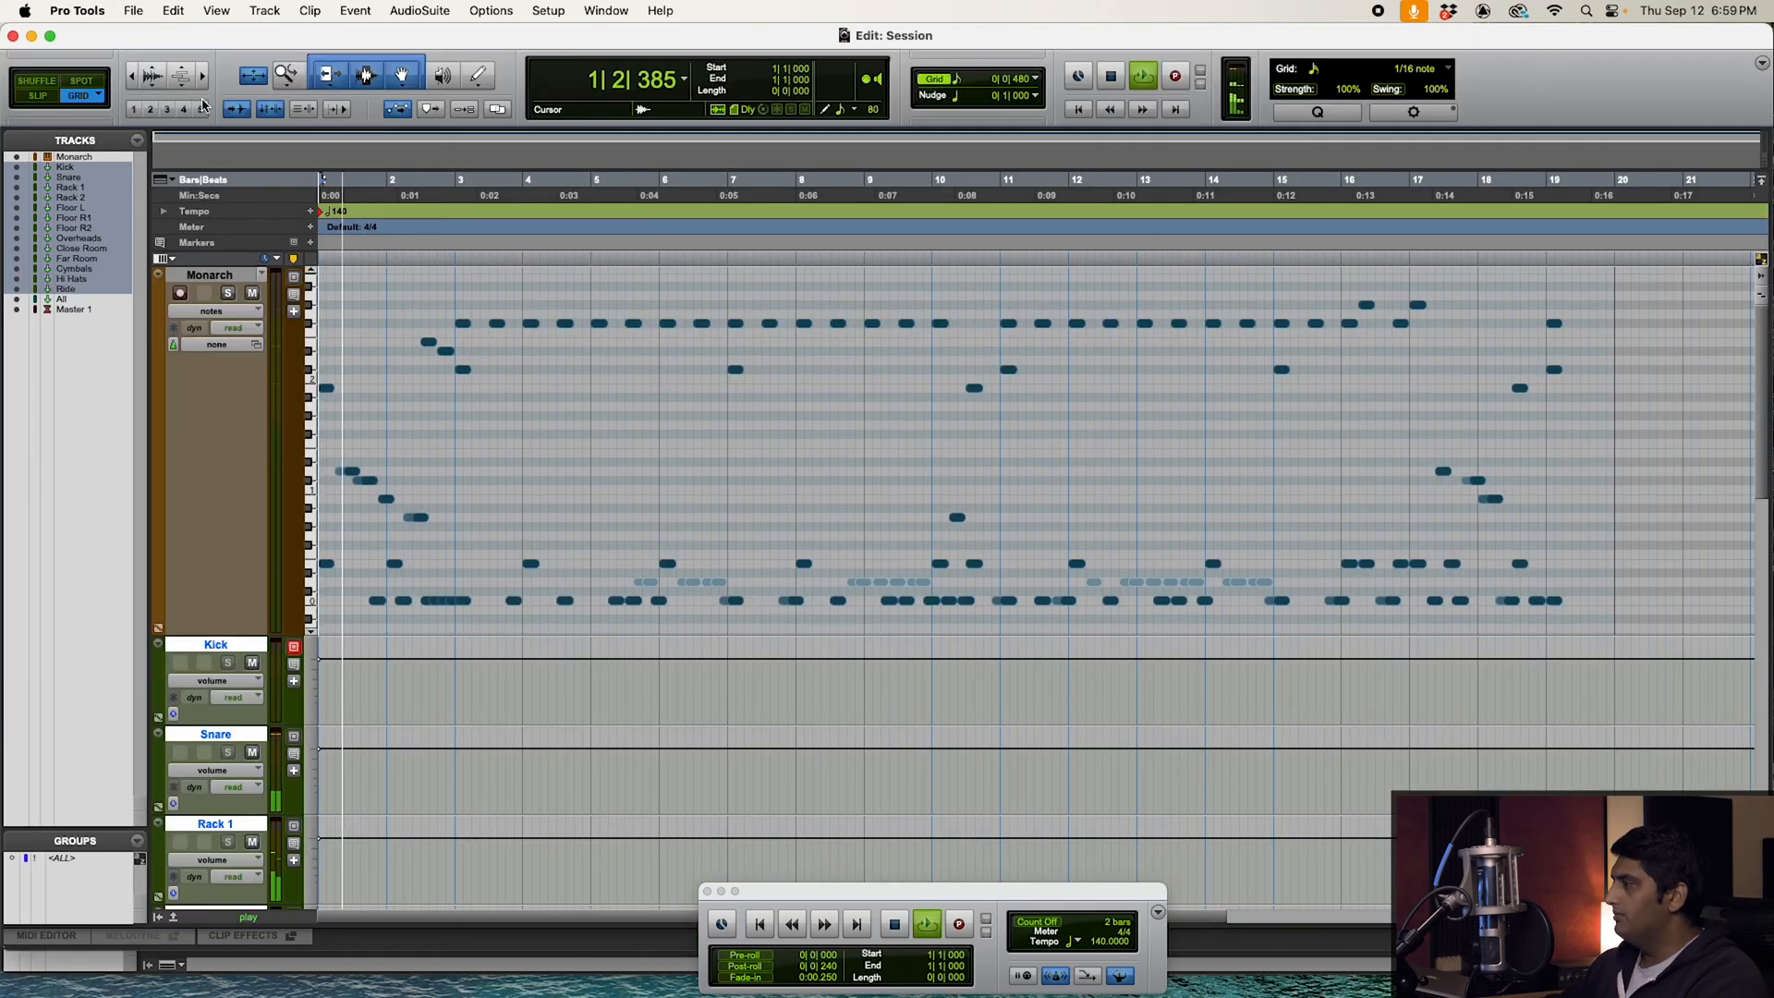
click(926, 924)
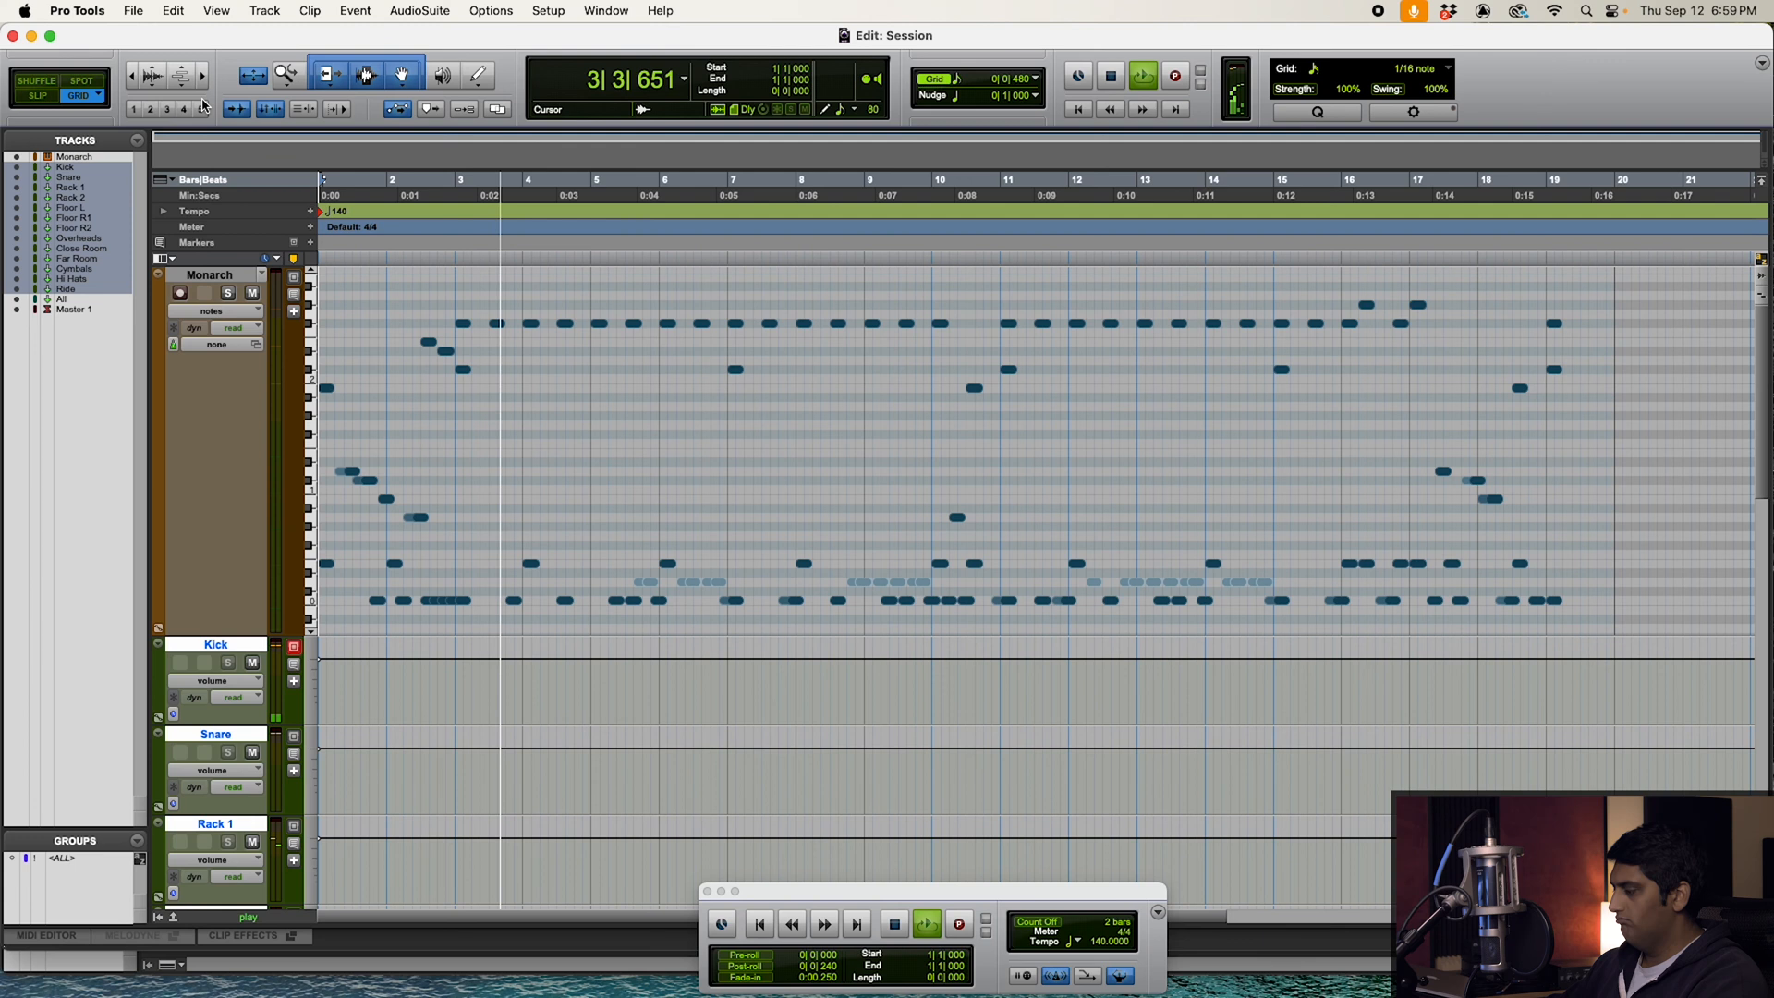
click(926, 924)
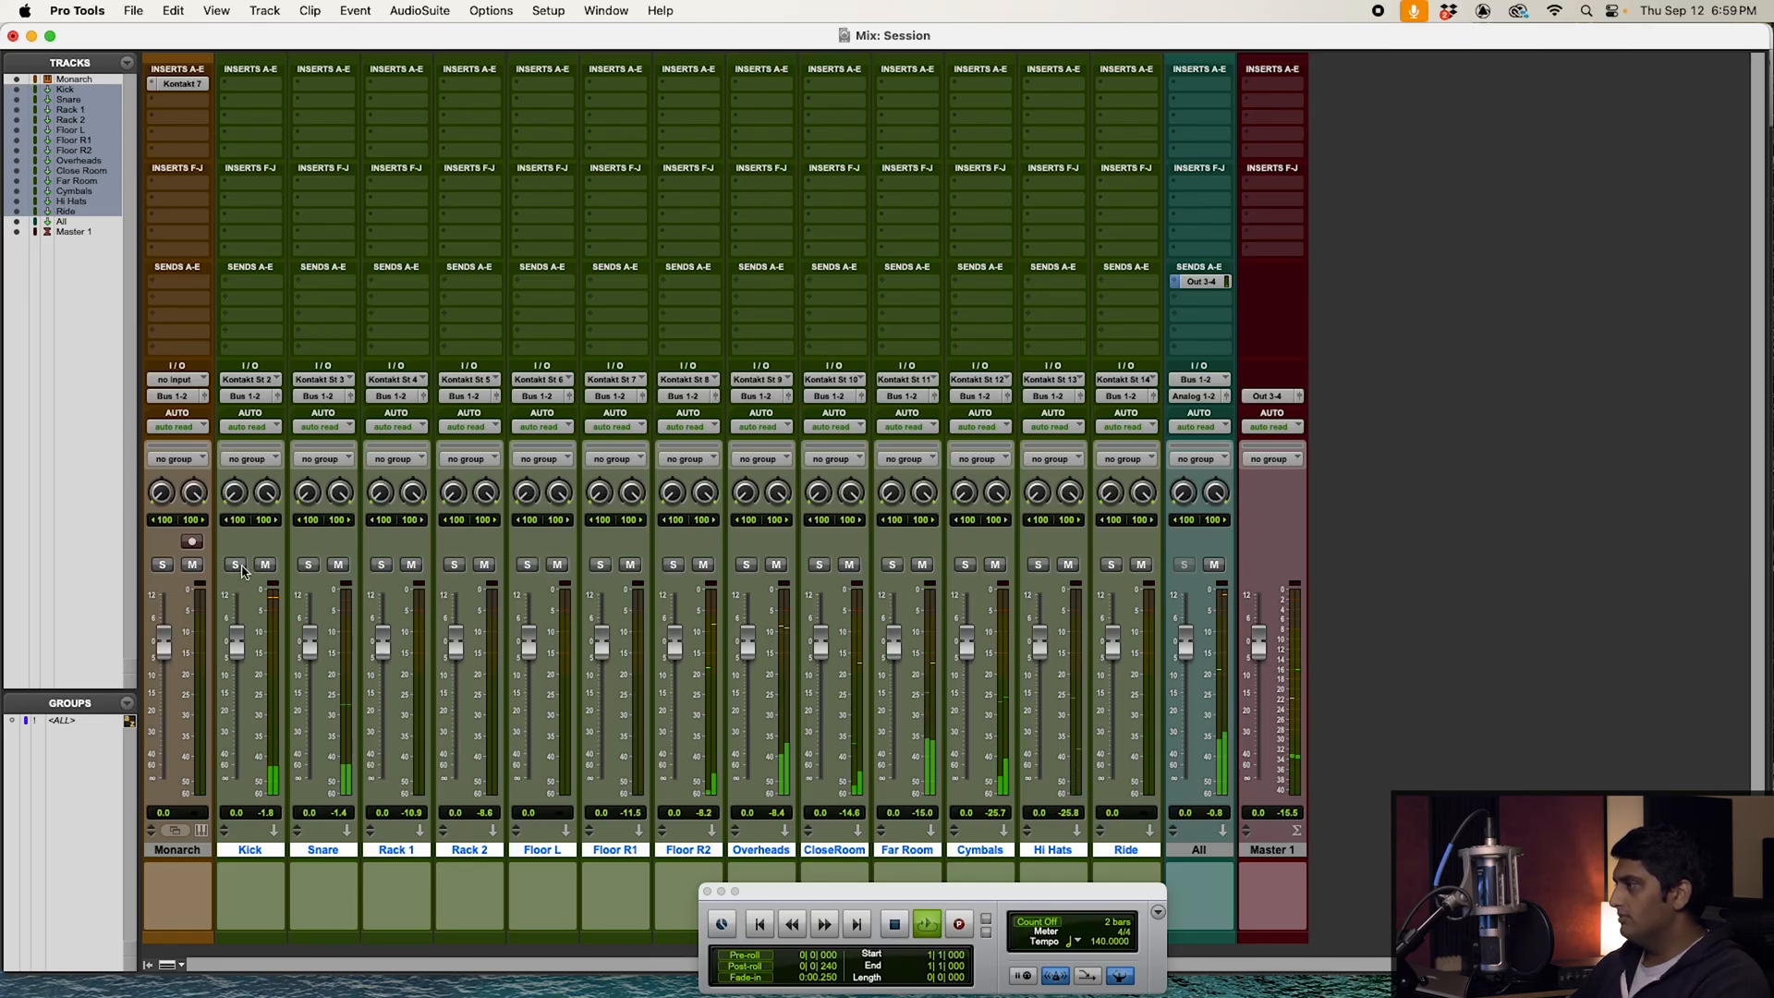
click(235, 566)
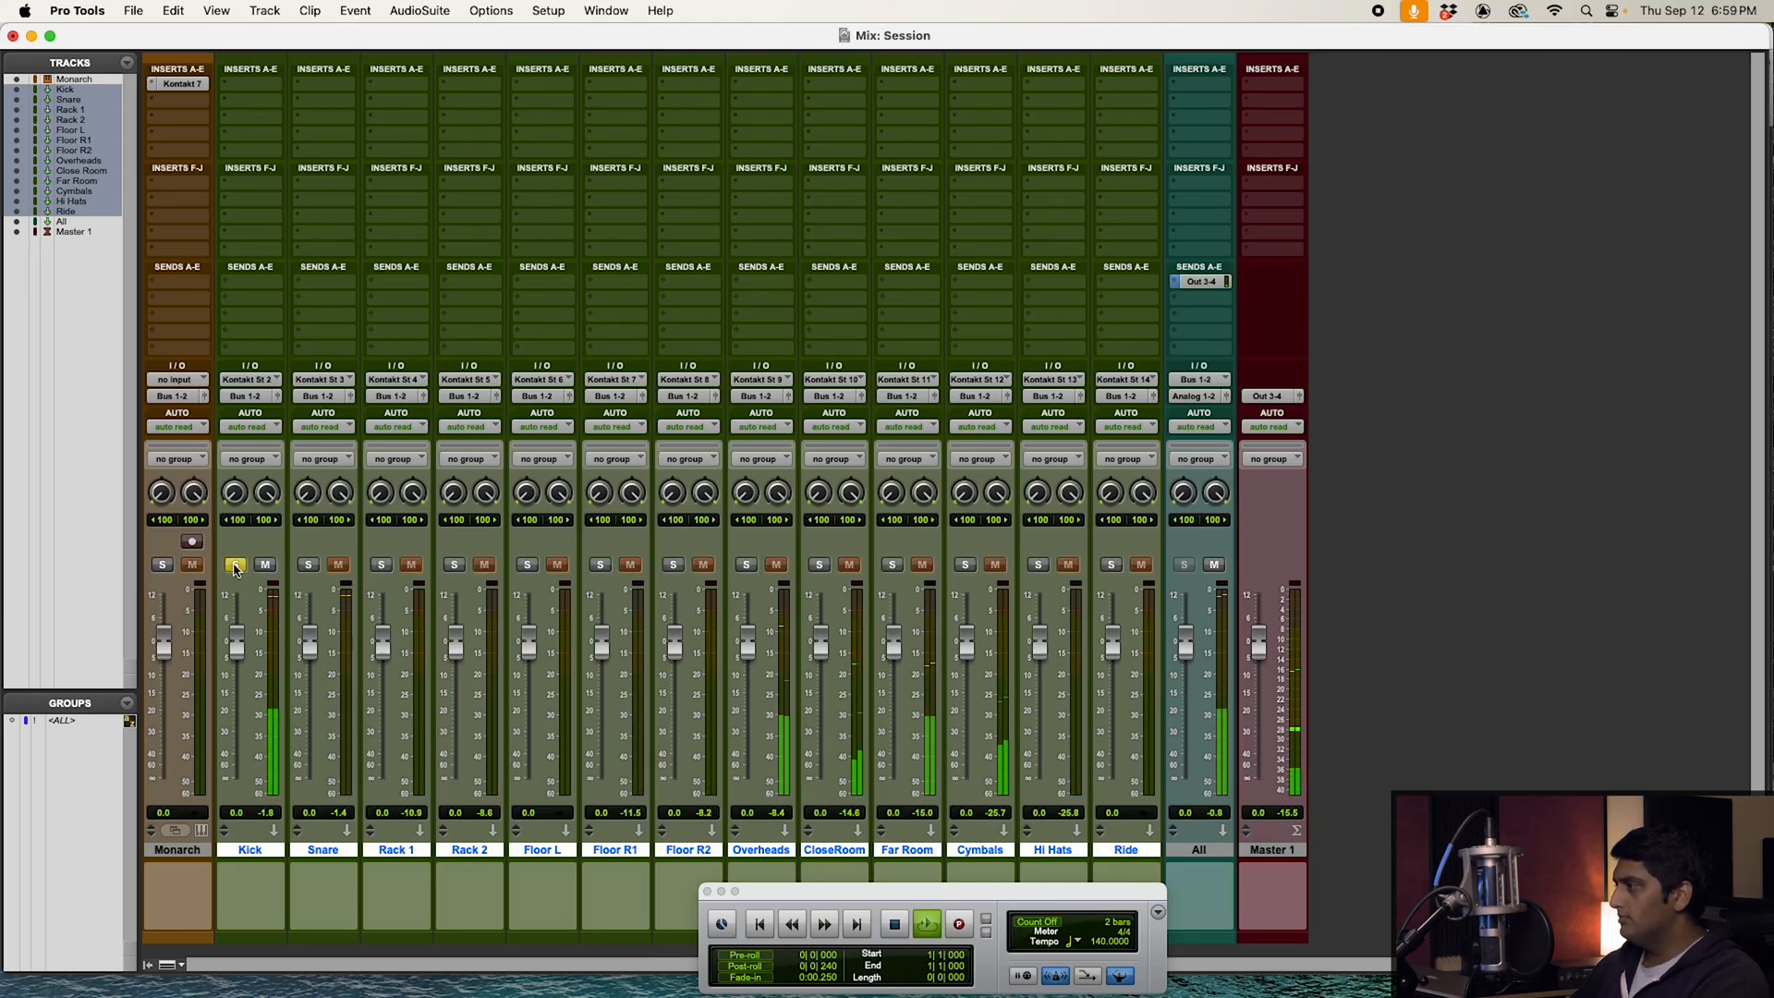
click(308, 566)
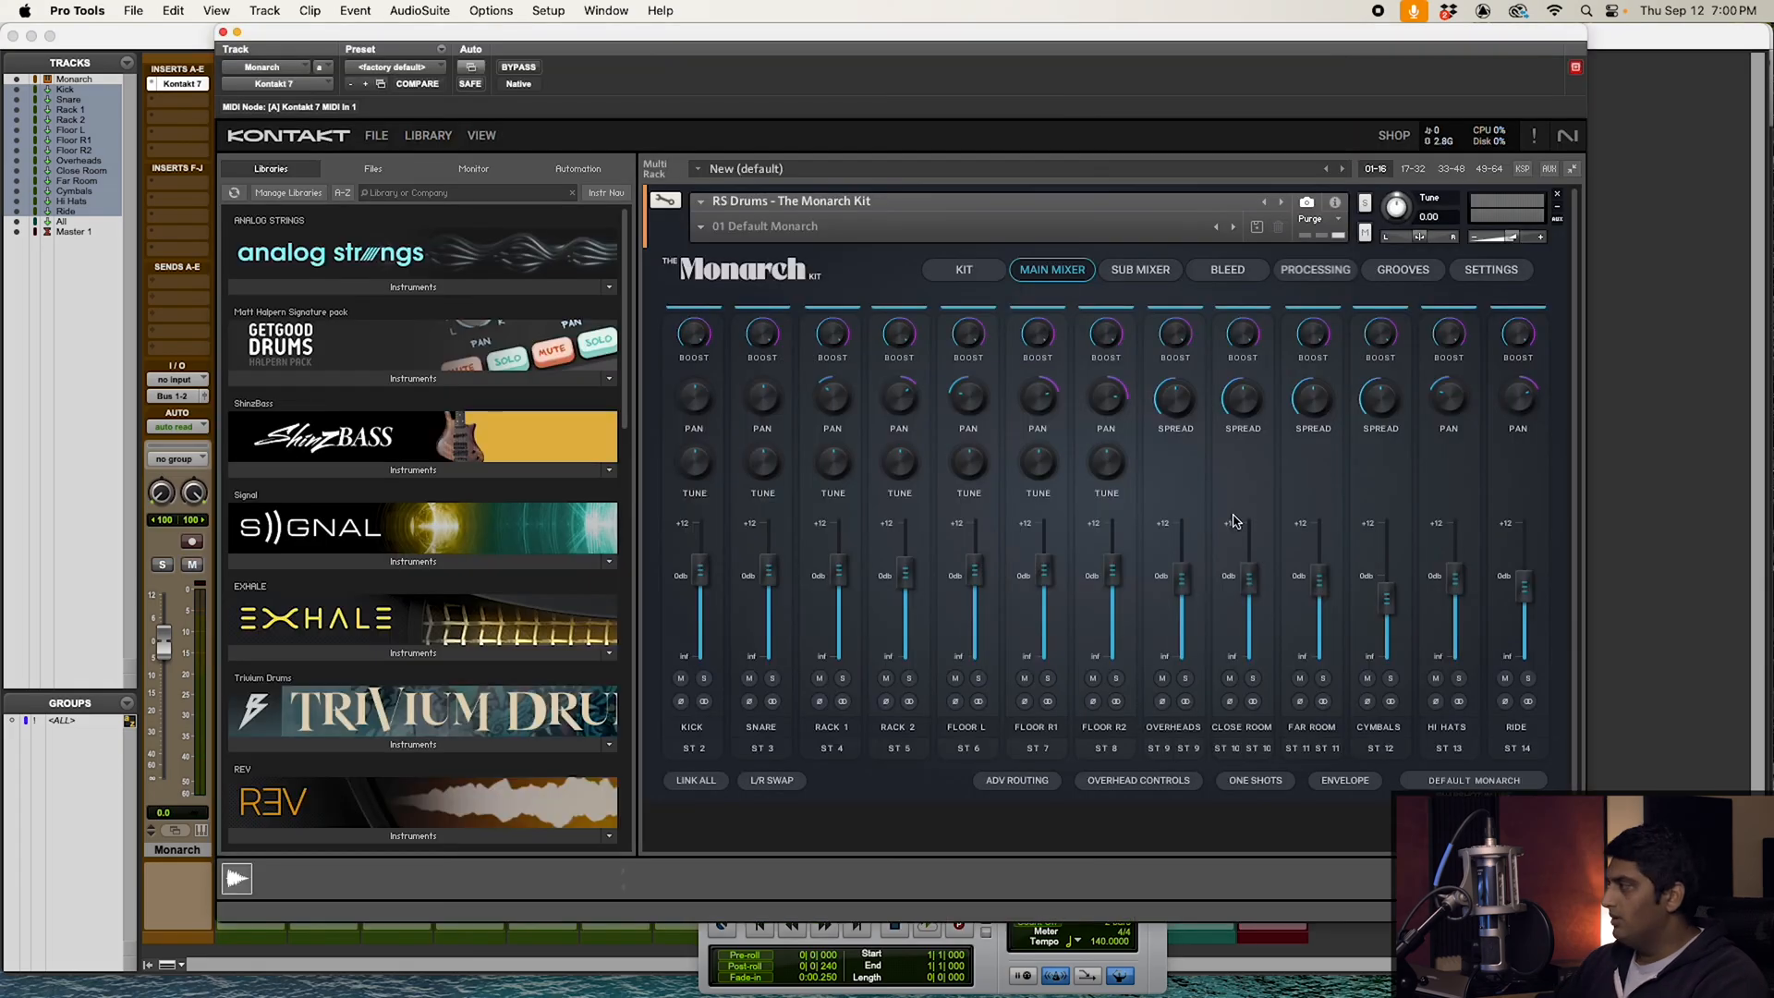
mouse_move(1279, 512)
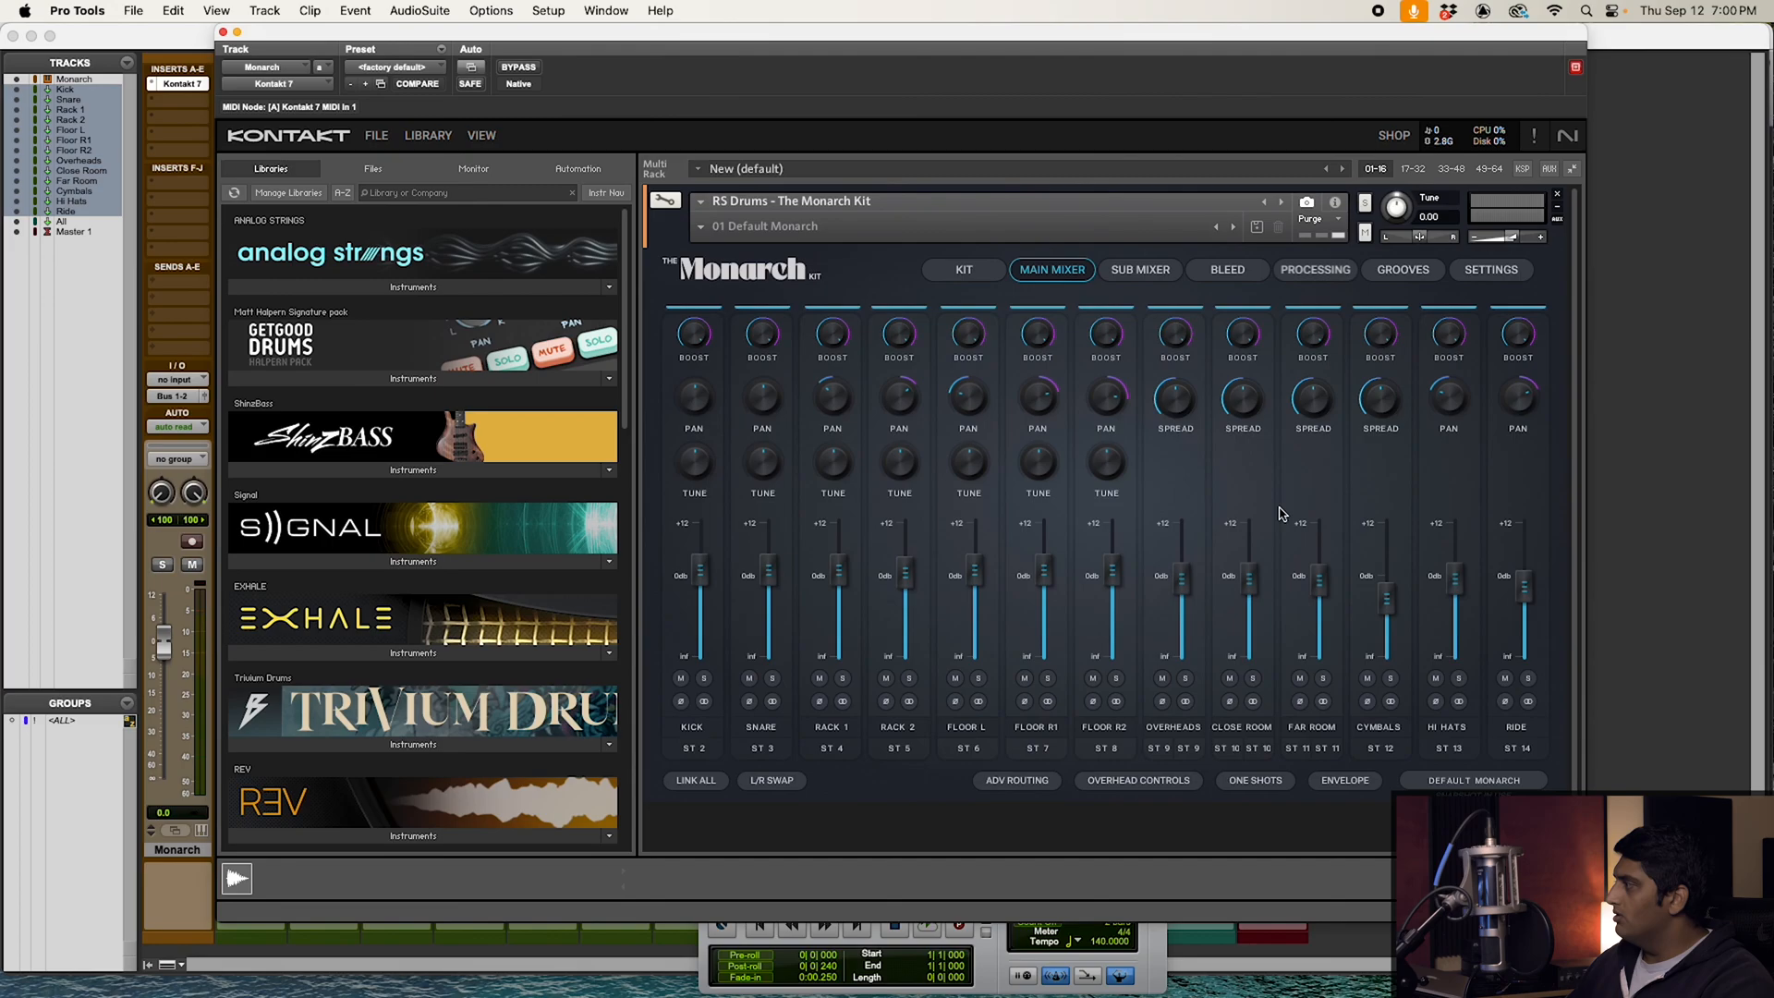
mouse_move(1162, 760)
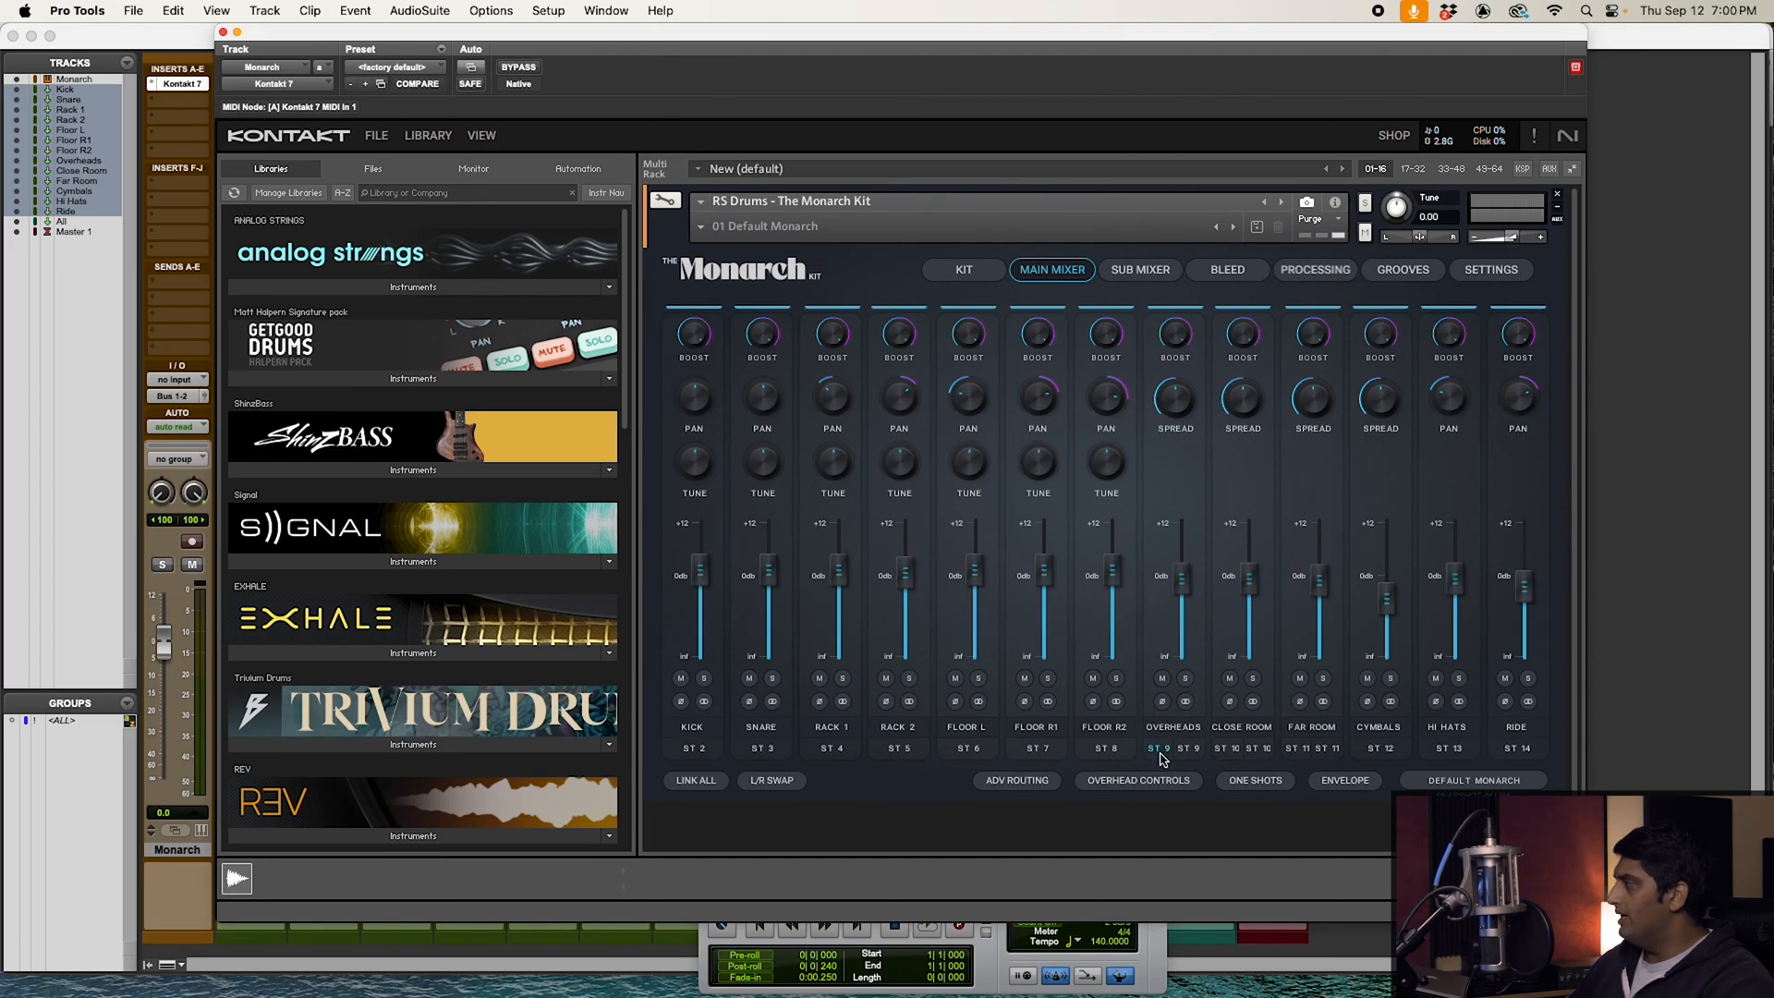
mouse_move(1344, 757)
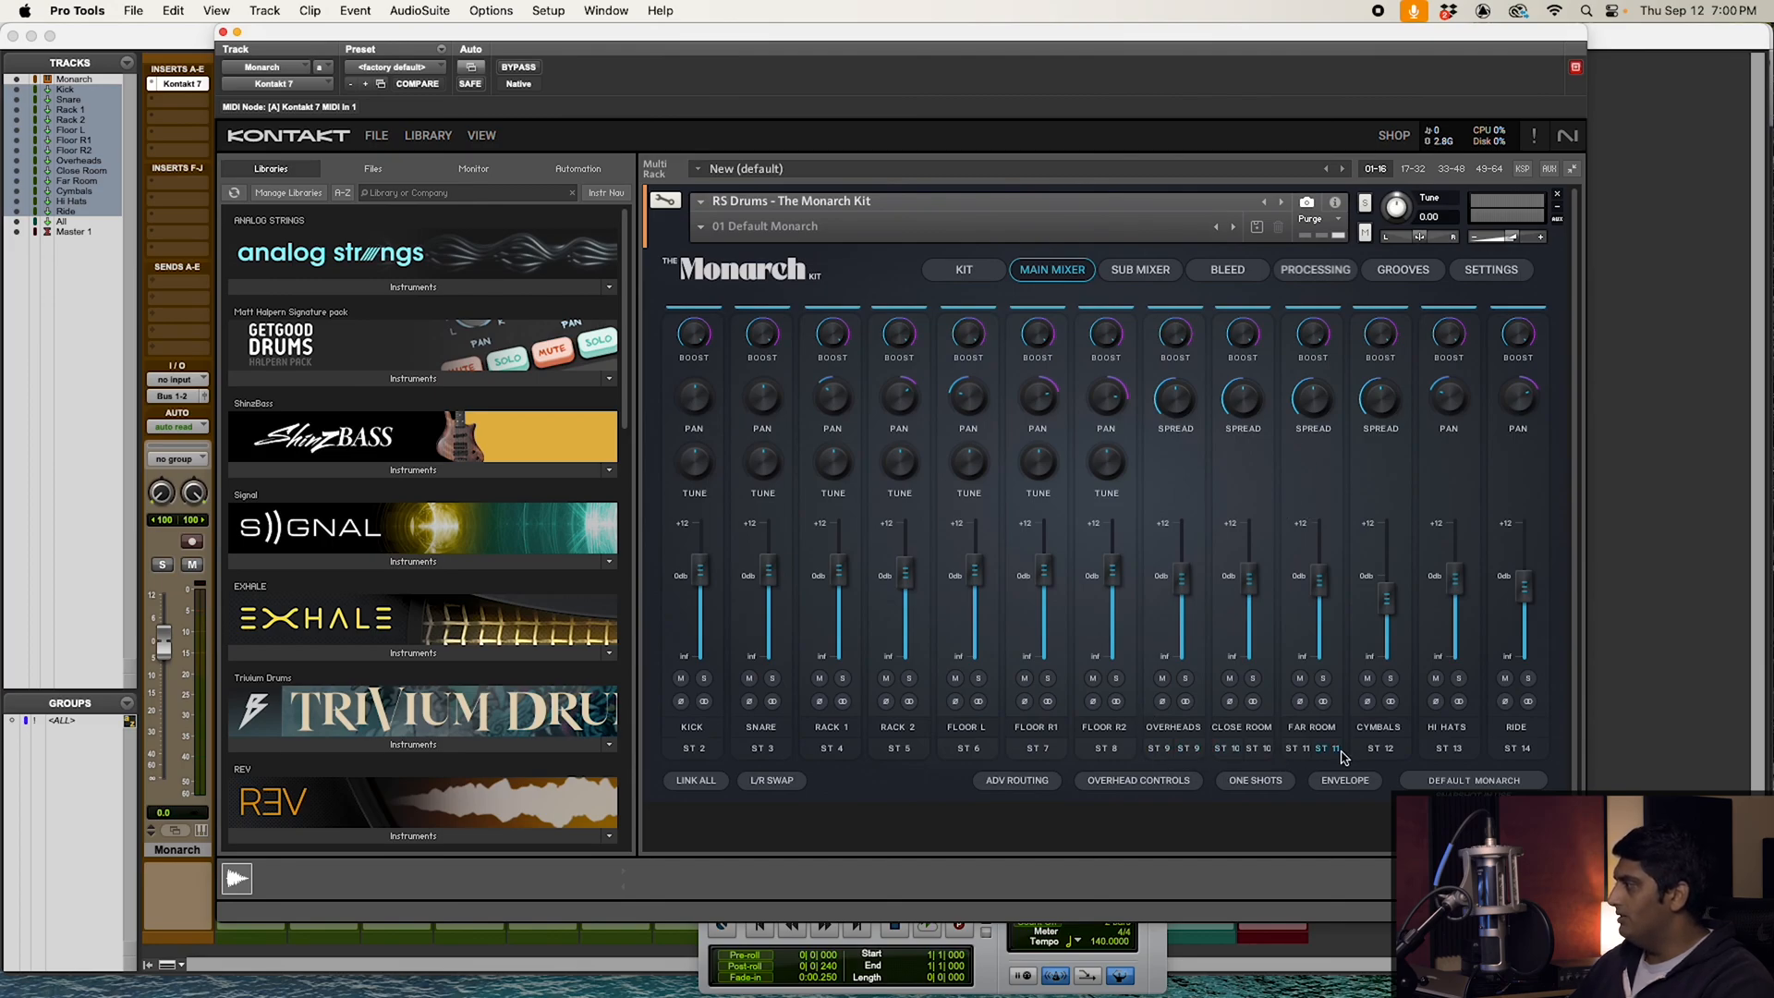
mouse_move(1166, 752)
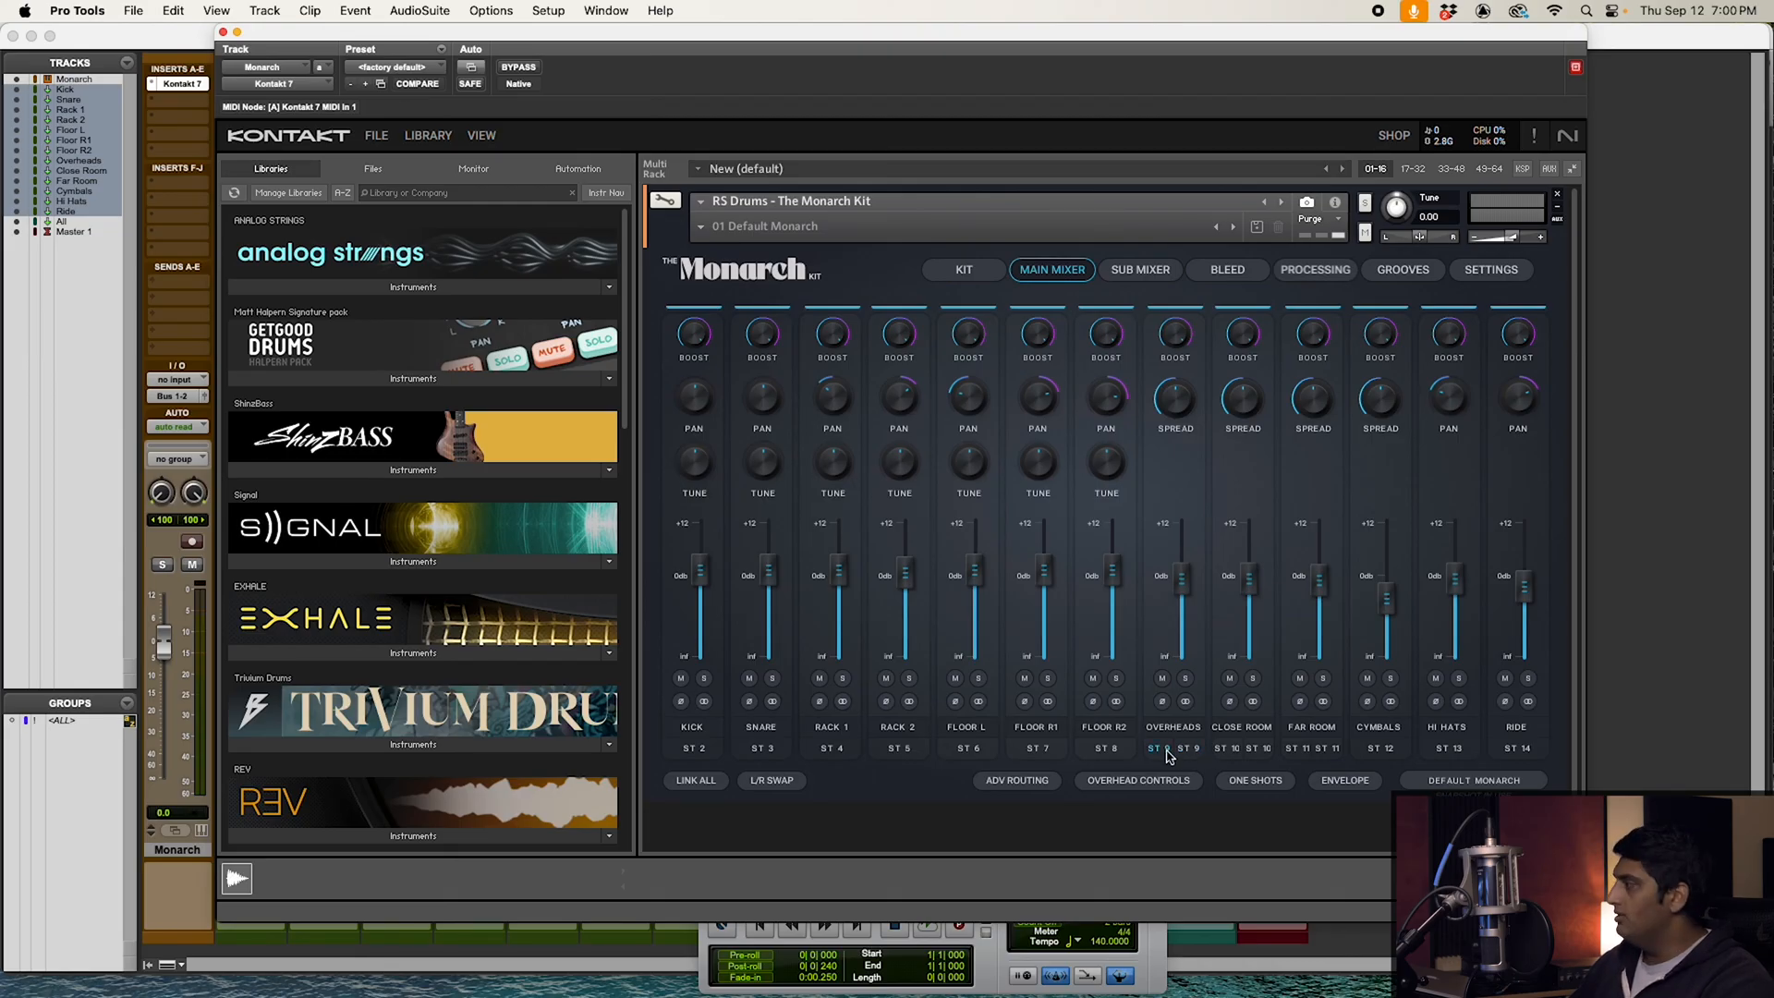
mouse_move(1284, 467)
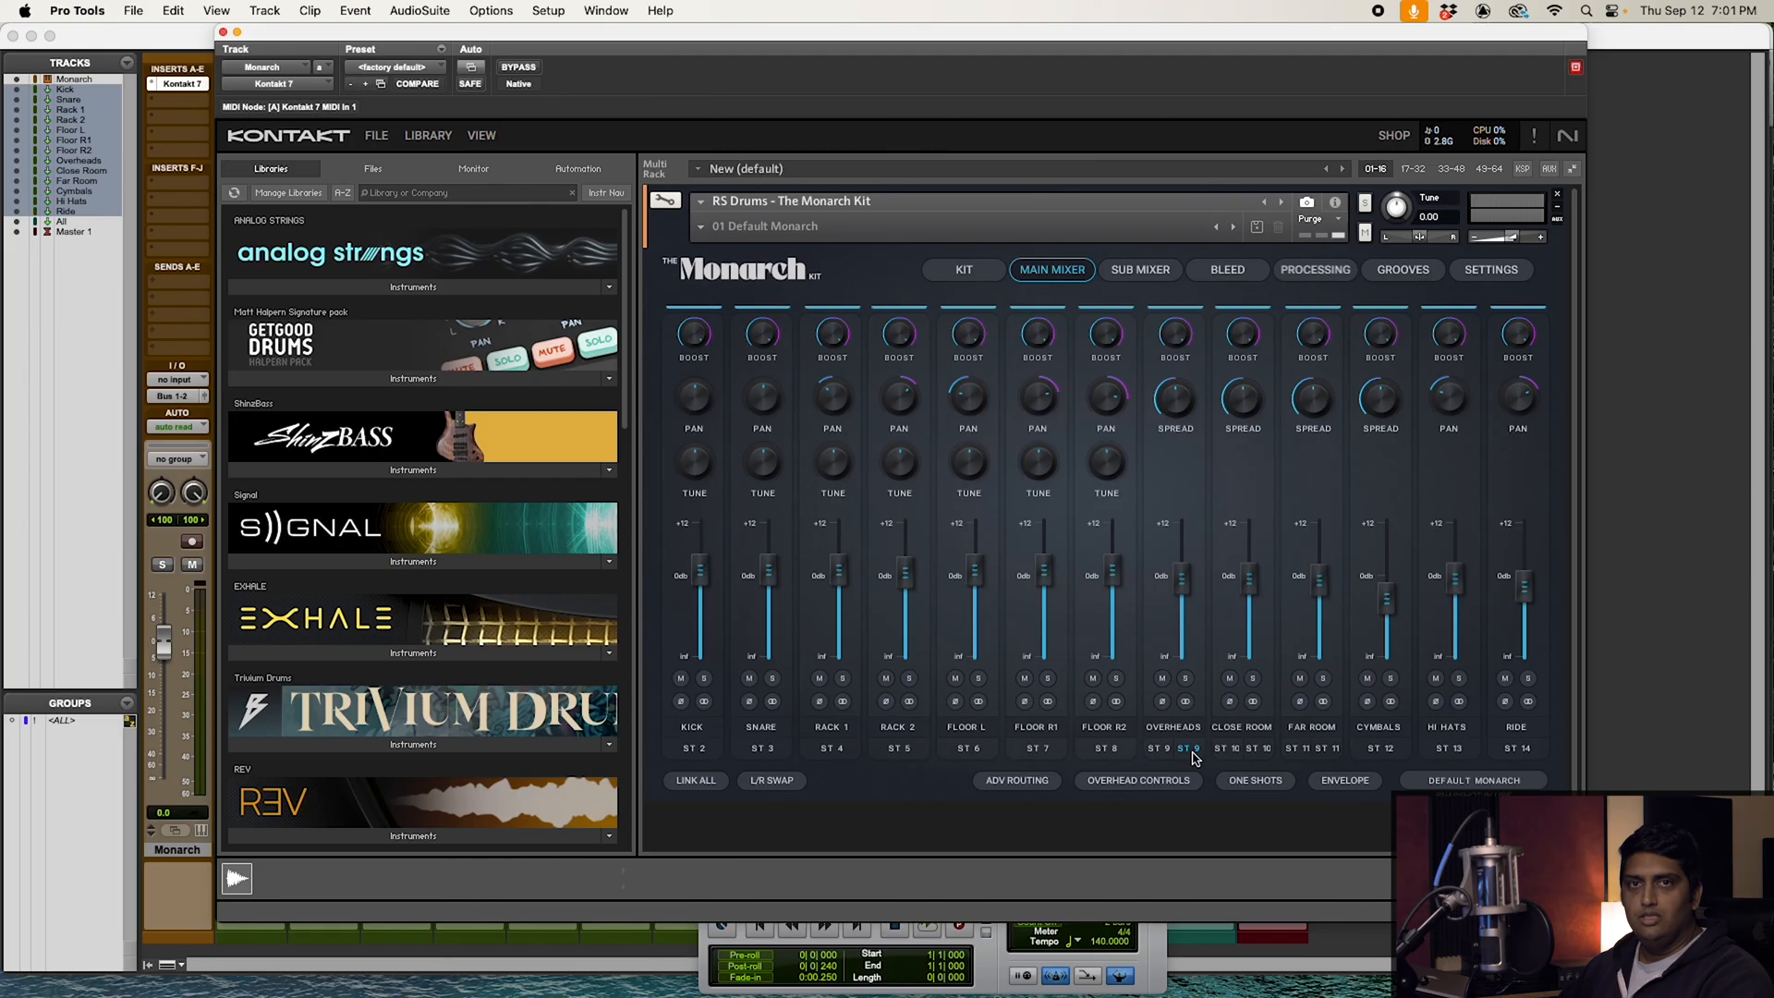
click(1253, 779)
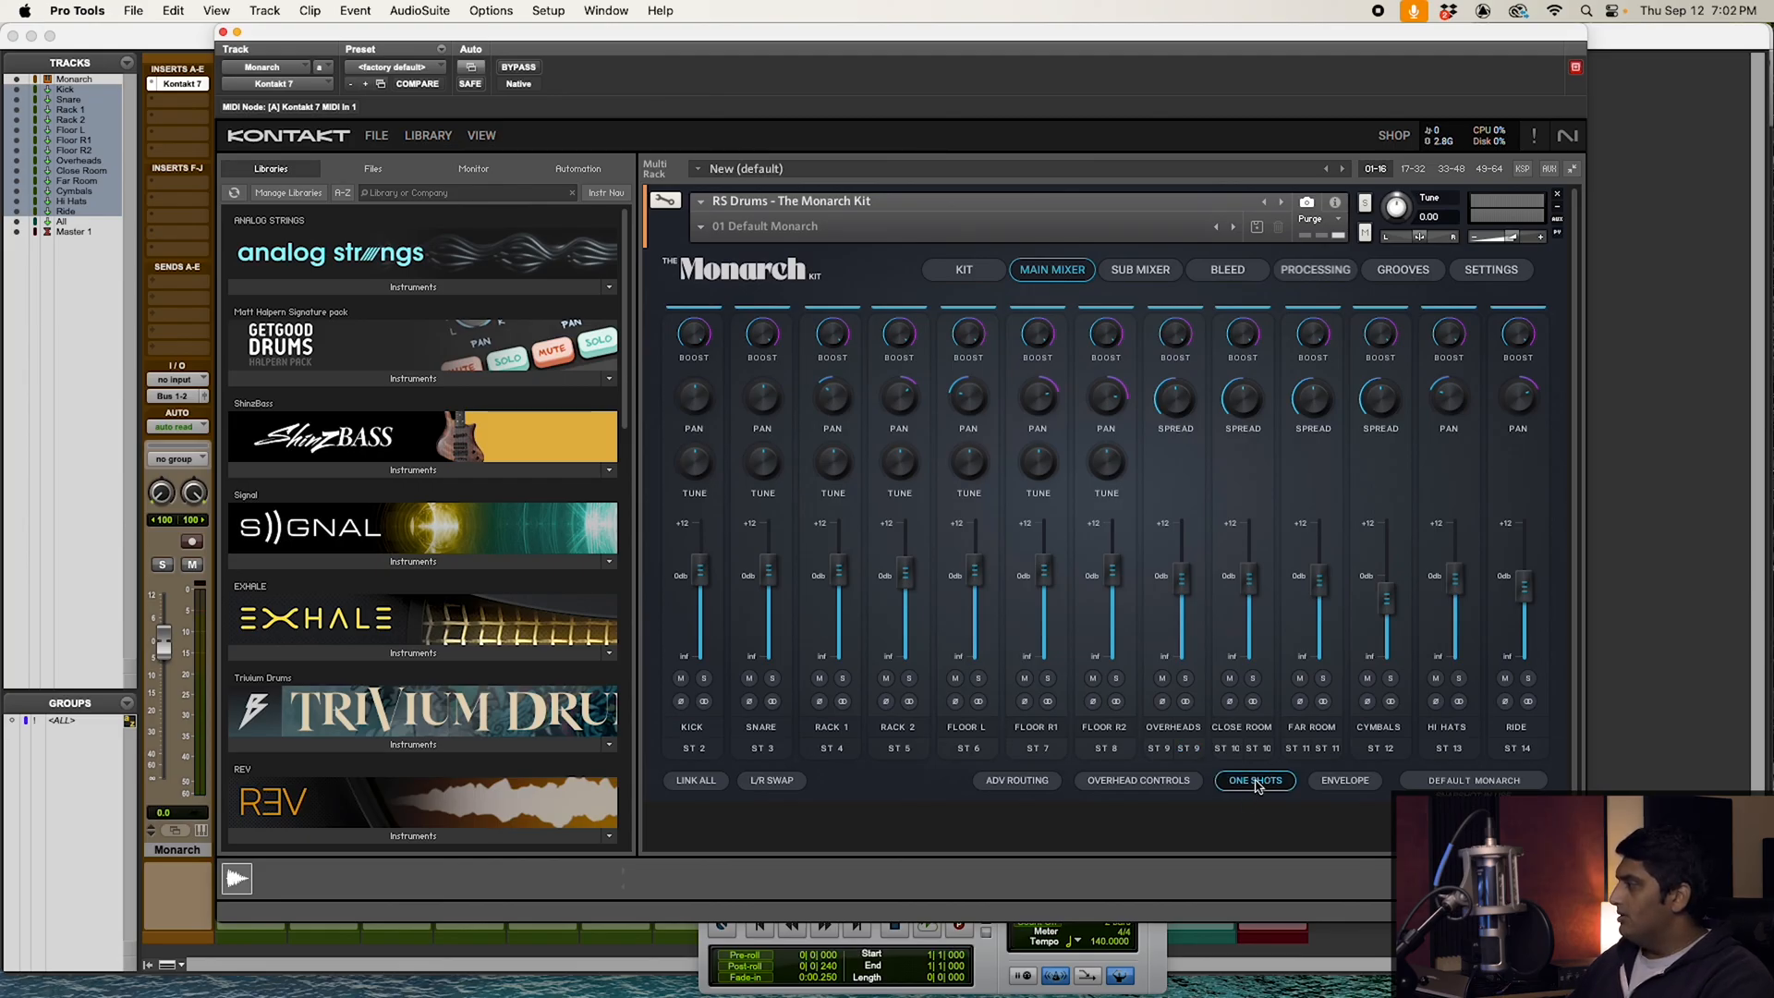
click(1253, 780)
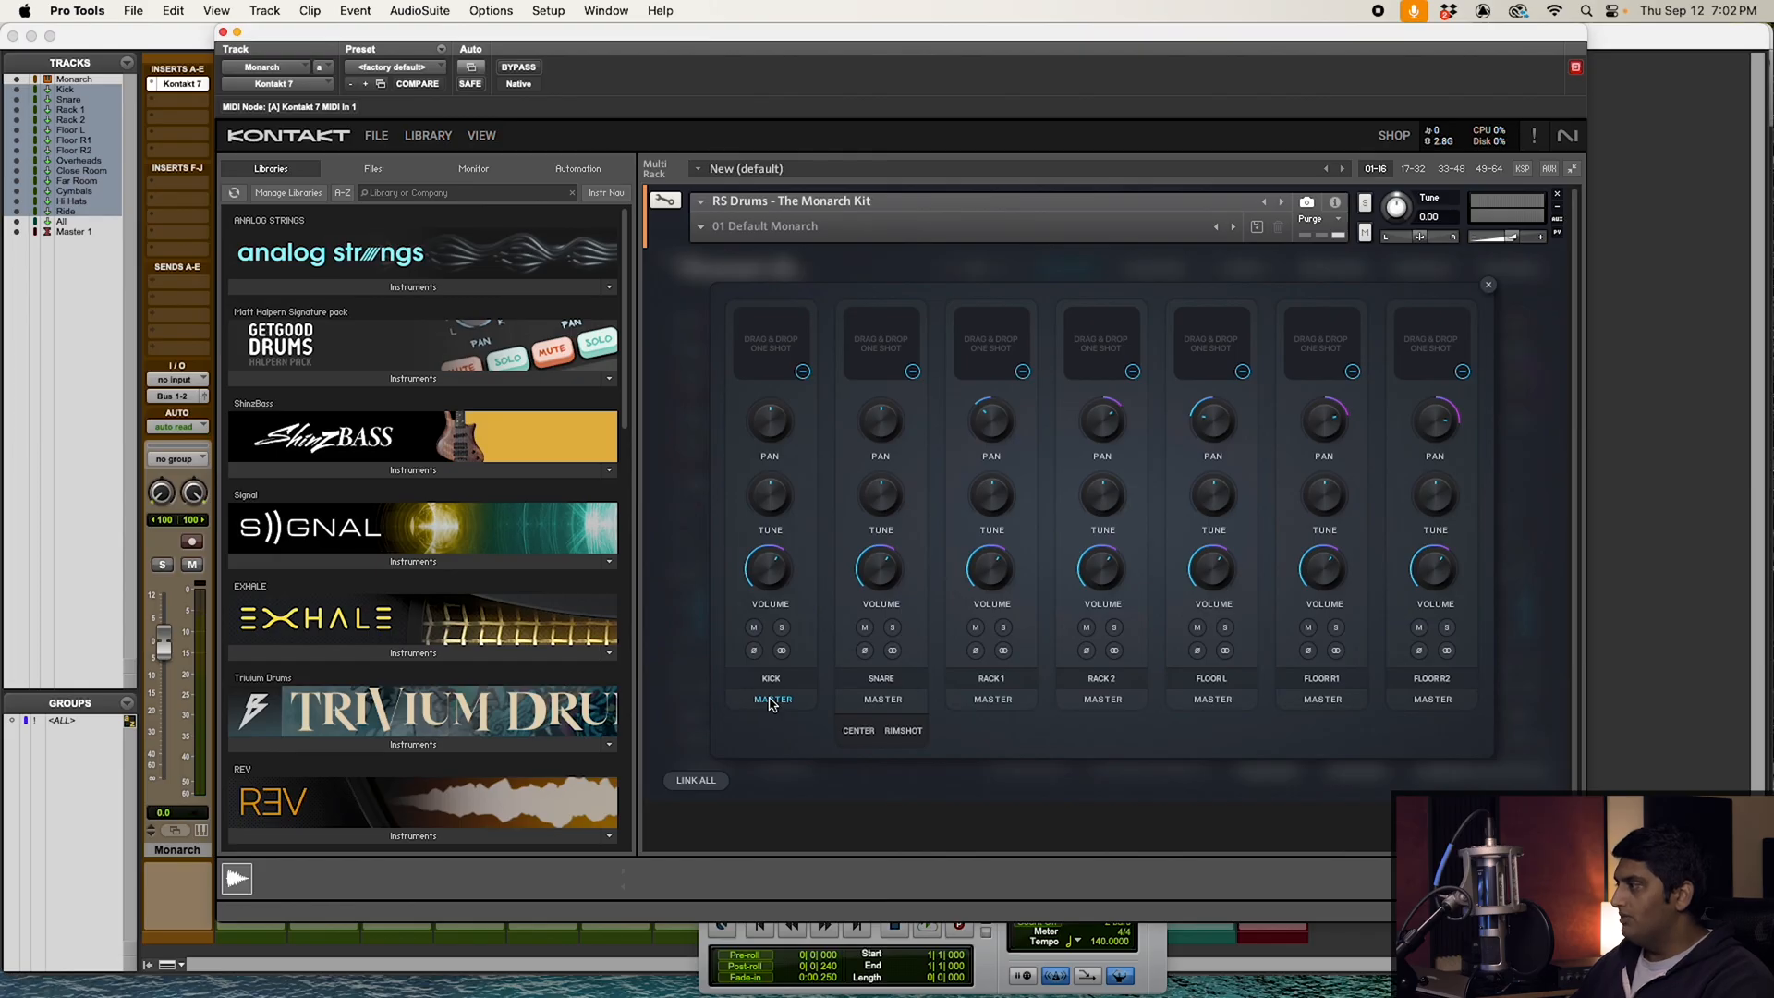
click(773, 698)
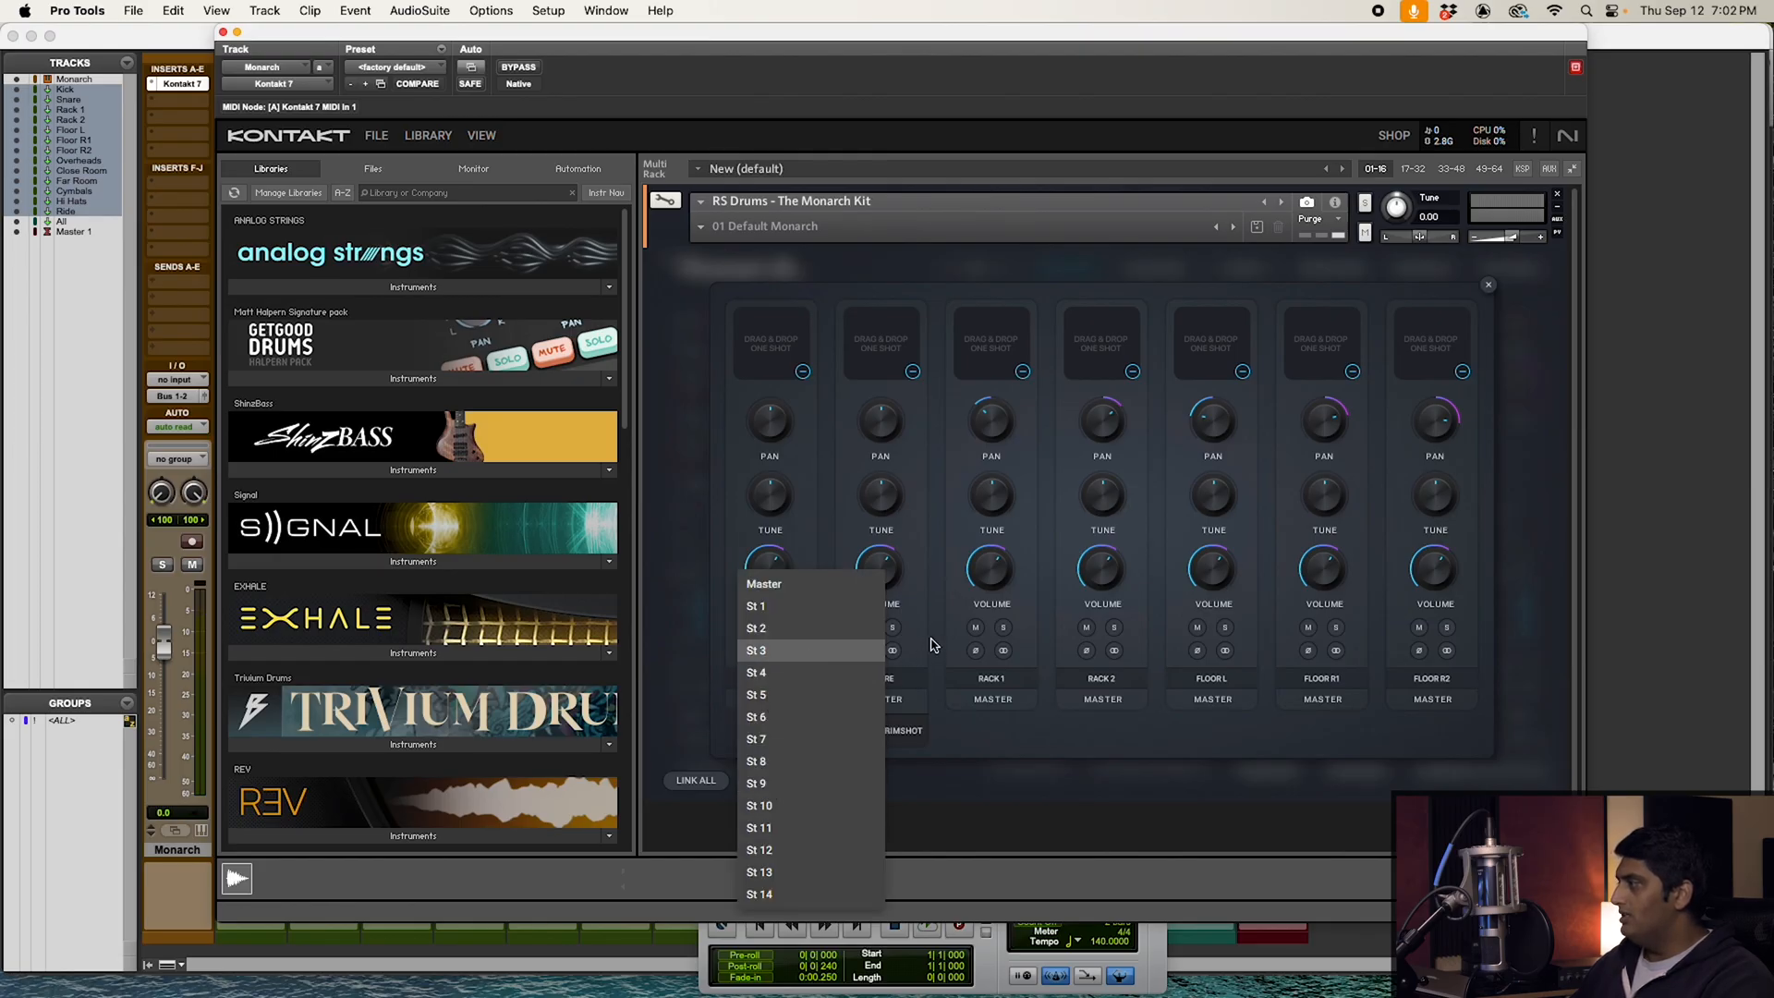
click(932, 643)
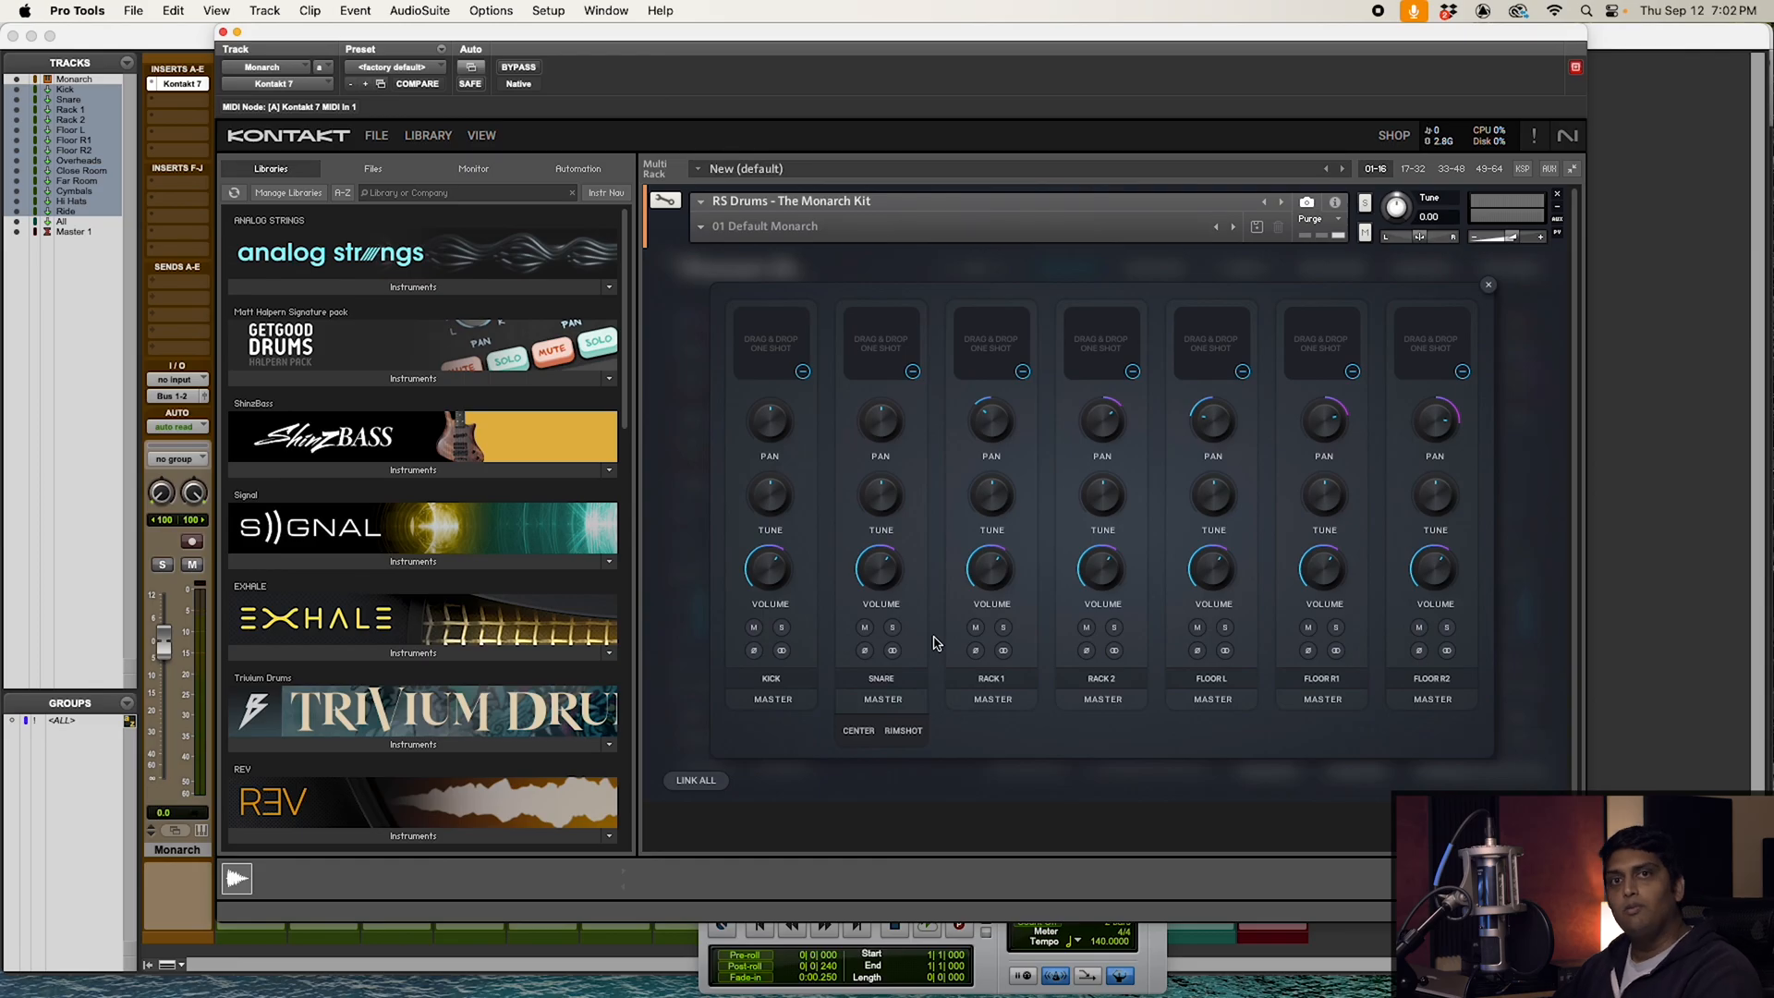
click(1051, 270)
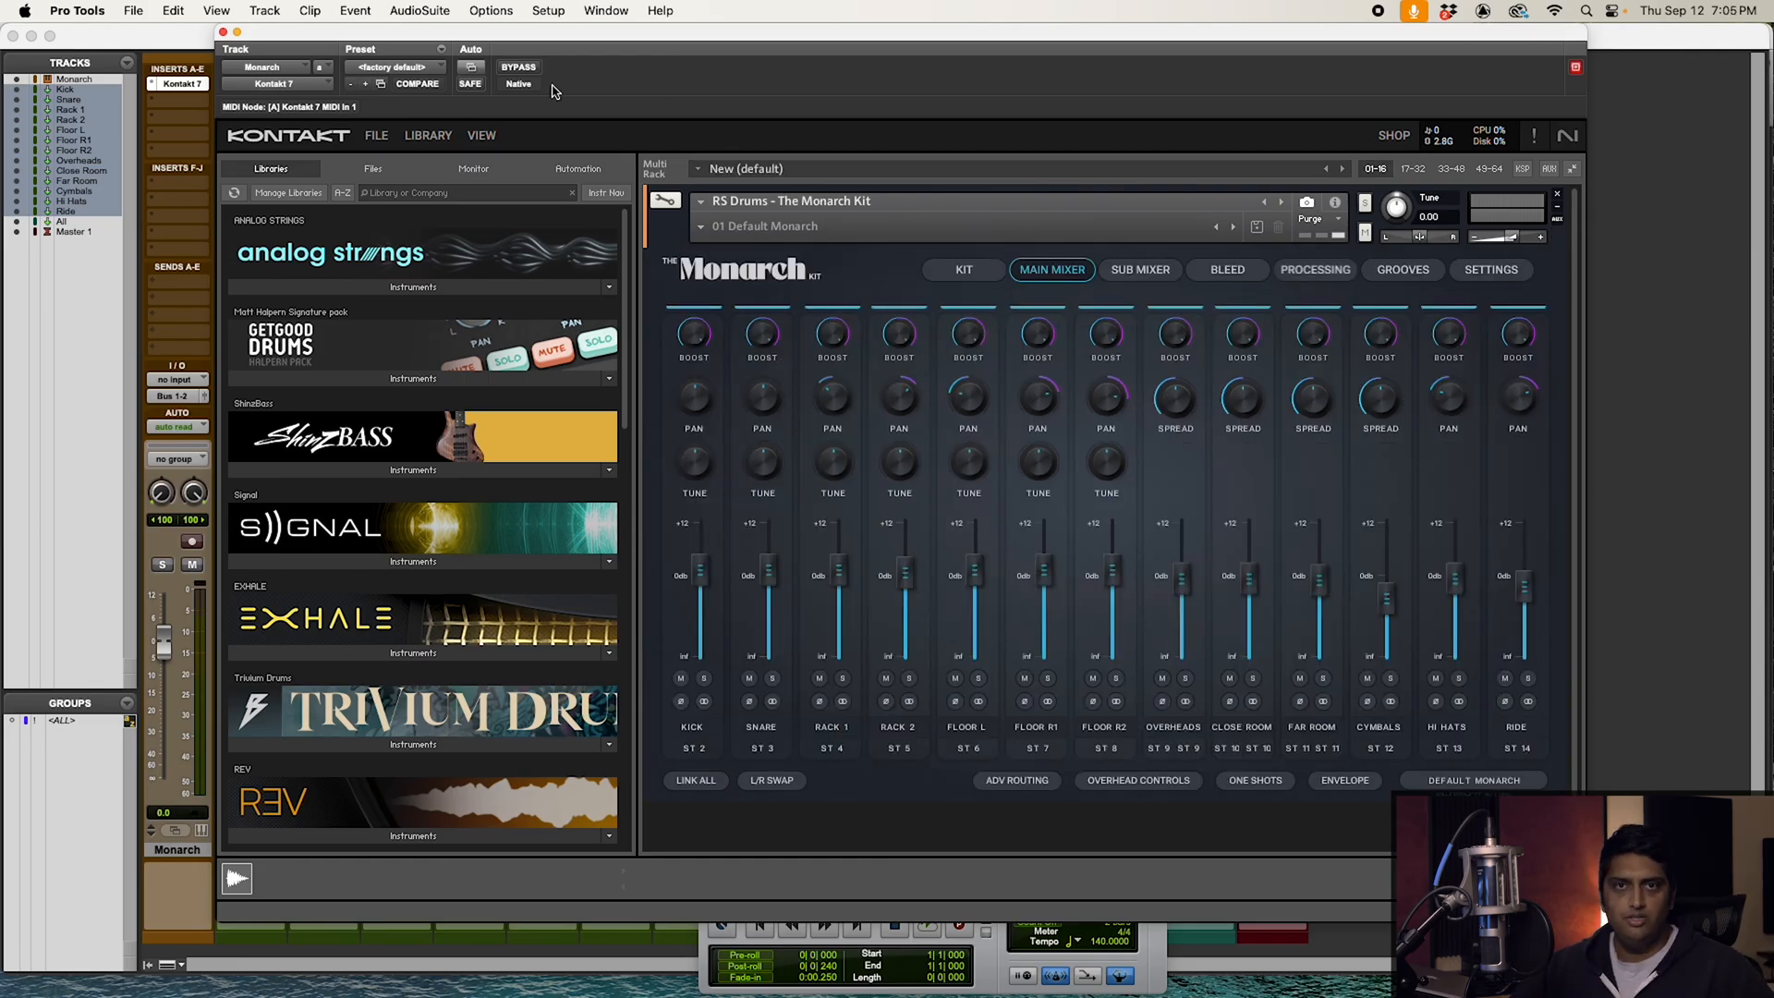